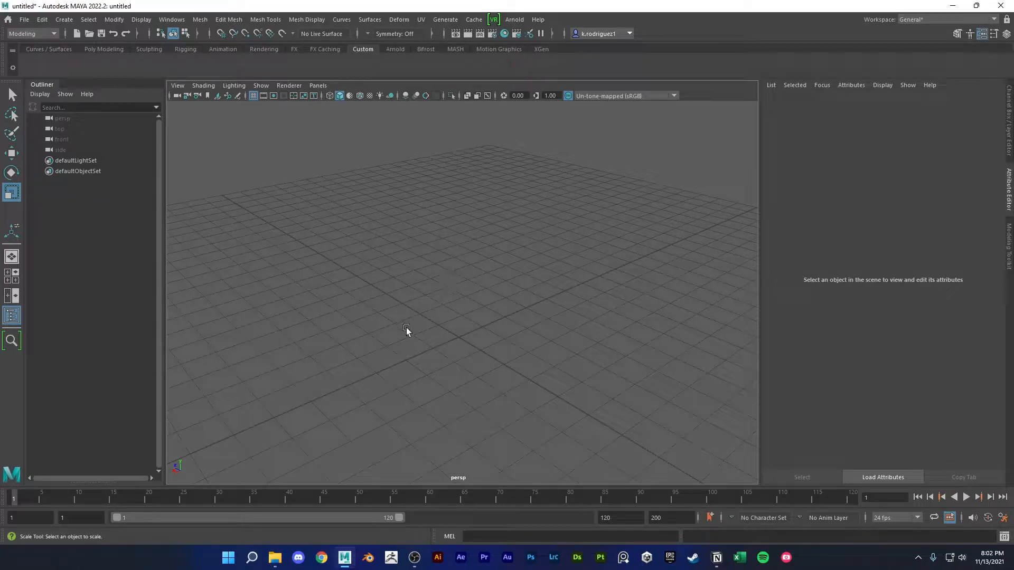
mouse_move(390, 331)
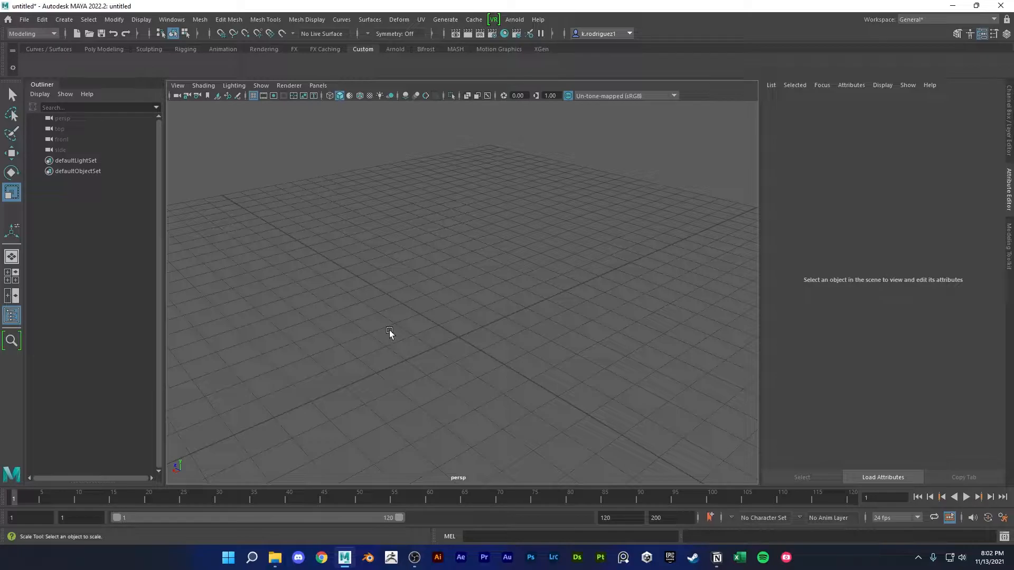
Switch from the Curves/Surfaces shelf to the Poly Modeling shelf
click(200, 19)
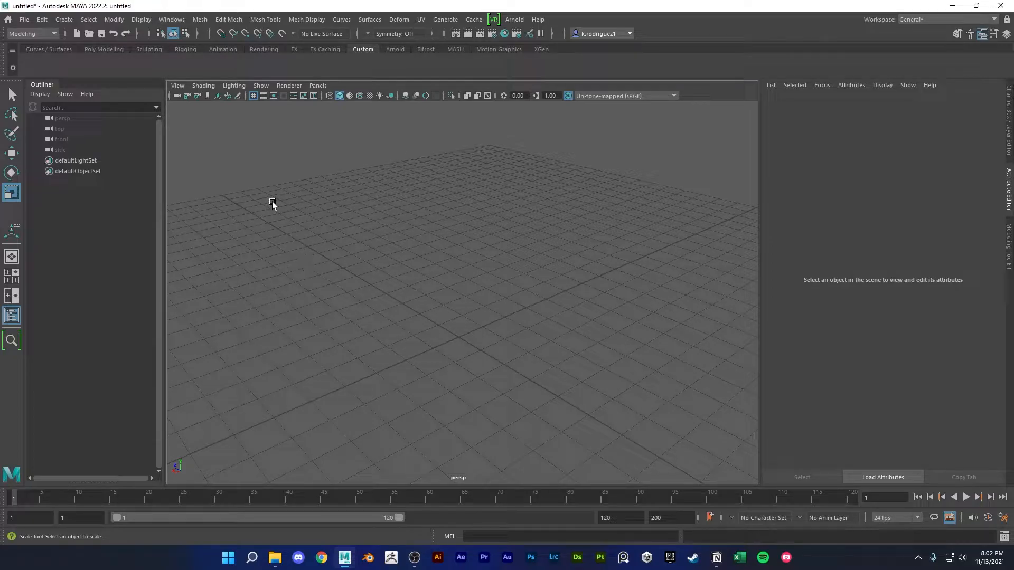
mouse_move(62, 56)
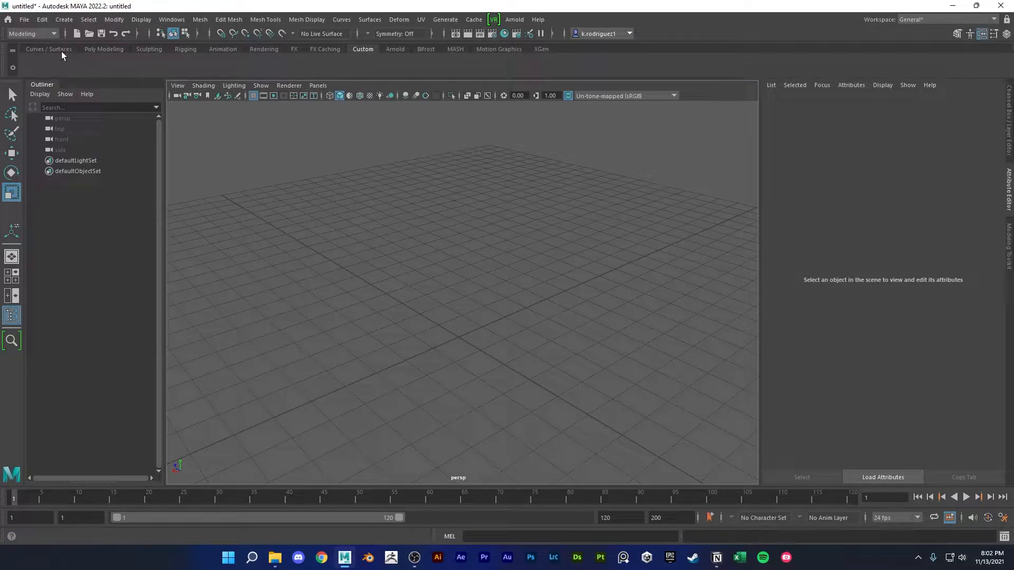
click(48, 49)
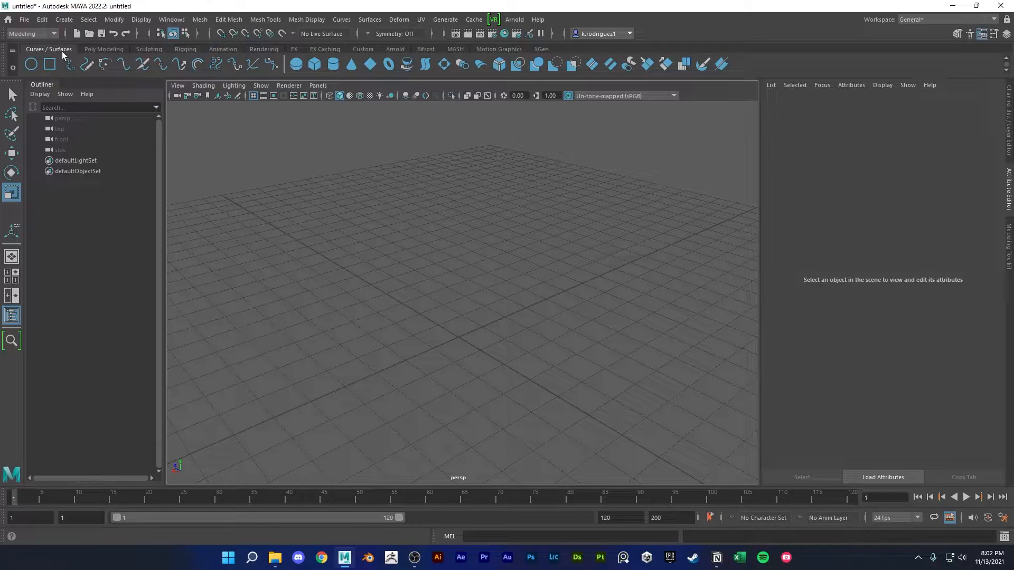
click(103, 49)
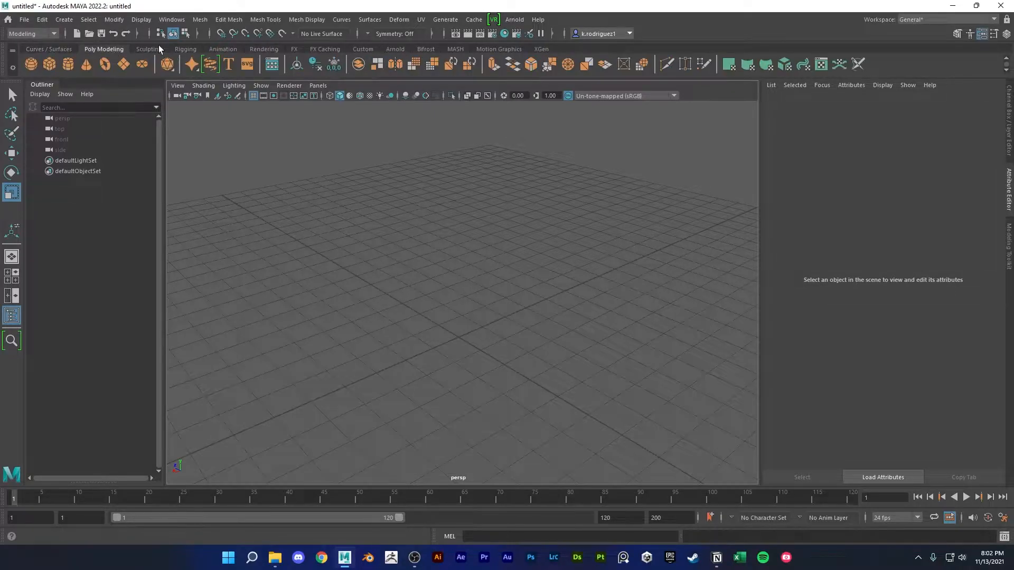
mouse_move(31, 63)
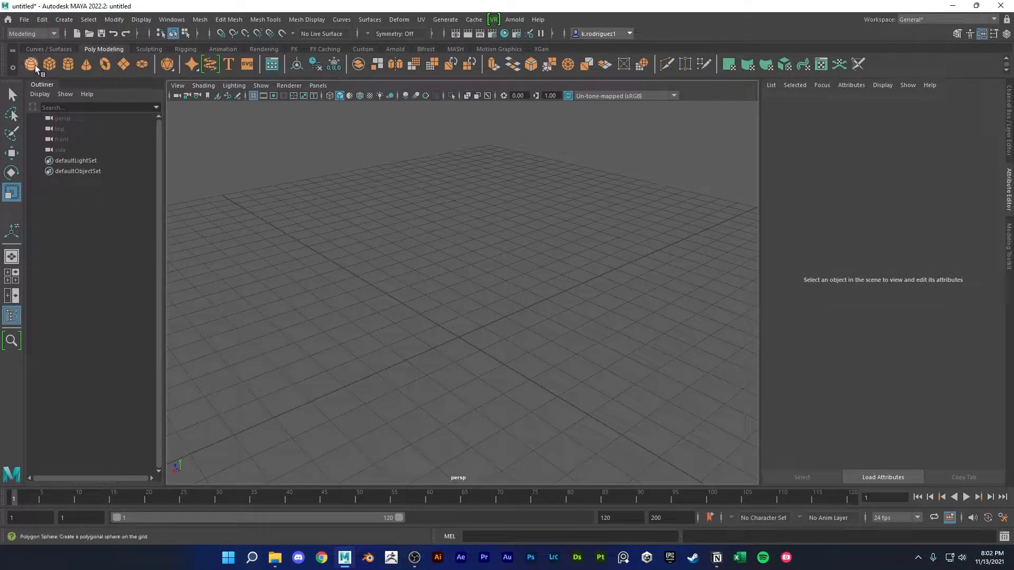
mouse_move(49, 63)
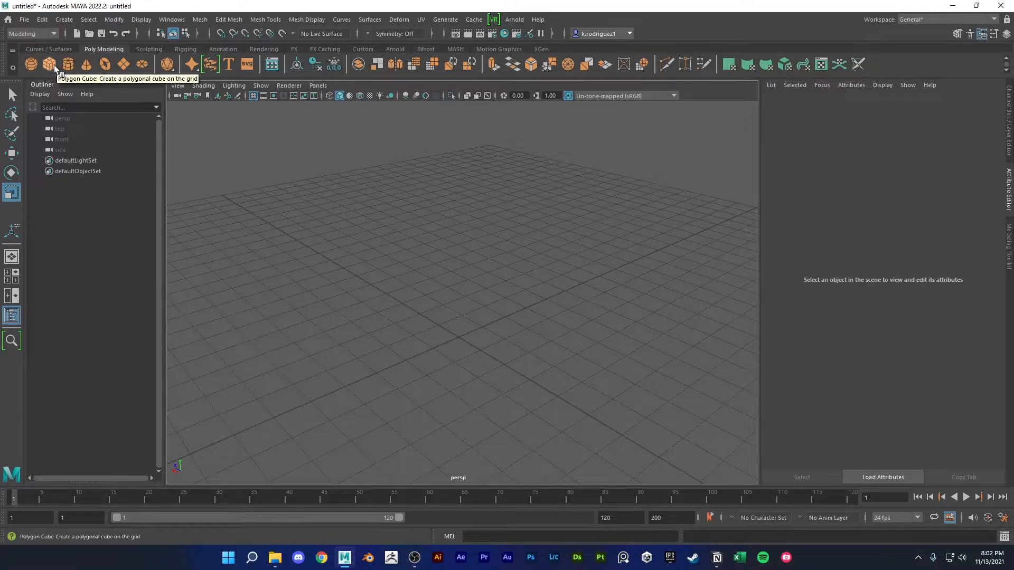
Create a test polygon cube from the shelf, then delete it
click(31, 64)
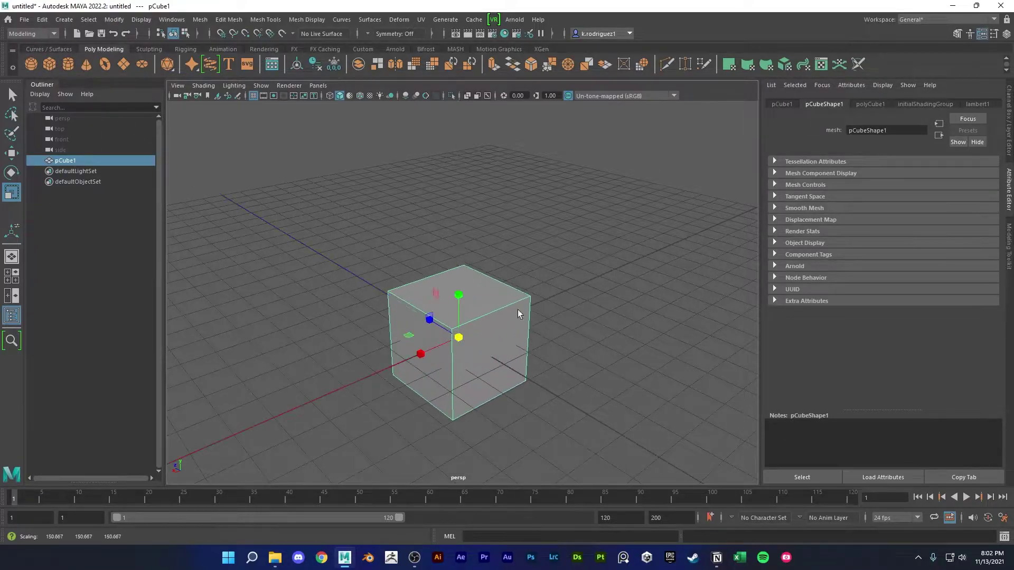
click(63, 19)
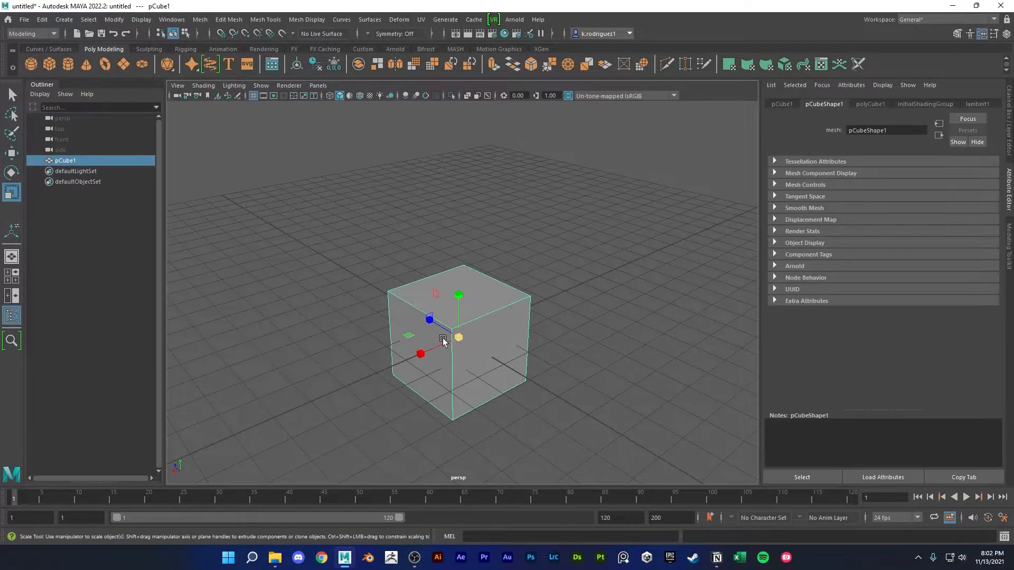
key(Delete)
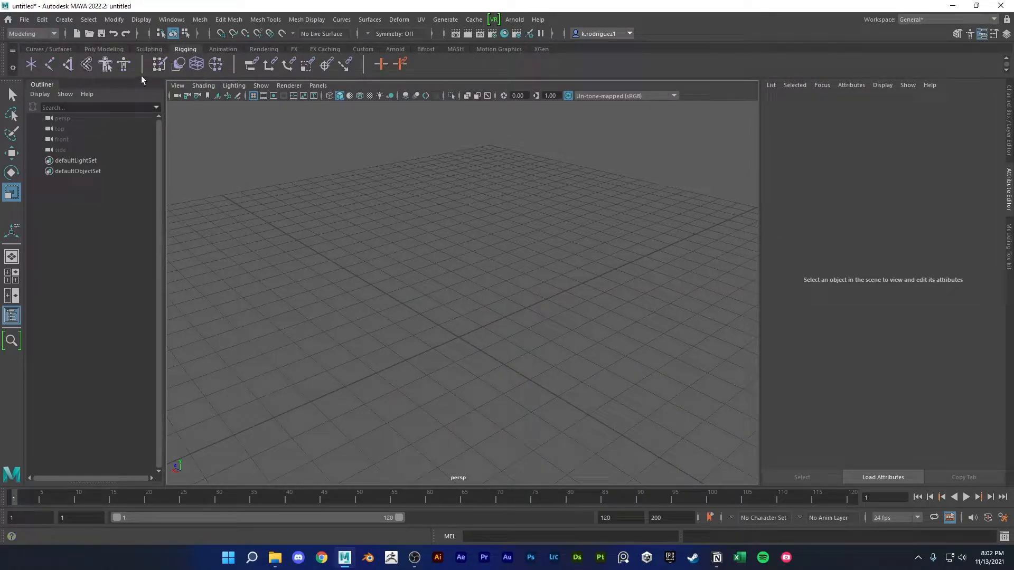
Switch the menu set to Rigging and check the Skin menu and Bind Skin icon
click(31, 34)
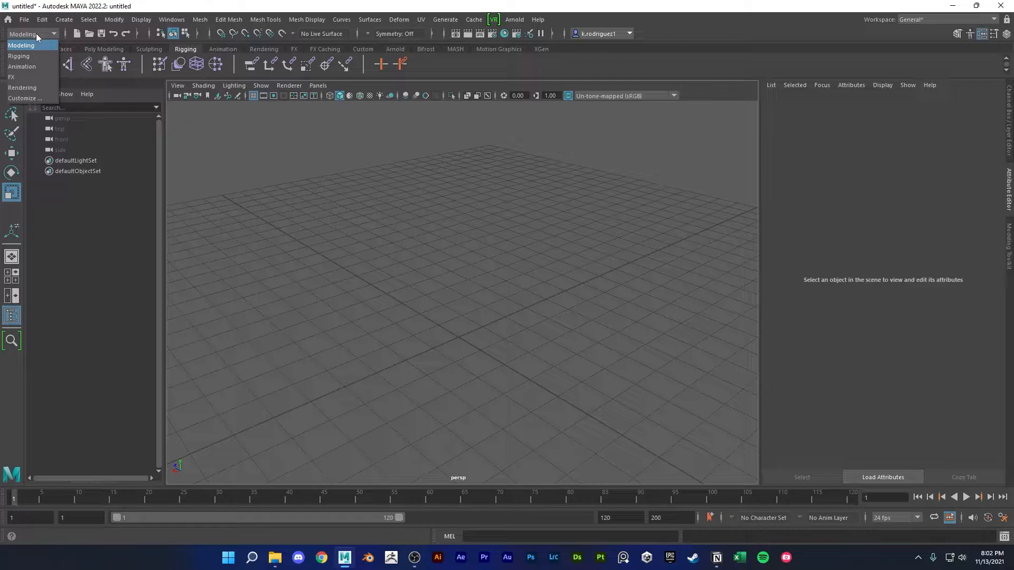
click(20, 56)
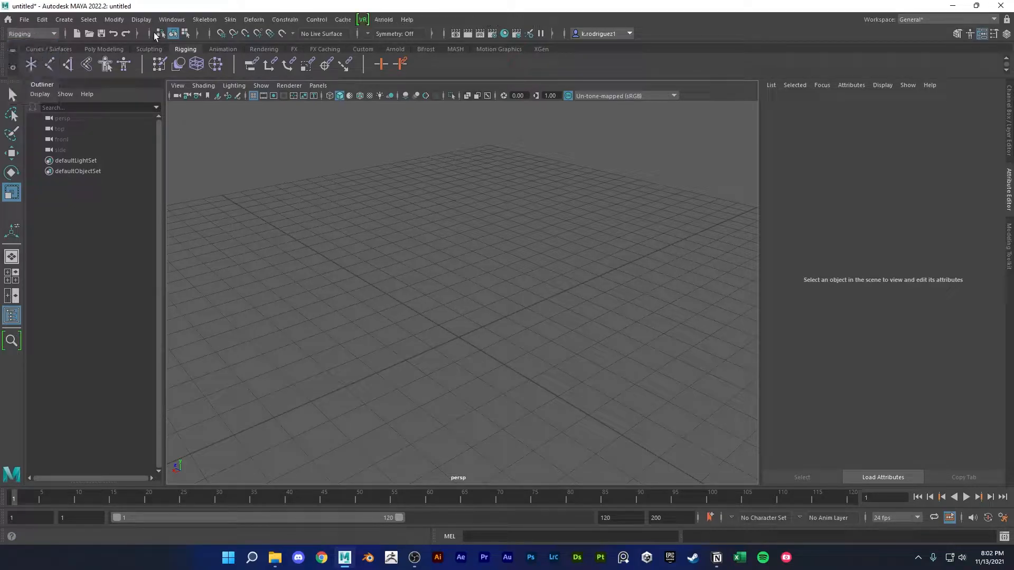
click(230, 19)
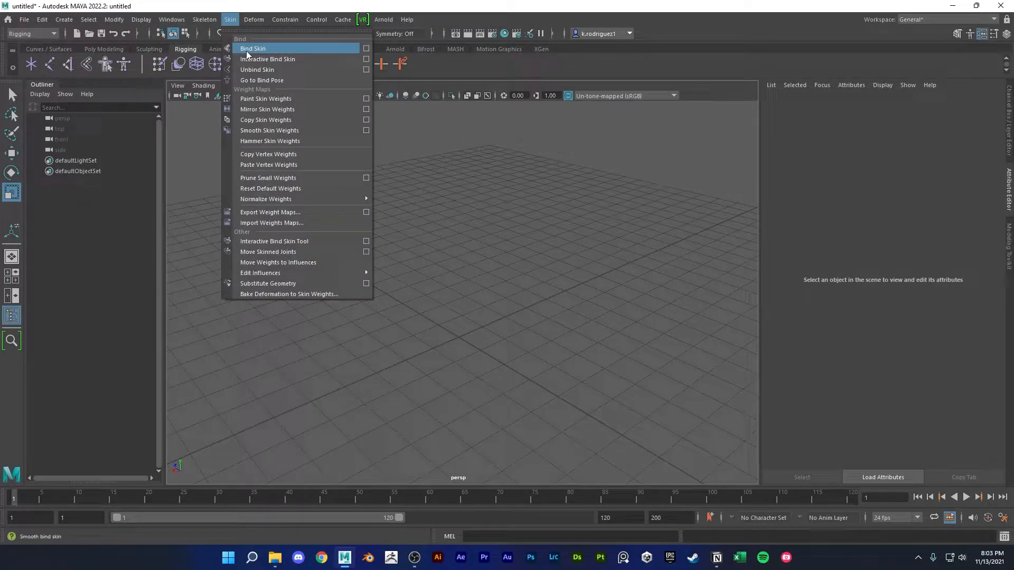
click(252, 48)
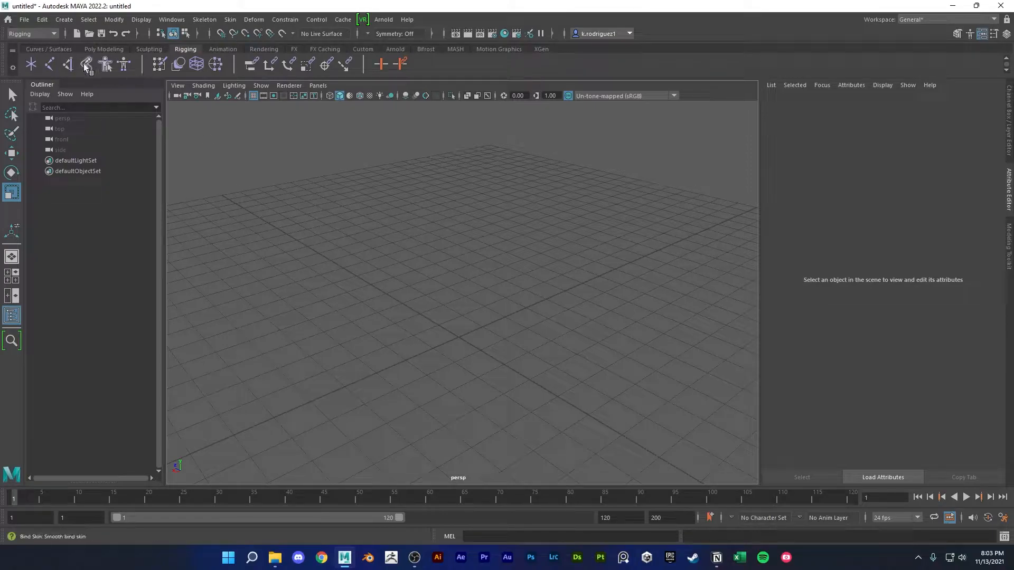
mouse_move(87, 64)
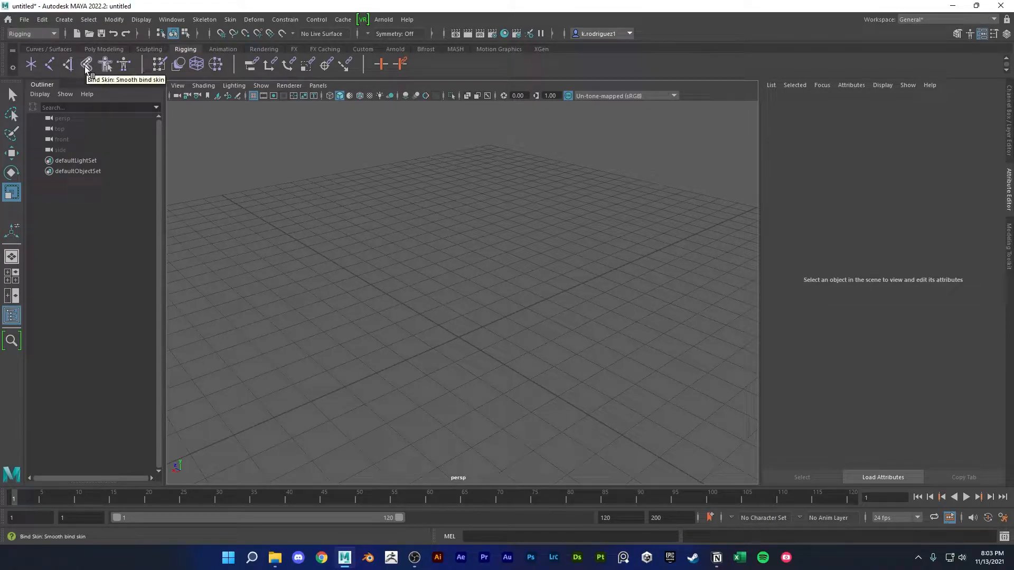
click(363, 48)
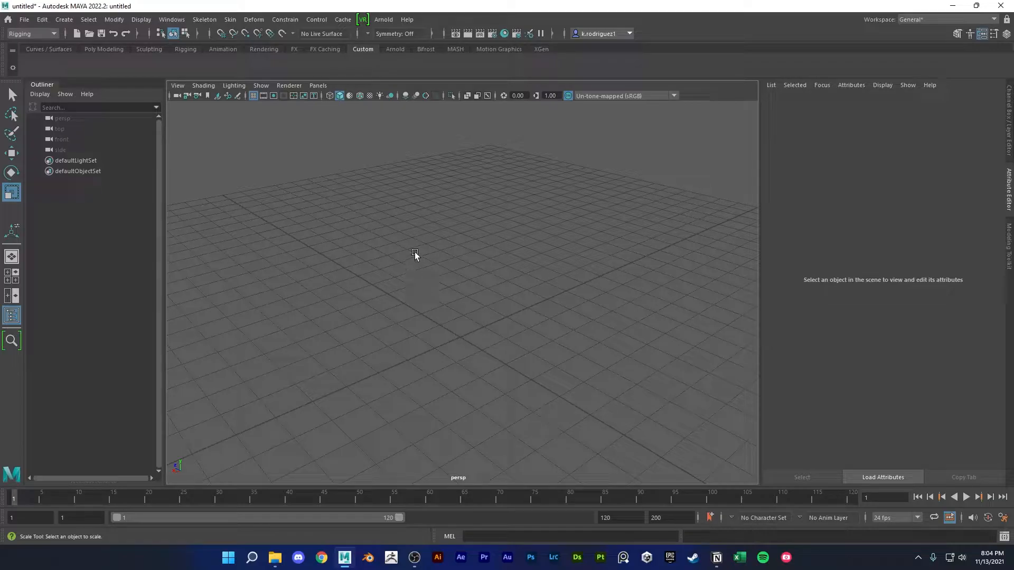
mouse_move(363, 57)
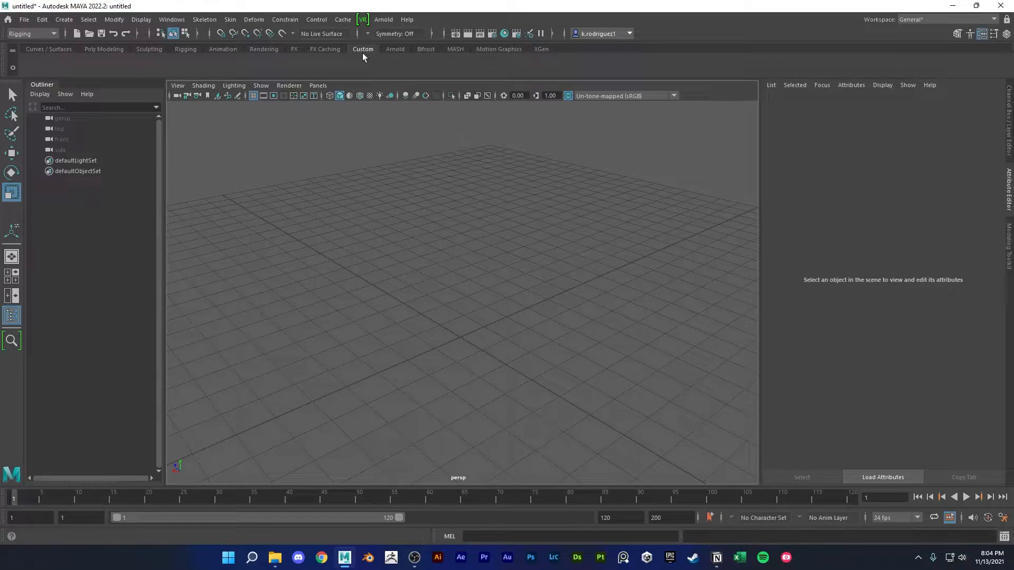
mouse_move(271, 67)
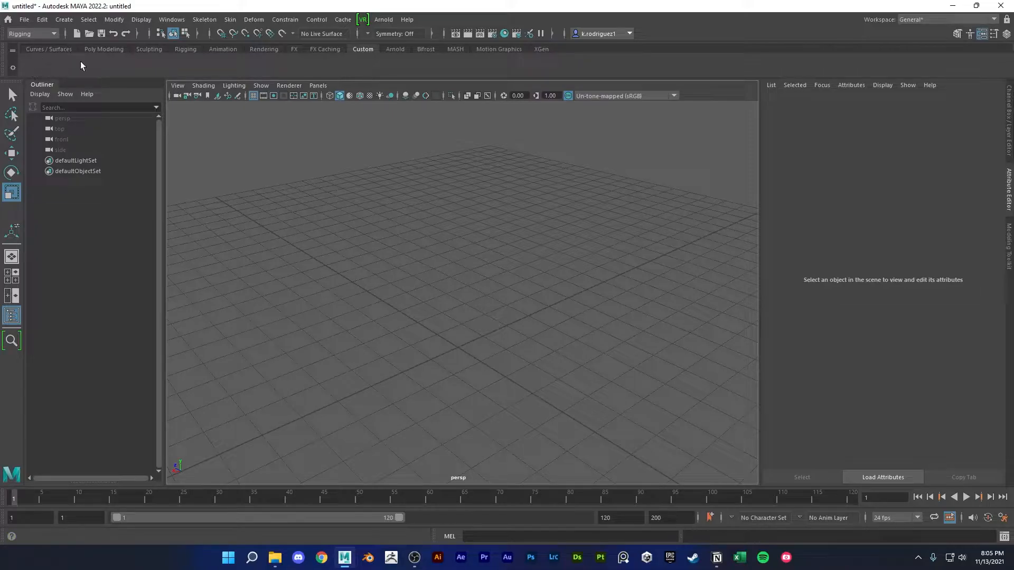
mouse_move(364, 46)
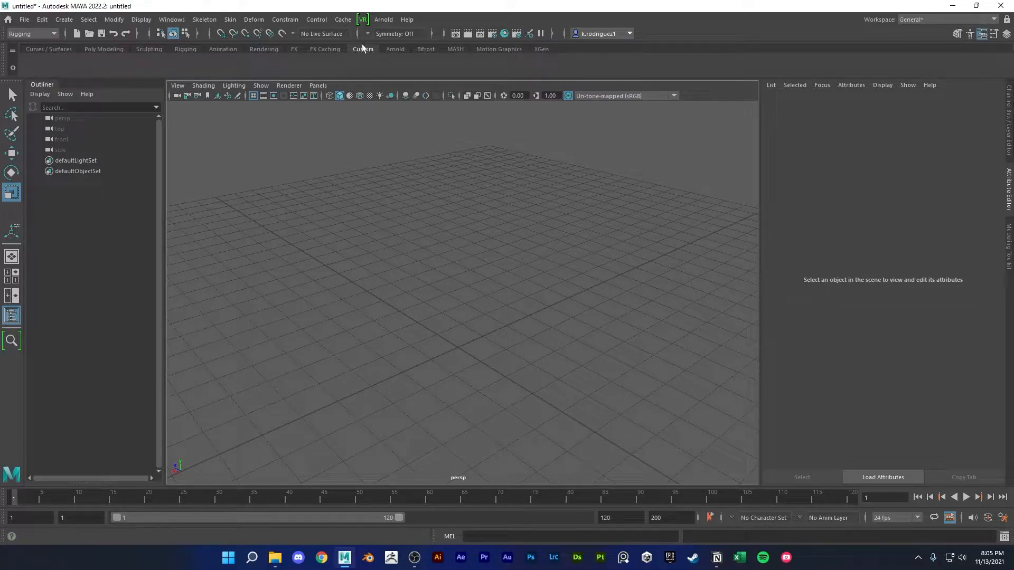
mouse_move(53, 73)
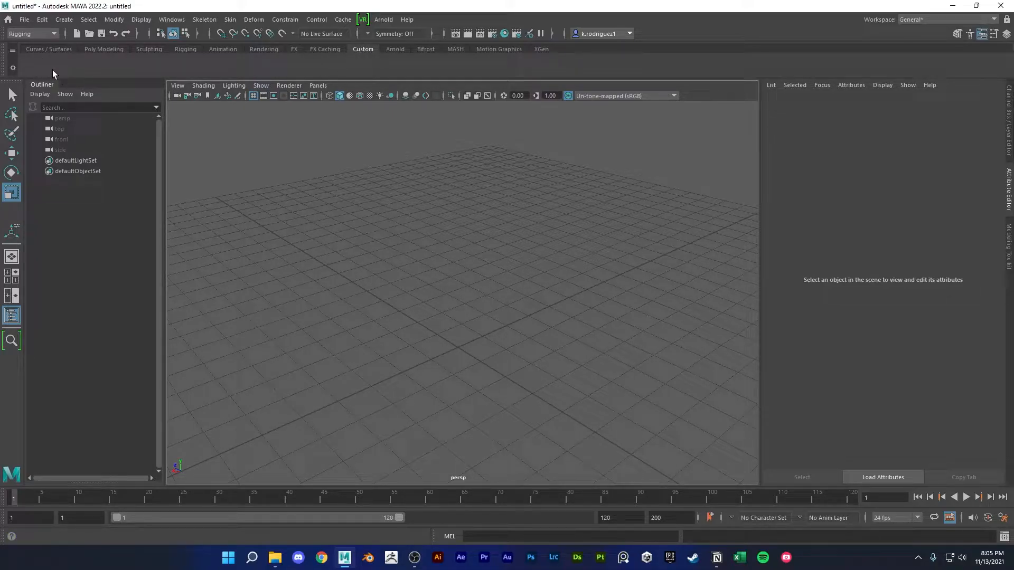
Open the Create menu to reach the polygon primitives list
click(64, 19)
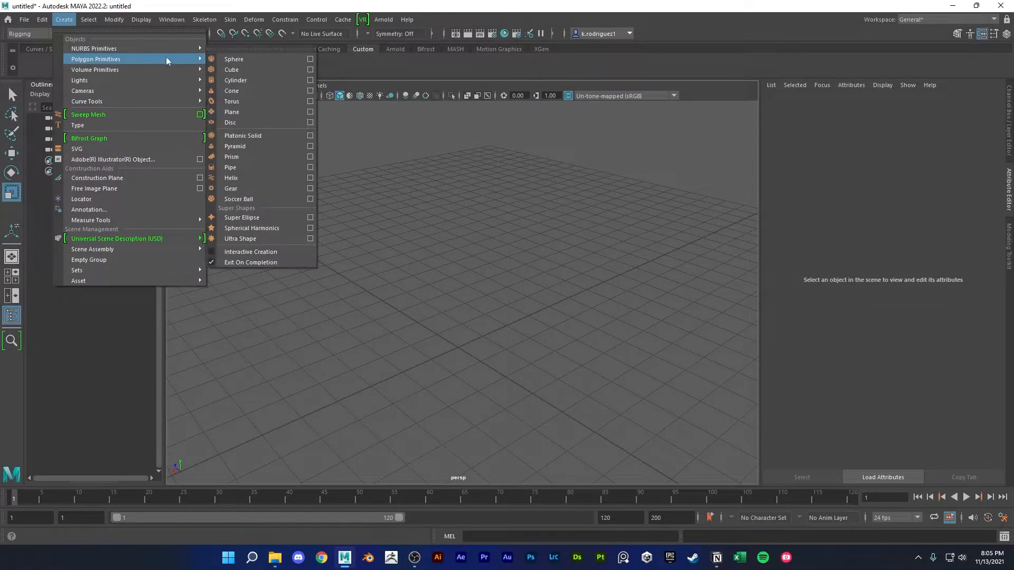
mouse_move(242, 70)
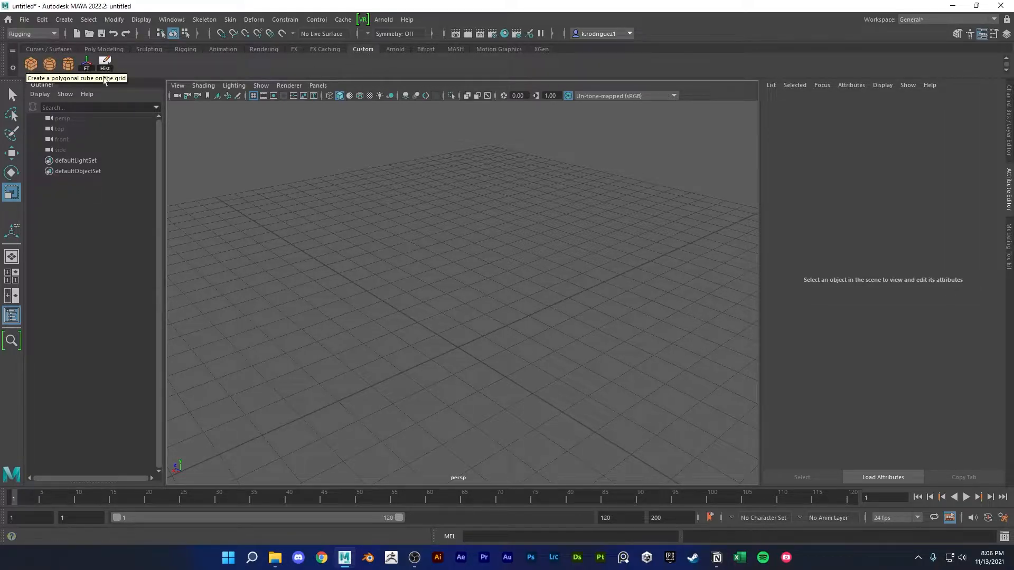
mouse_move(105, 63)
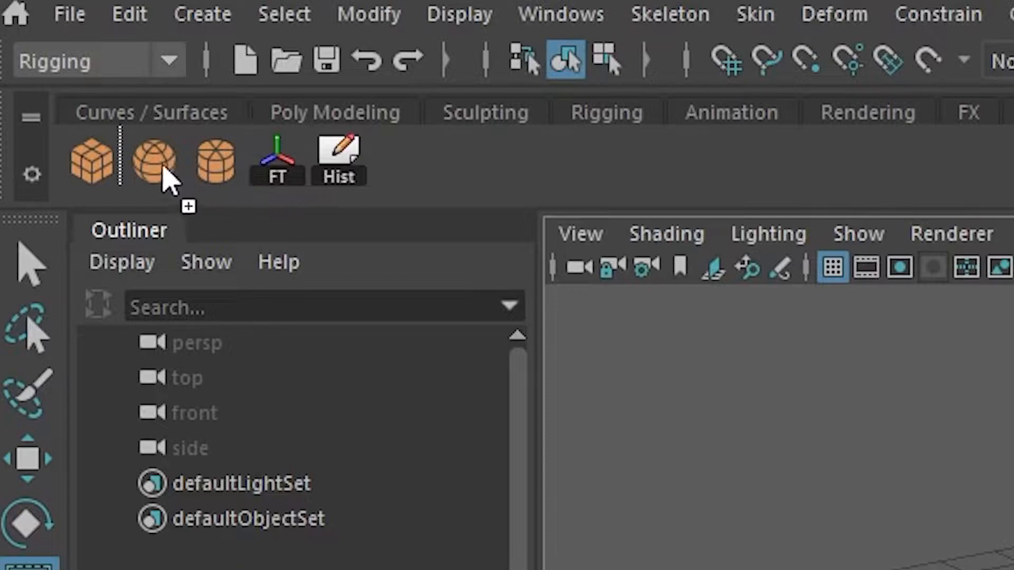
Move FT next to Hist on the Custom shelf and delete the primitive shortcuts
drag(337, 160, 161, 159)
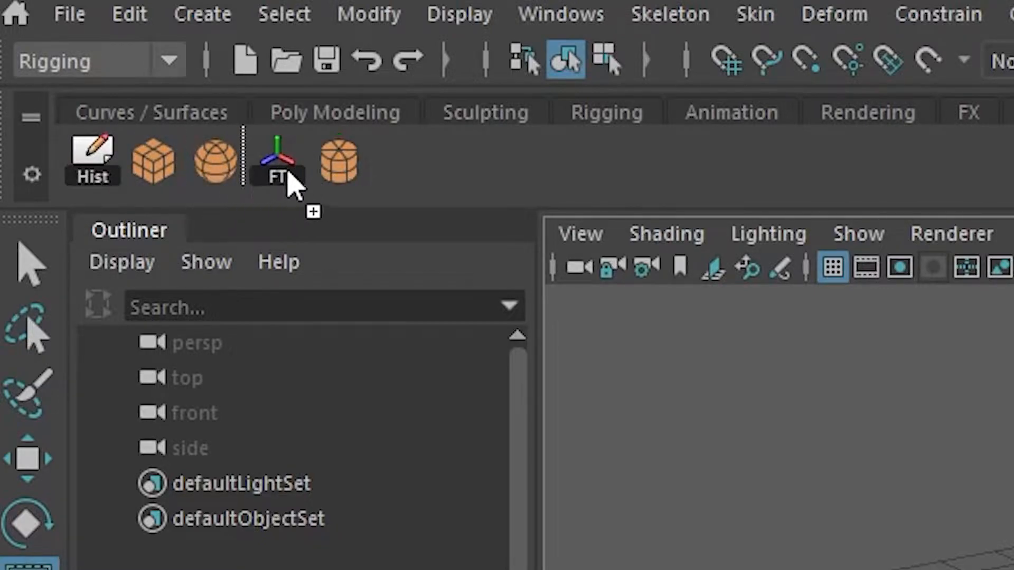
drag(278, 159, 216, 159)
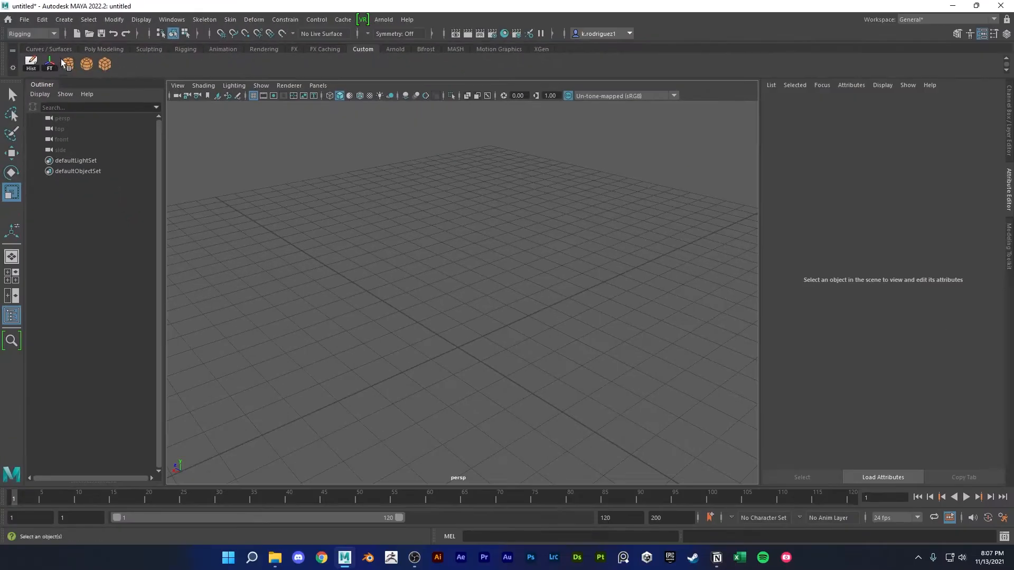
right_click(67, 63)
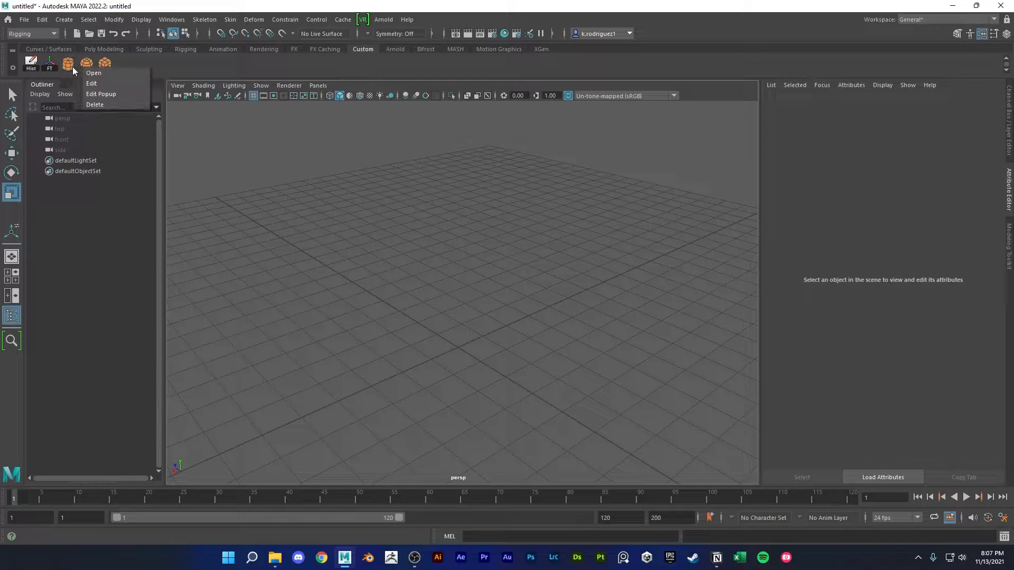
mouse_move(106, 103)
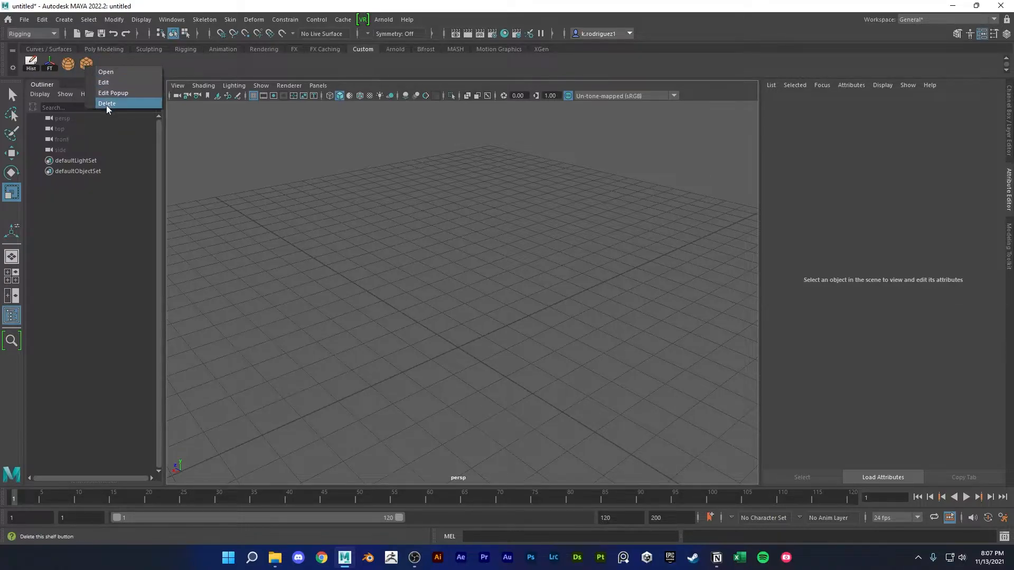
click(107, 103)
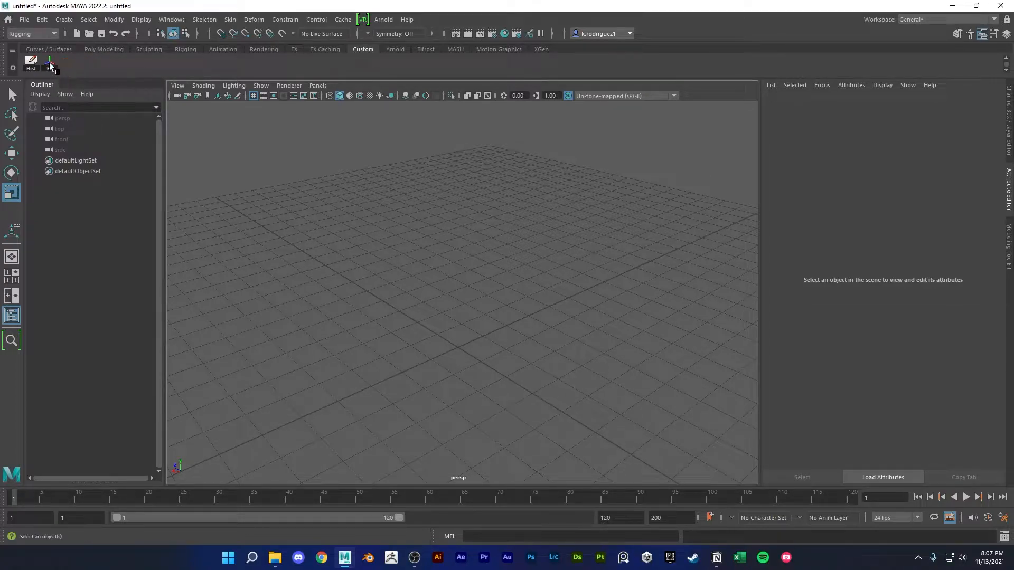
right_click(49, 60)
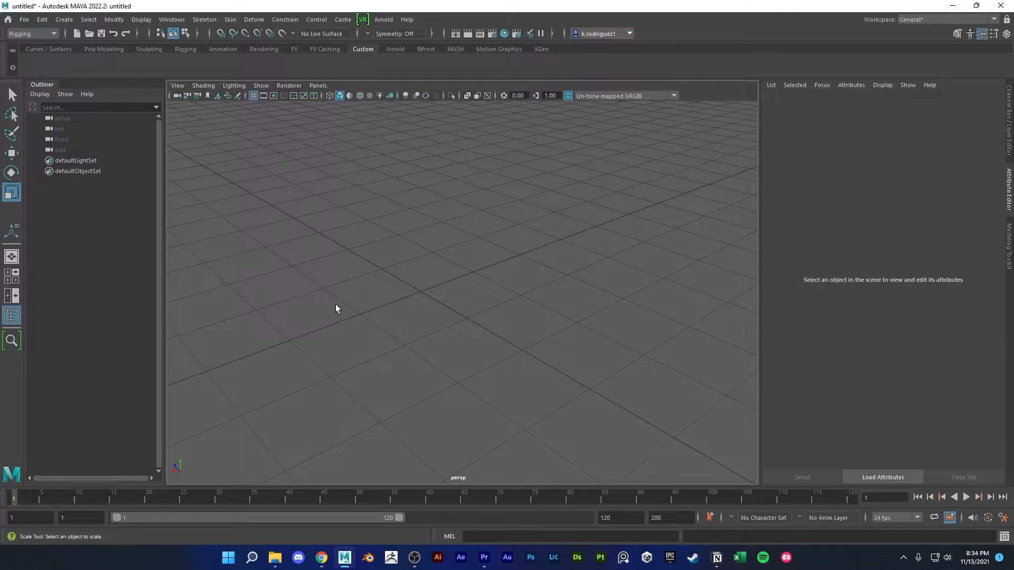
mouse_move(353, 348)
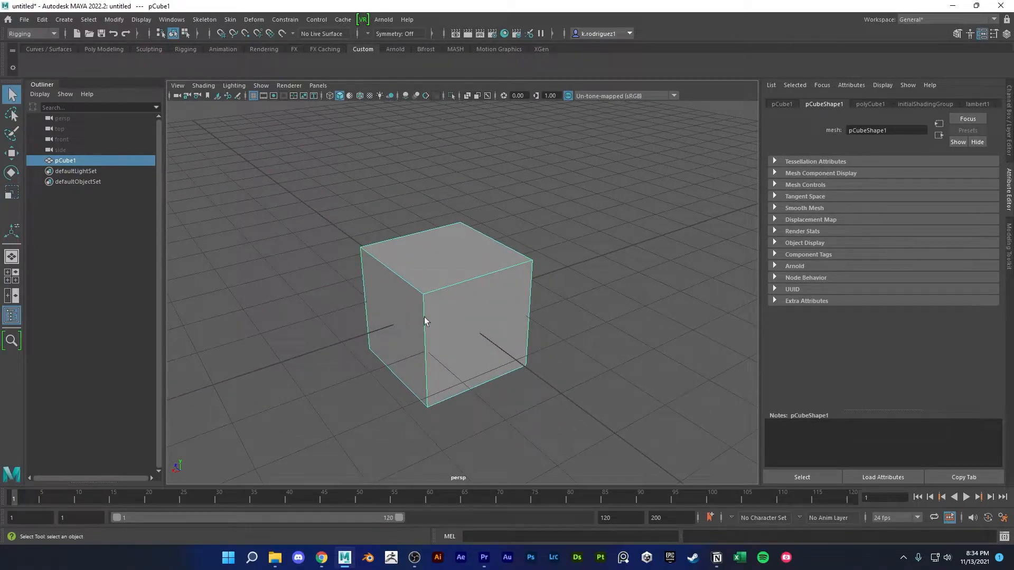
mouse_move(362, 254)
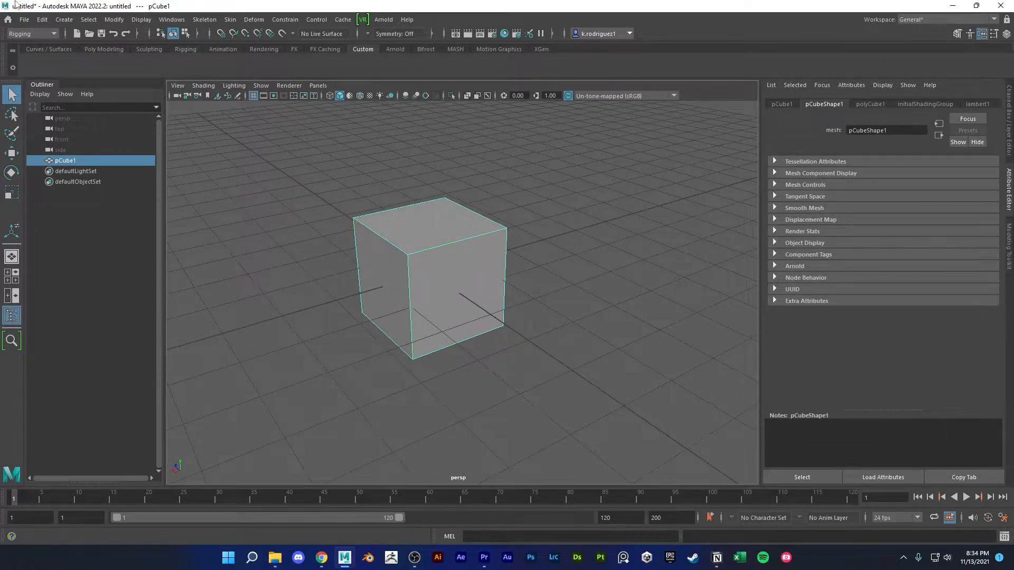
Open the File menu with pCube1 sitting on the grid
click(24, 19)
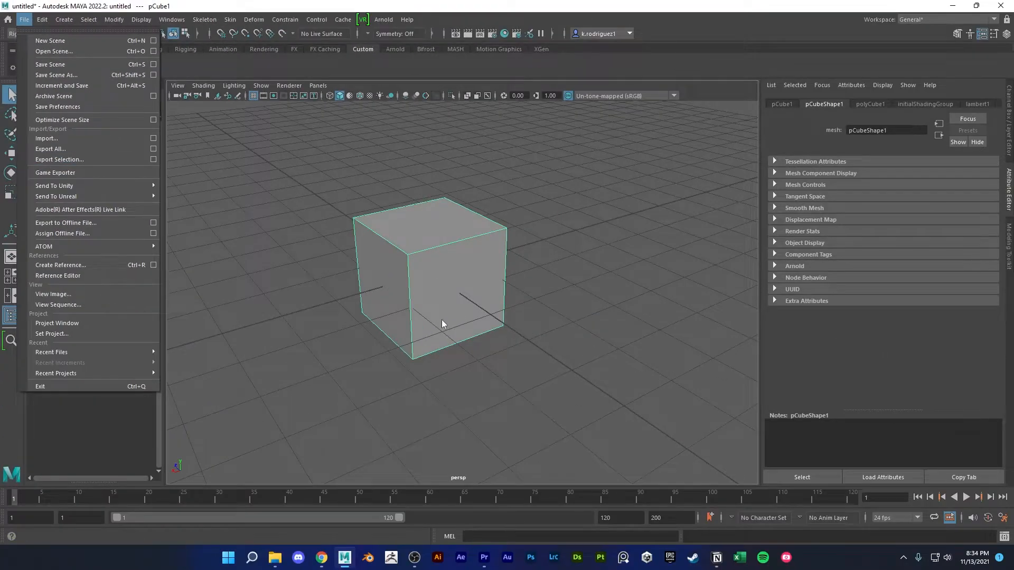
click(534, 367)
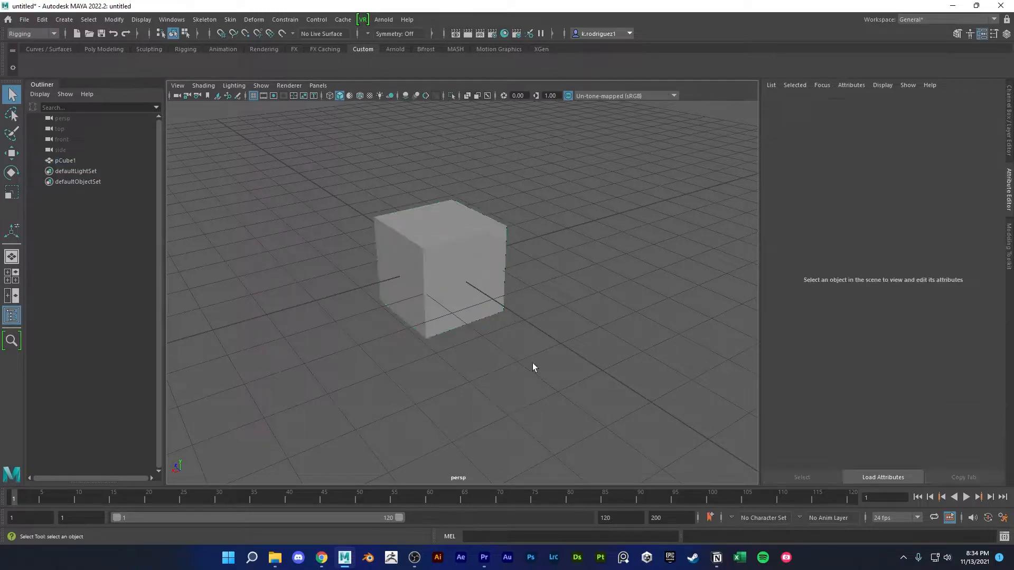
click(440, 265)
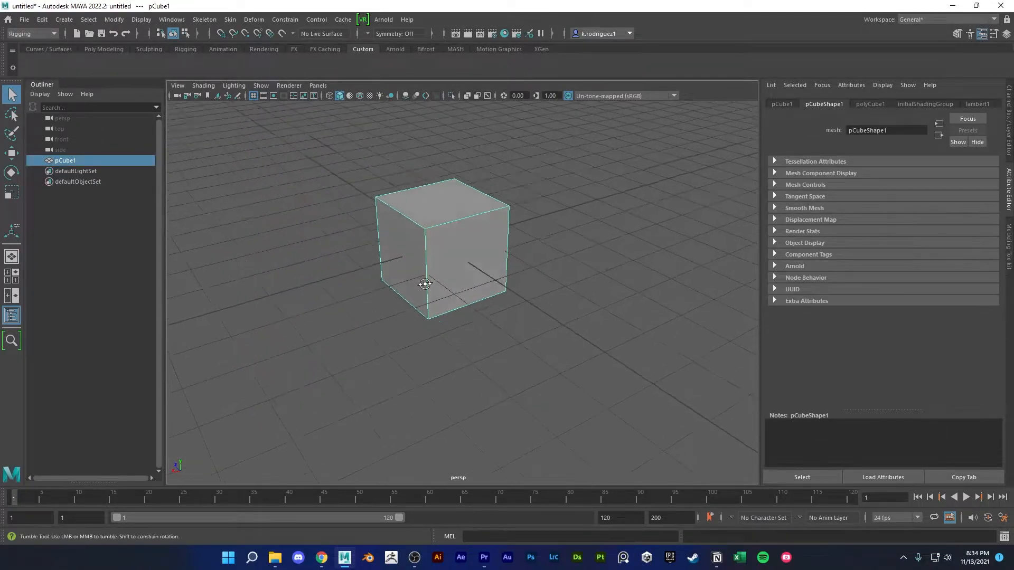
click(24, 19)
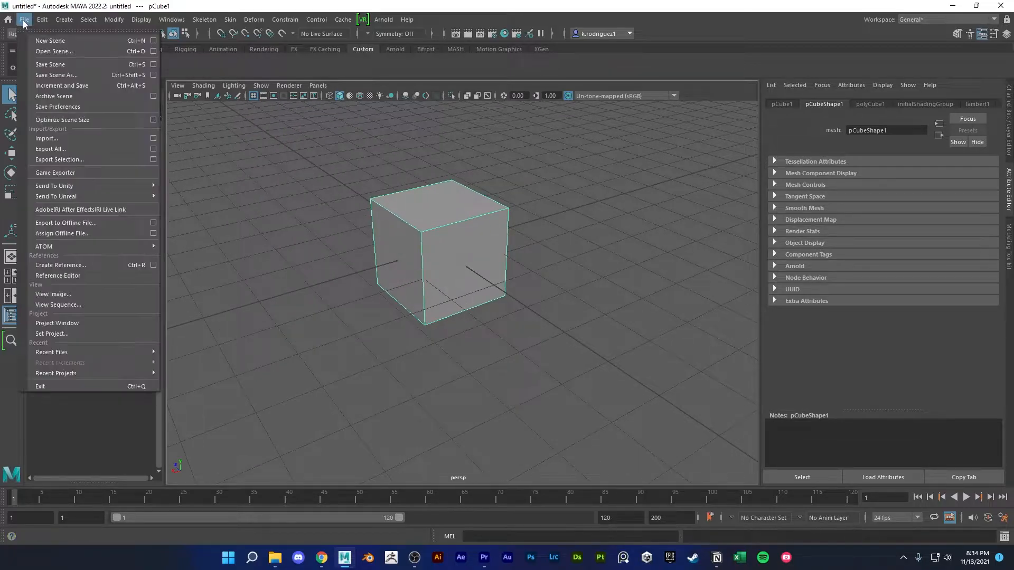
mouse_move(55, 173)
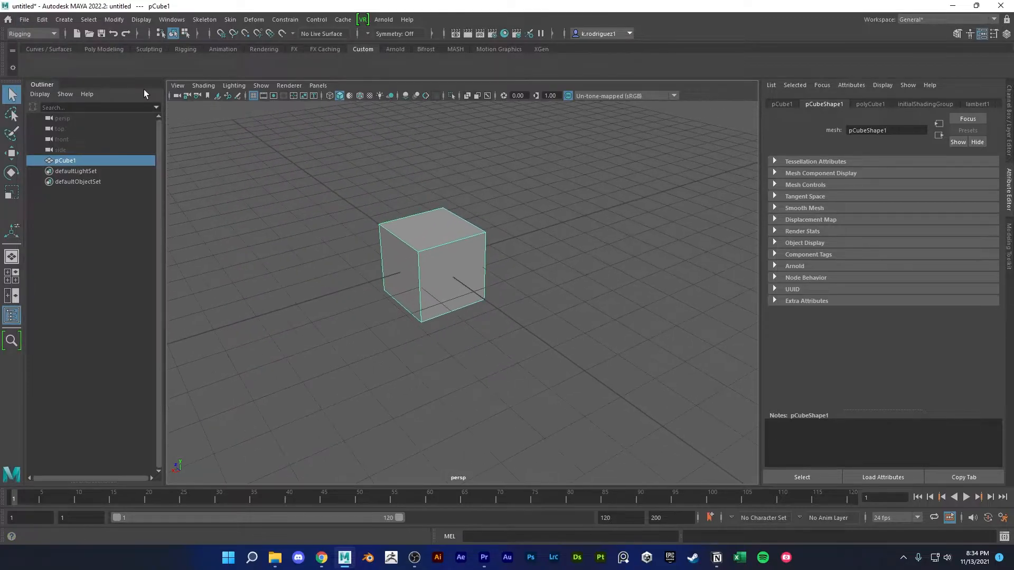
click(24, 19)
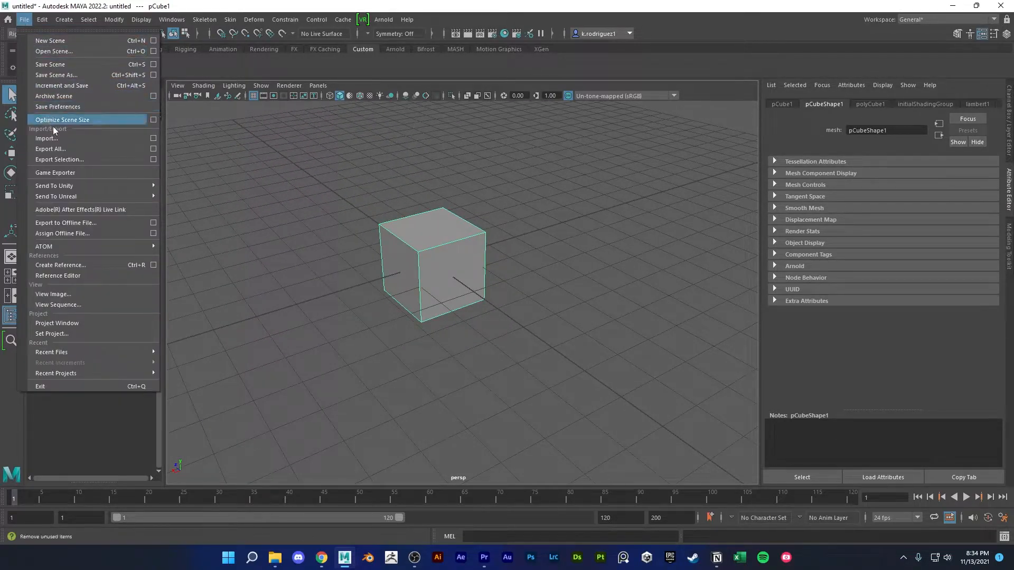
mouse_move(58, 160)
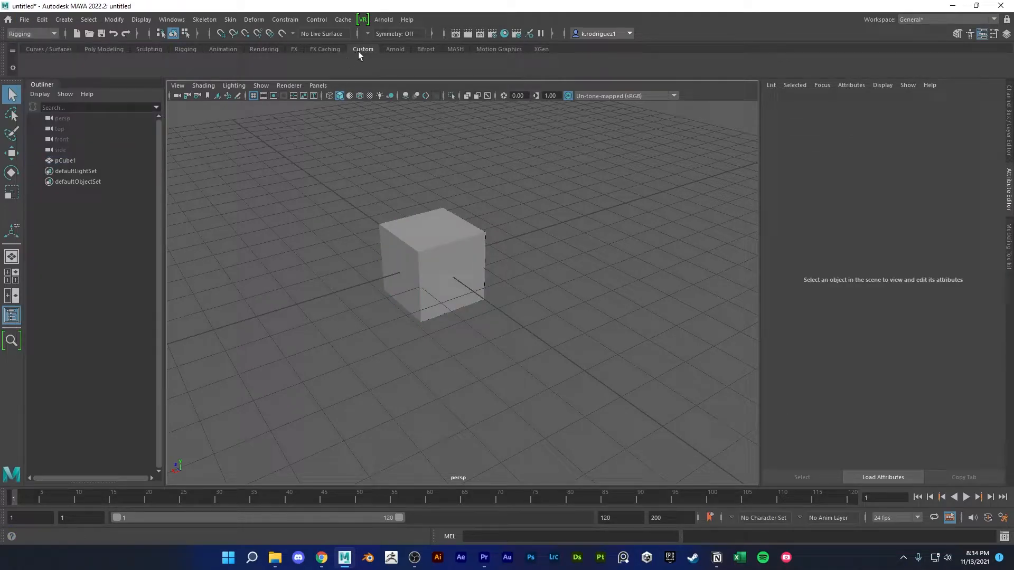
click(23, 19)
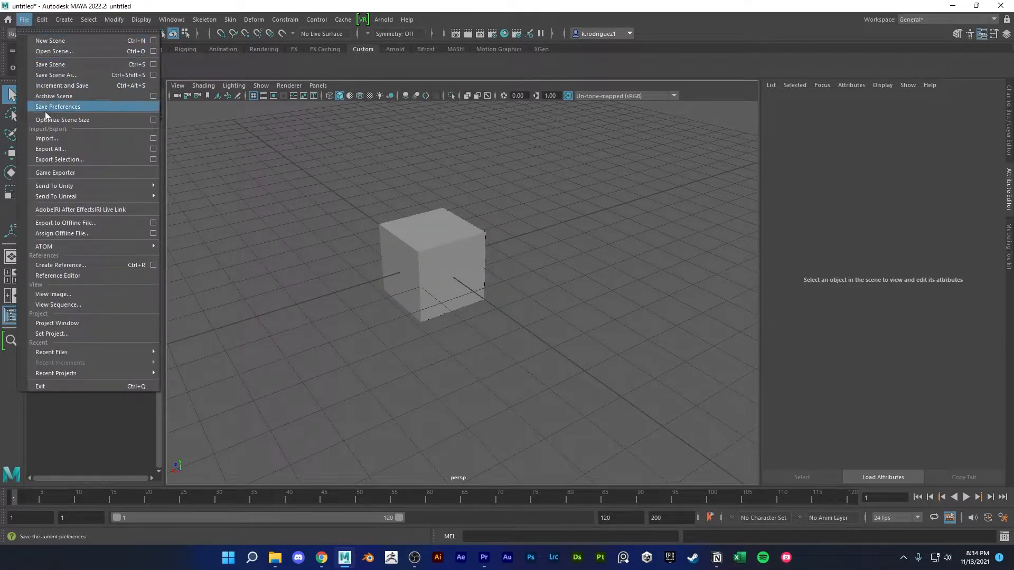
mouse_move(59, 159)
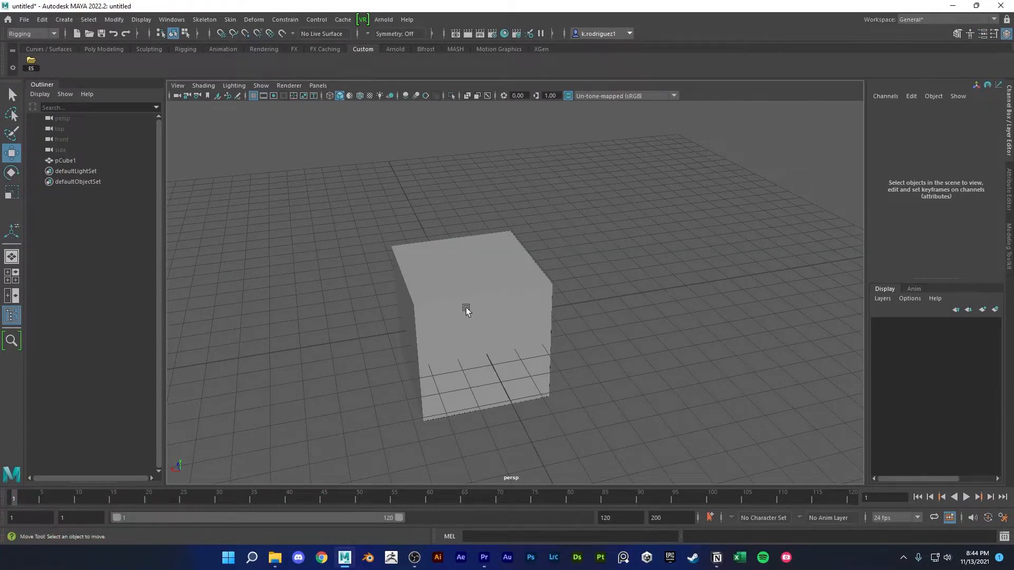
Select pCube1 in the perspective viewport
click(466, 310)
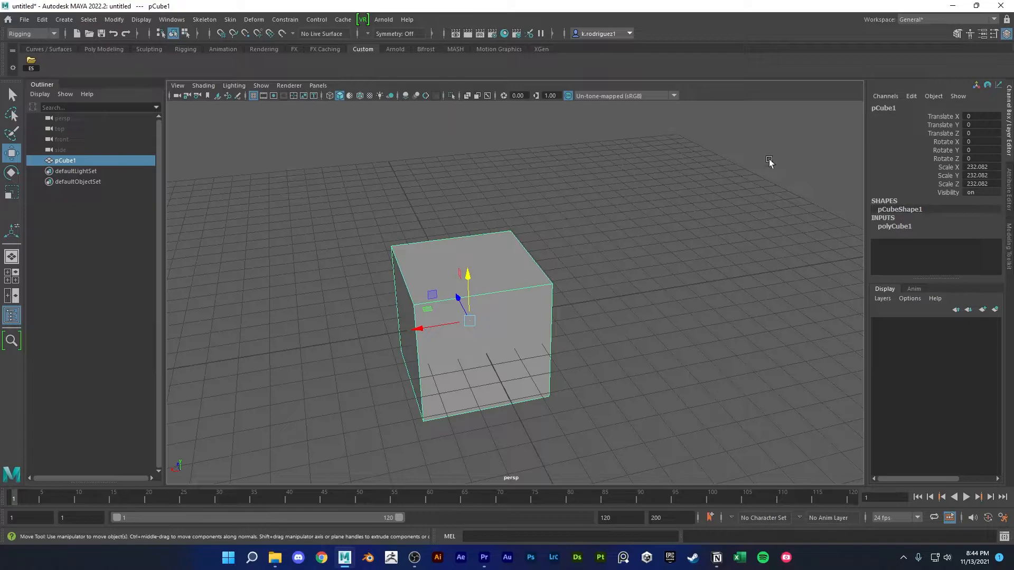
mouse_move(954, 121)
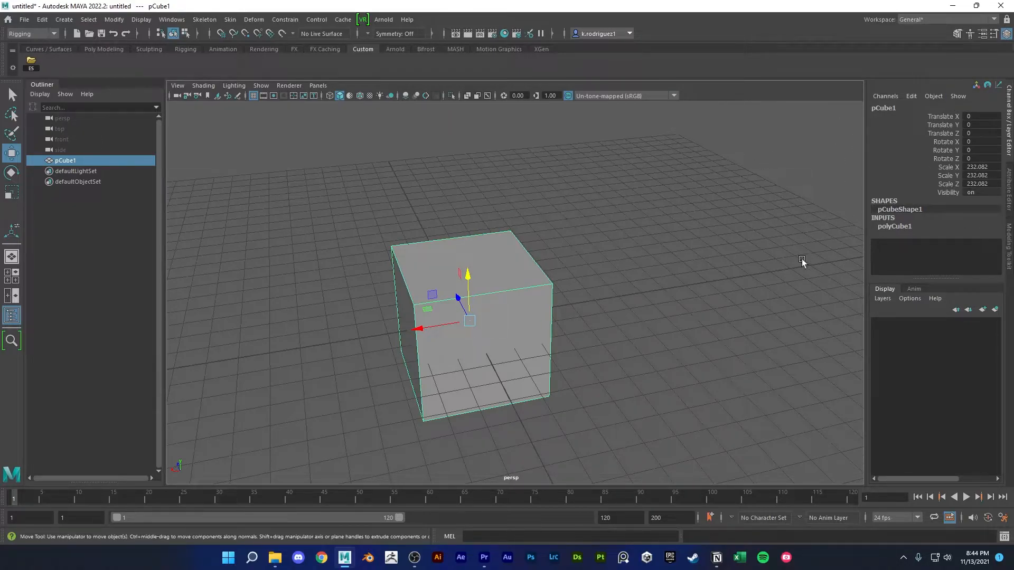
mouse_move(459, 372)
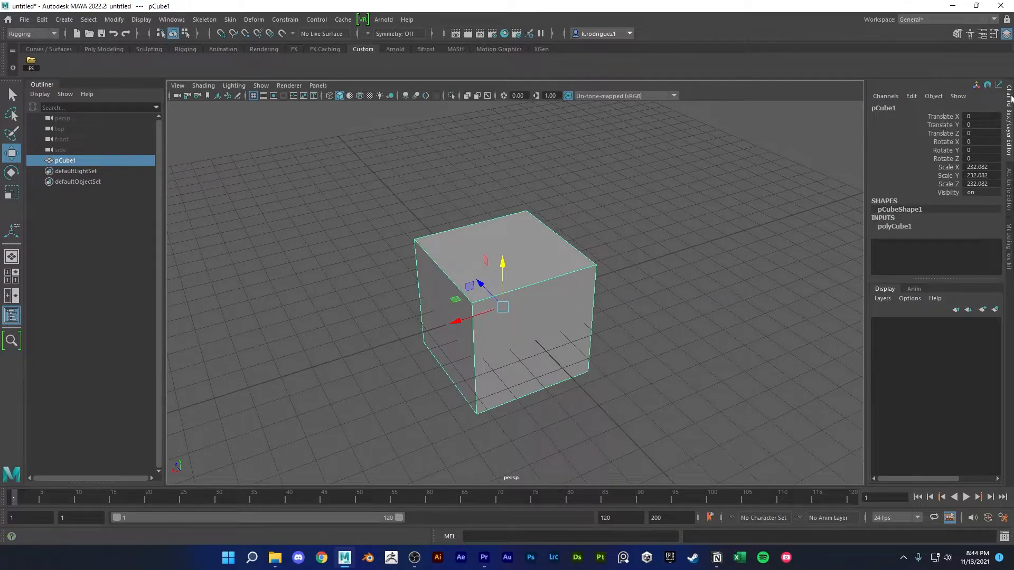
mouse_move(951, 197)
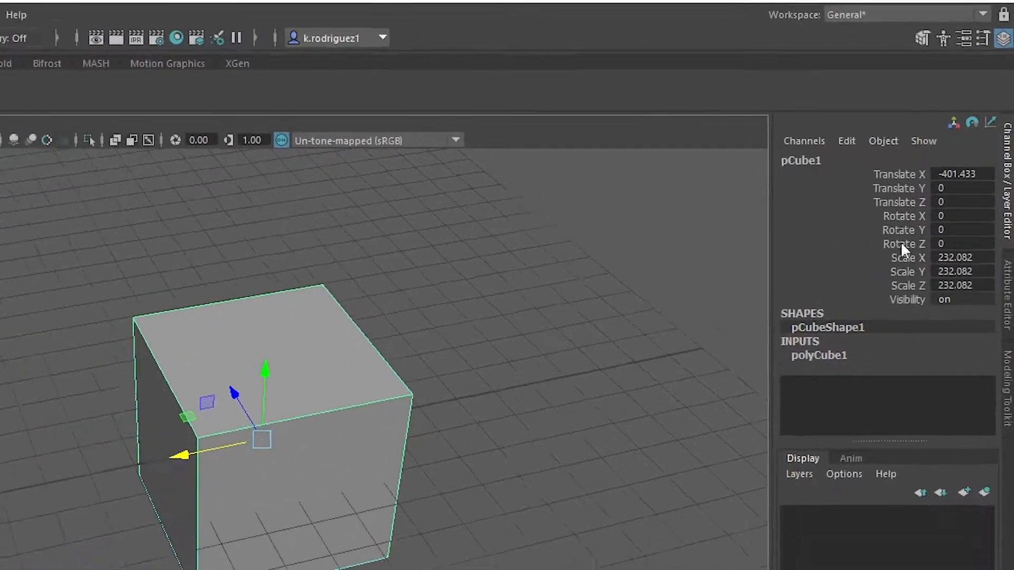
Apply Freeze Transformations to pCube1 so translate reads 0 and scale 1
click(114, 19)
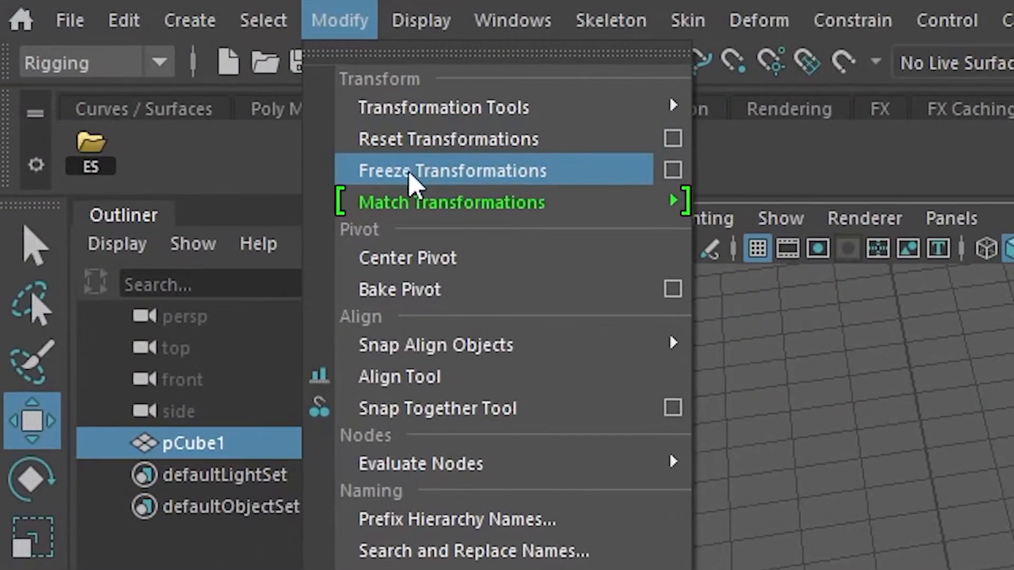
click(453, 170)
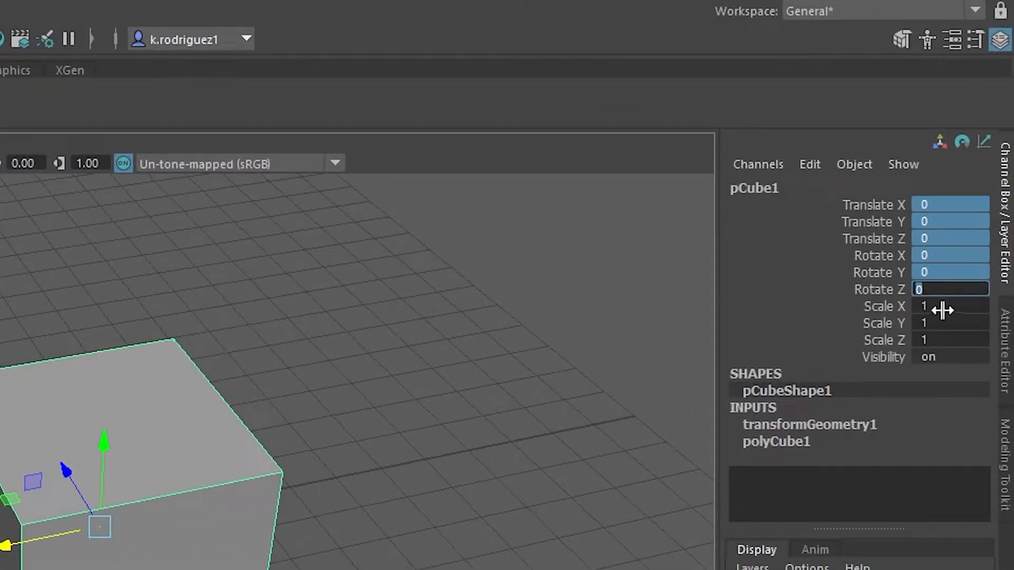
click(420, 291)
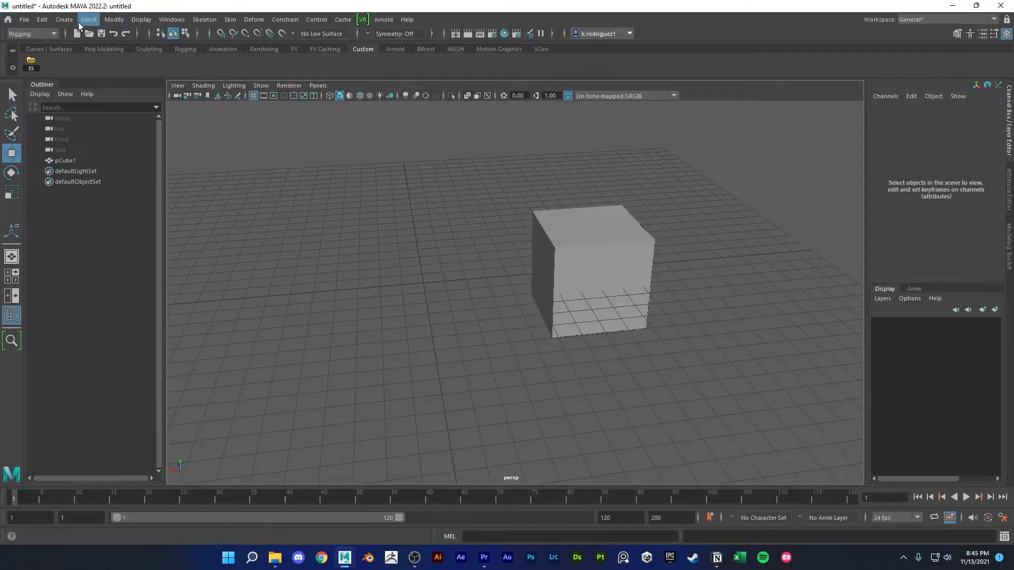
Select the stepped block and center its pivot from the Modify menu
click(113, 19)
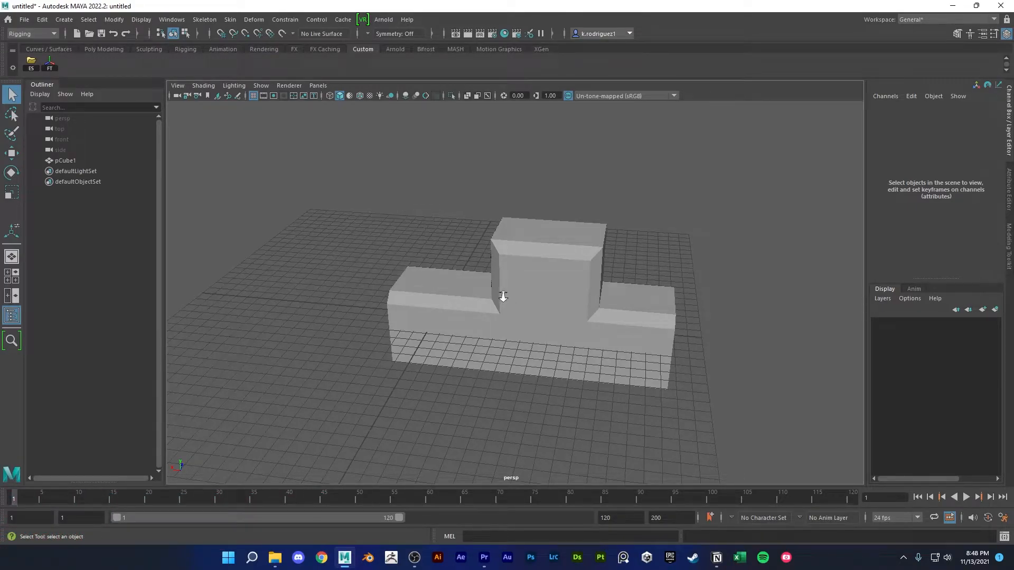
click(503, 296)
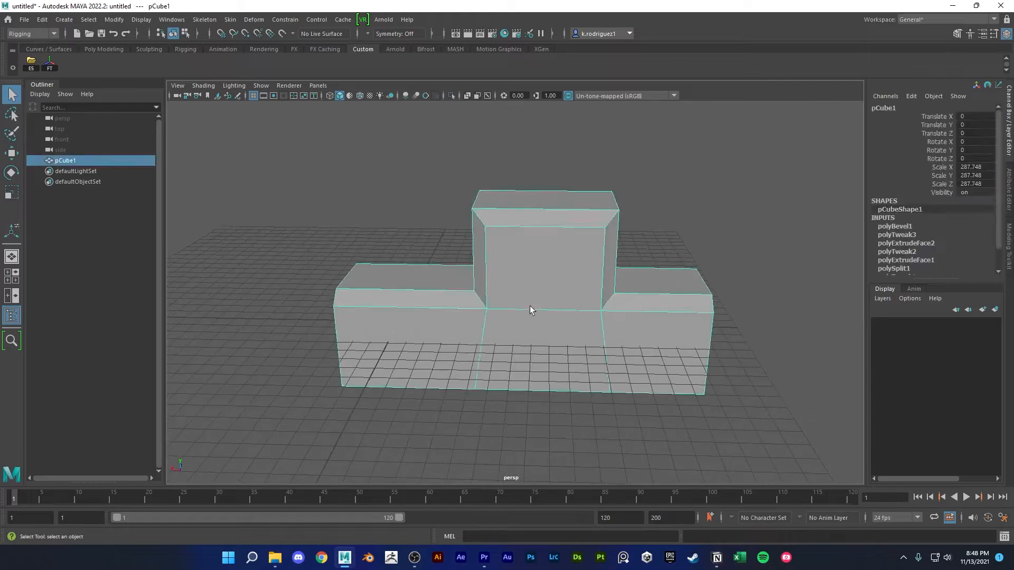
key(w)
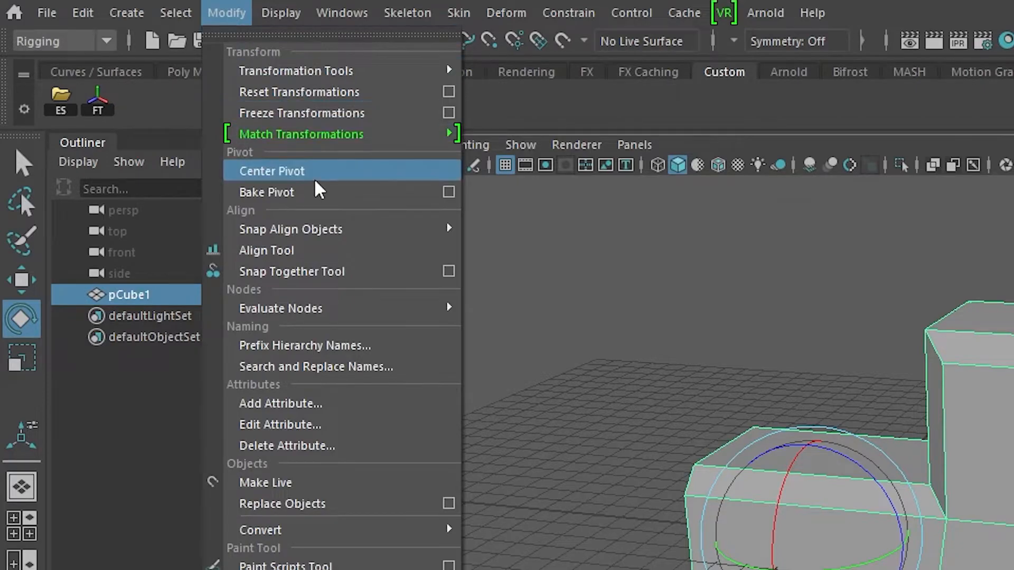
click(271, 171)
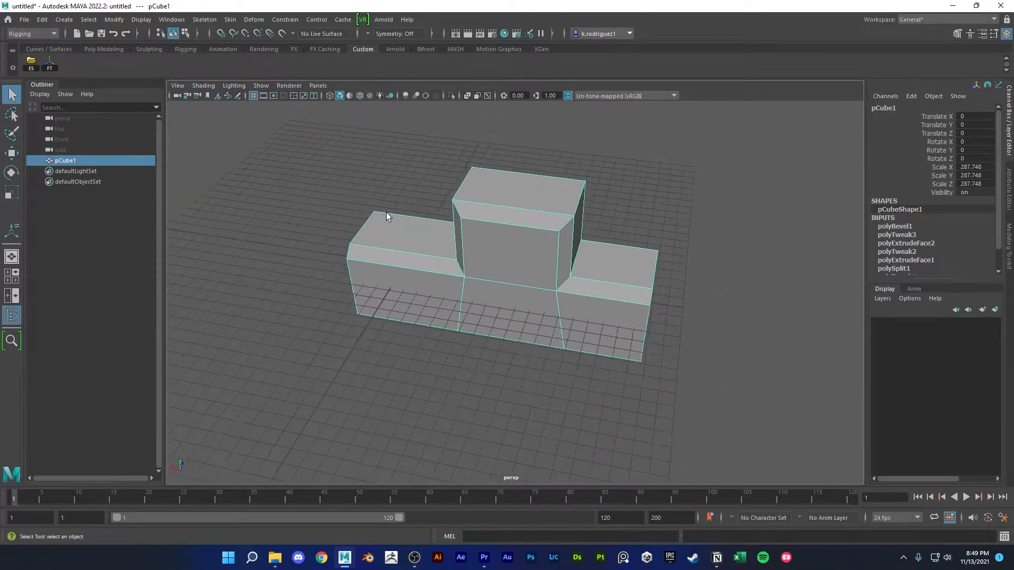
click(114, 19)
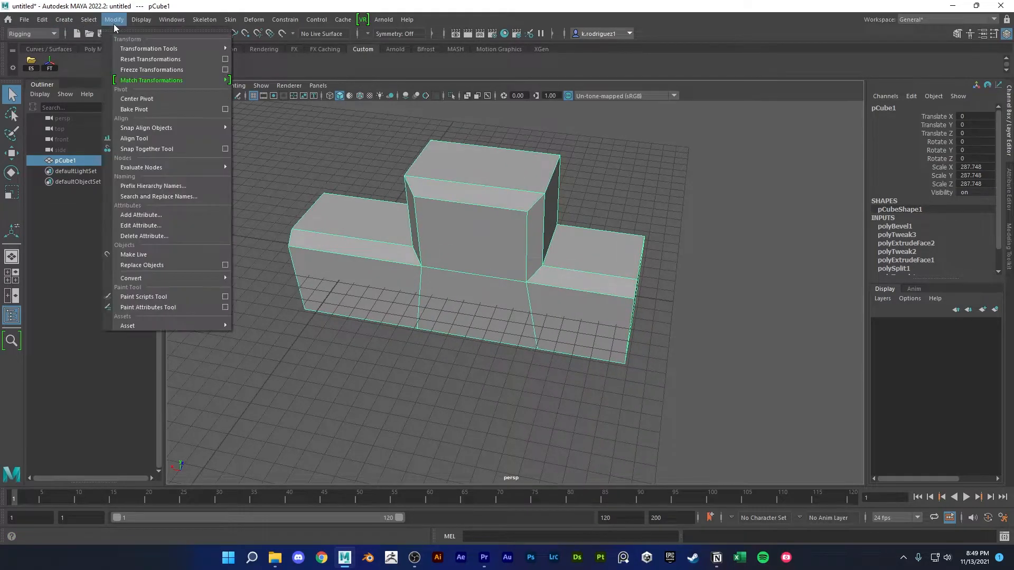
mouse_move(137, 99)
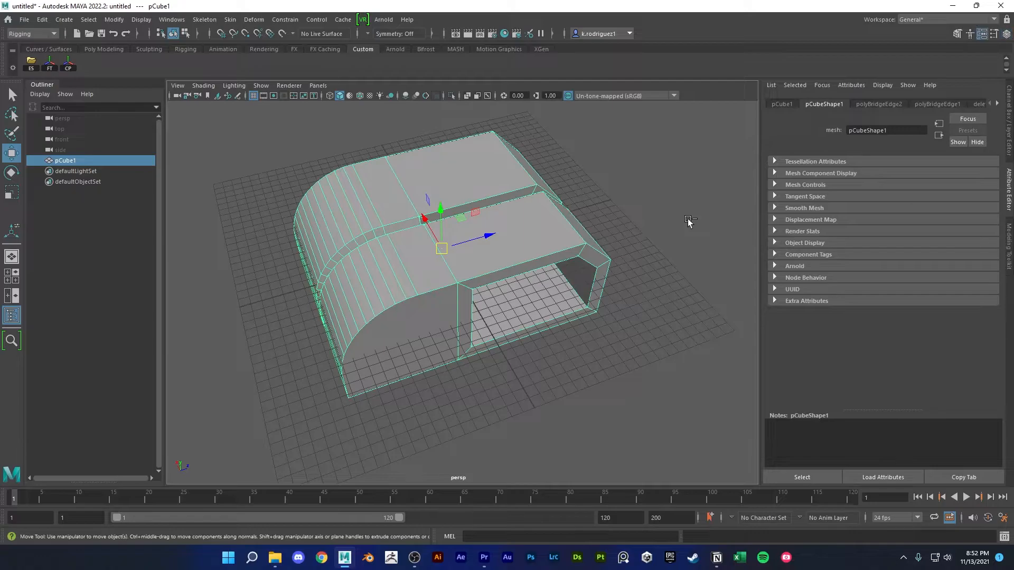
key(ctrl+a)
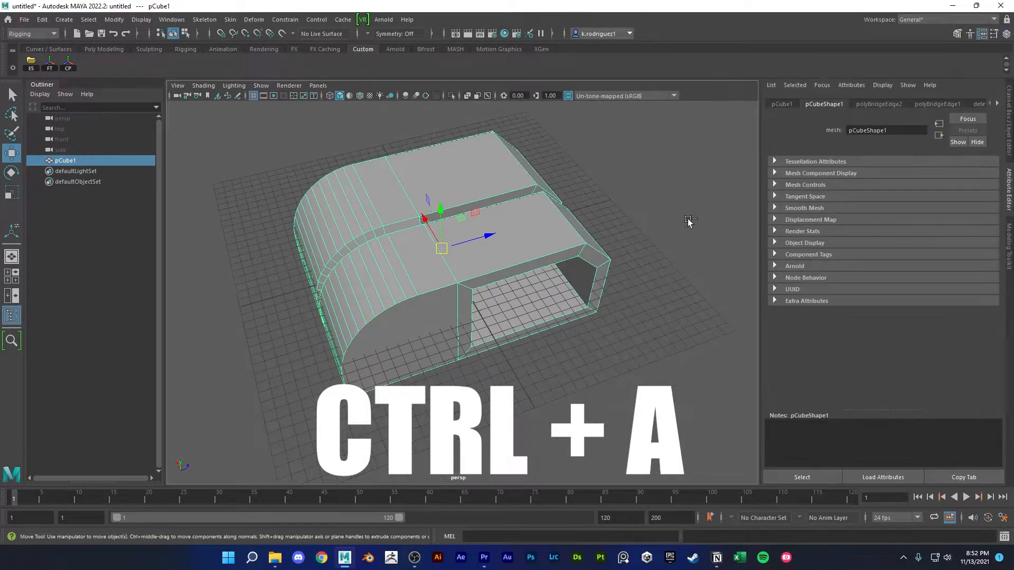
key(ctrl+a)
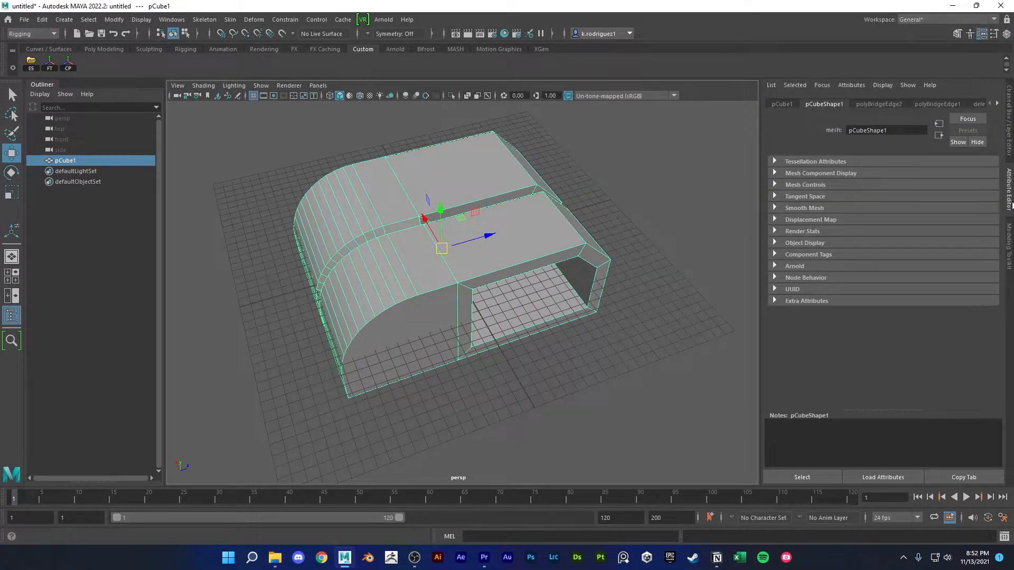
click(1005, 85)
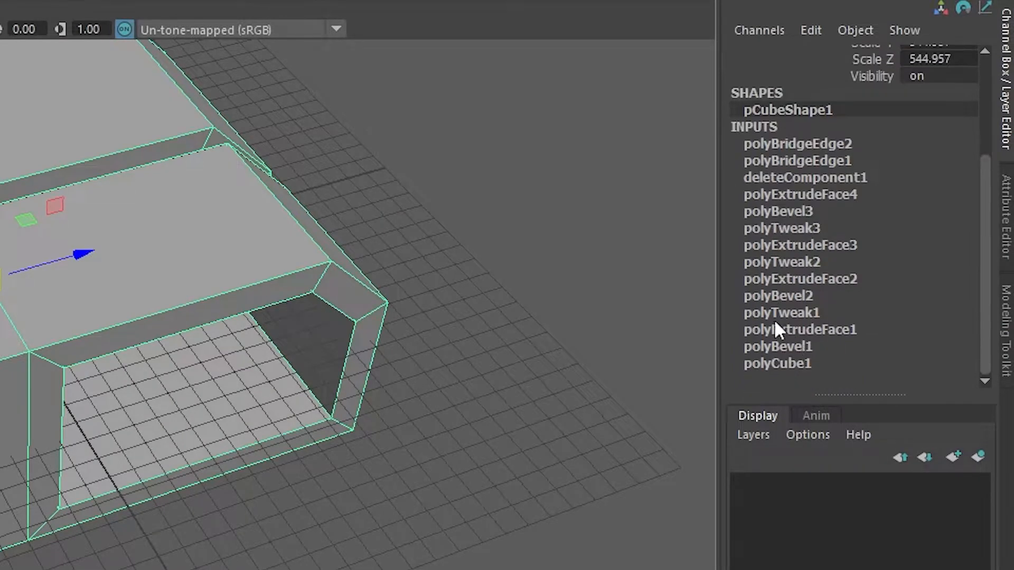
mouse_move(795, 374)
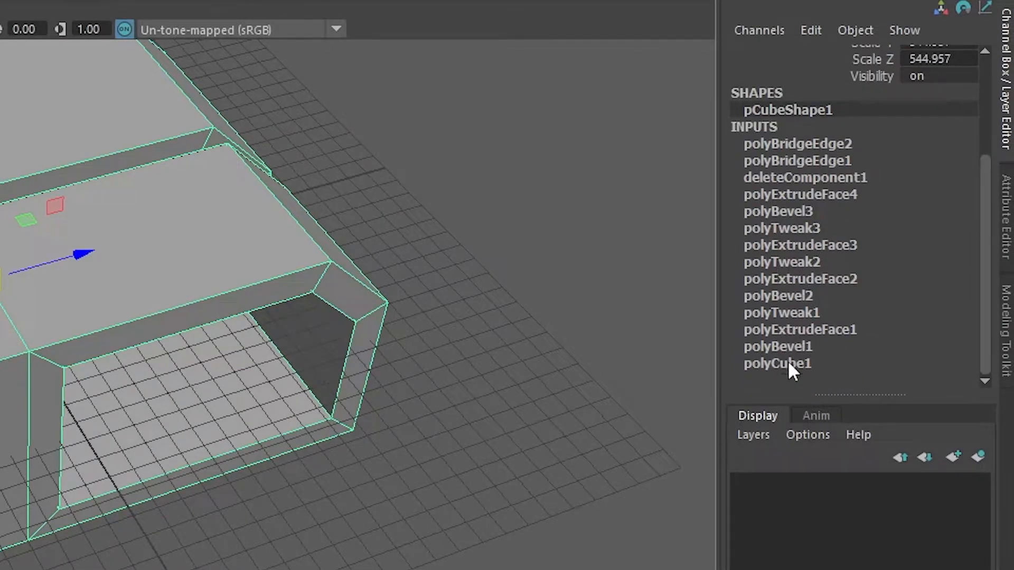
mouse_move(663, 228)
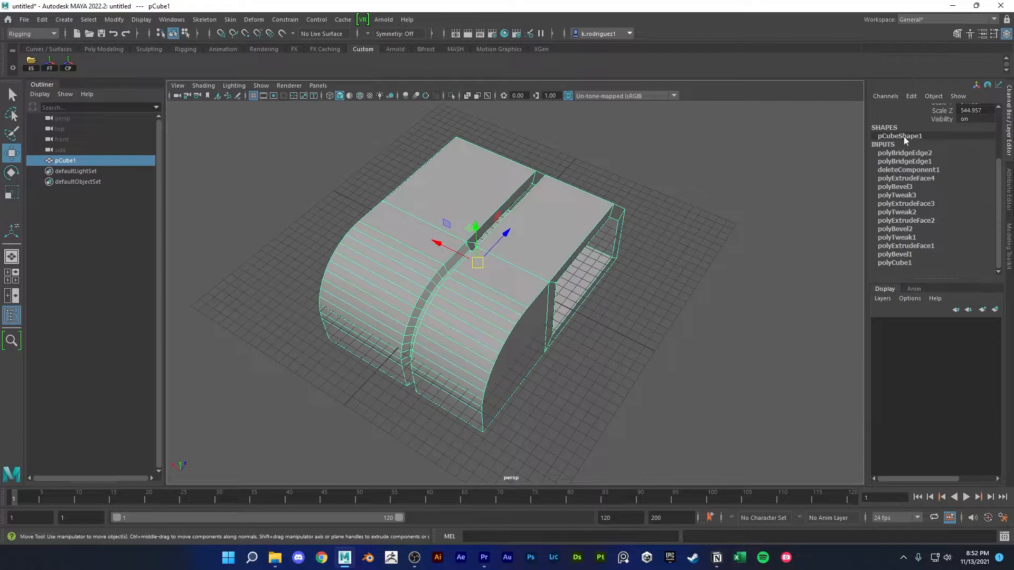
mouse_move(954, 196)
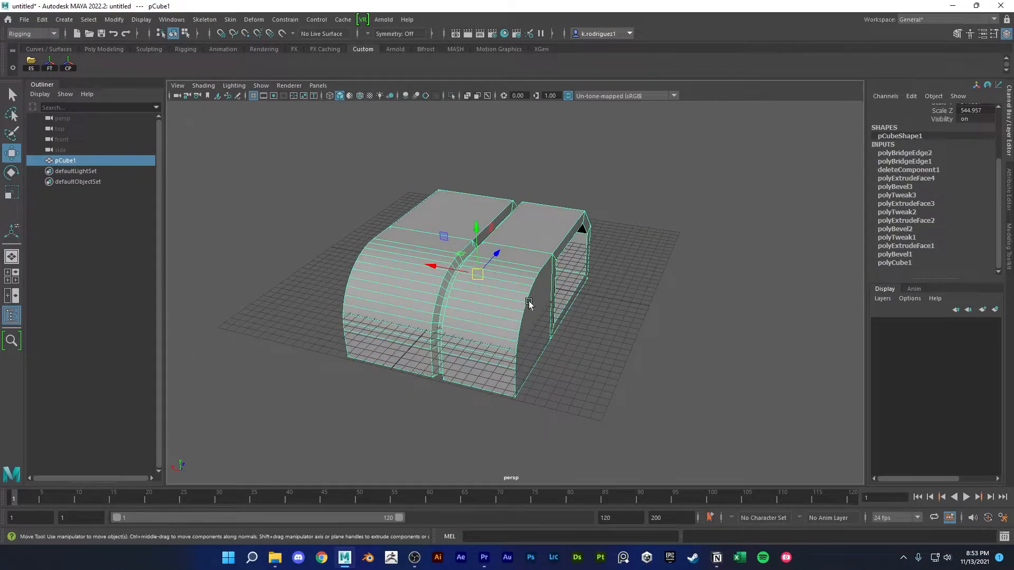
mouse_move(556, 397)
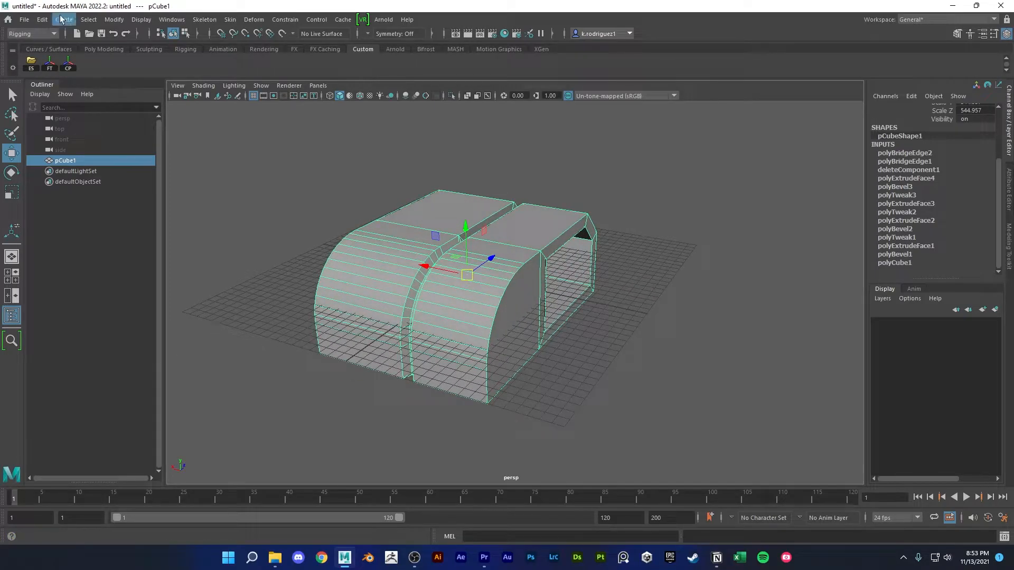
Delete history on the selected block, then delete all history in the scene
click(41, 19)
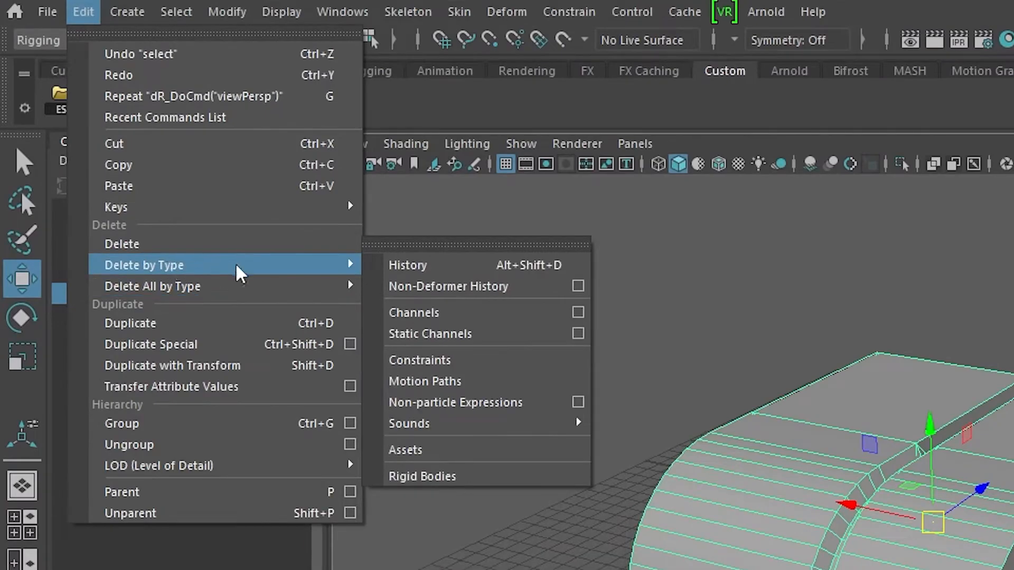
mouse_move(443, 266)
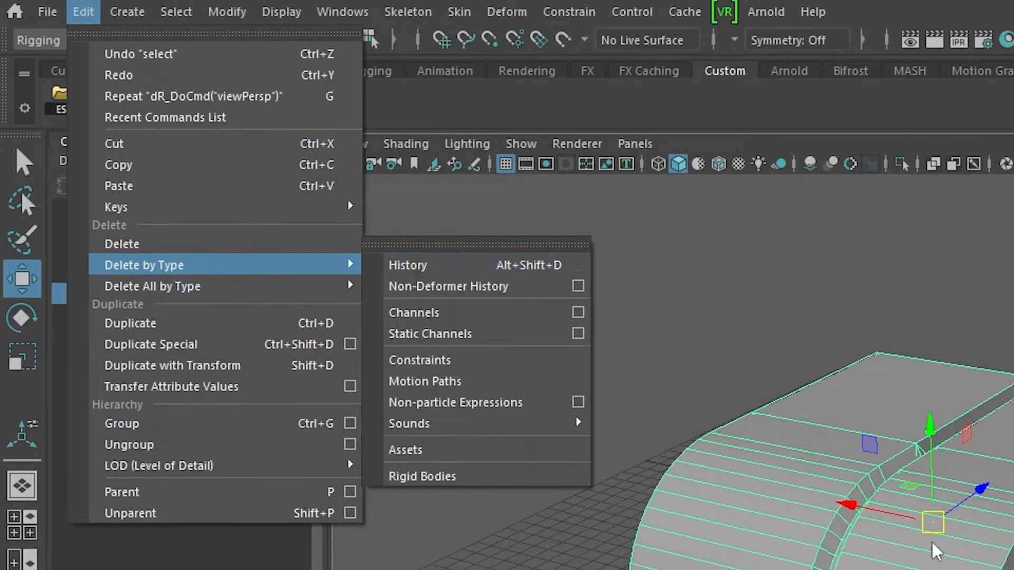
mouse_move(715, 470)
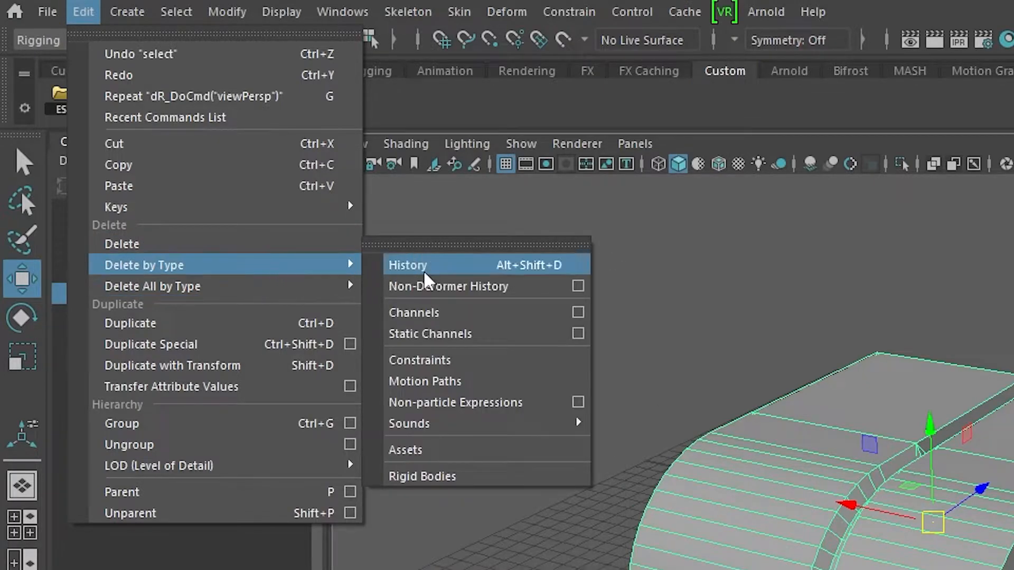
click(407, 264)
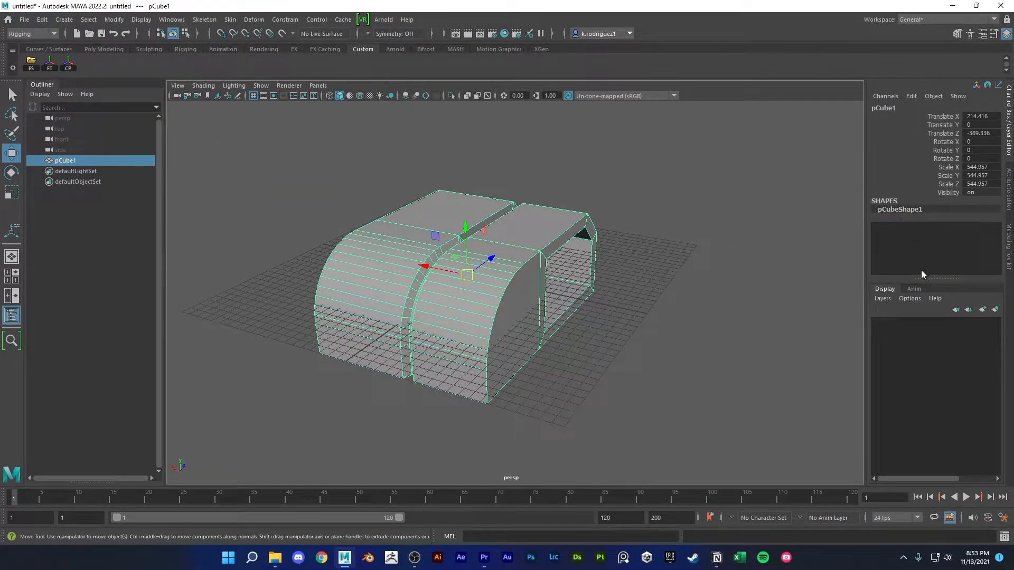
mouse_move(914, 247)
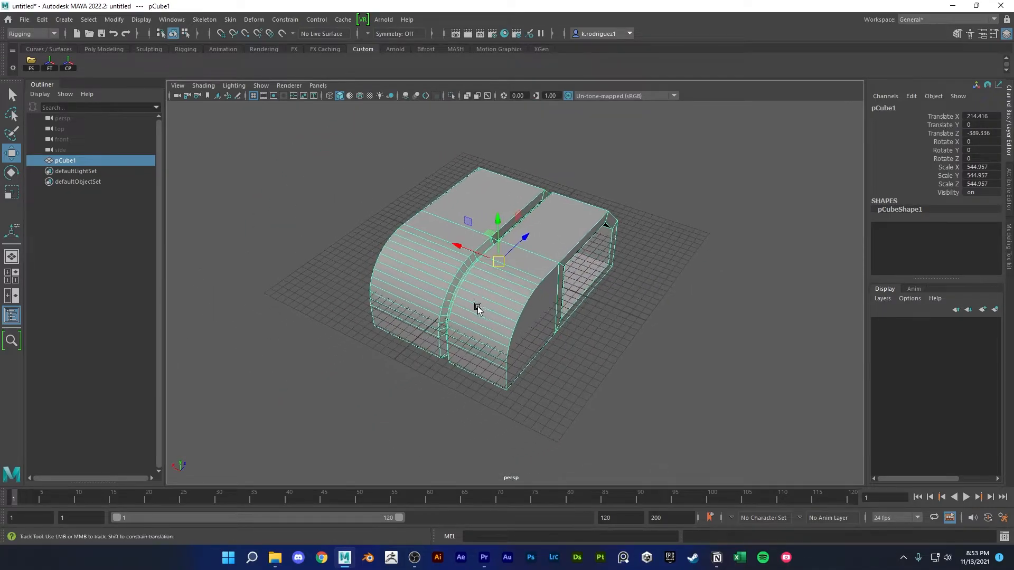
click(24, 19)
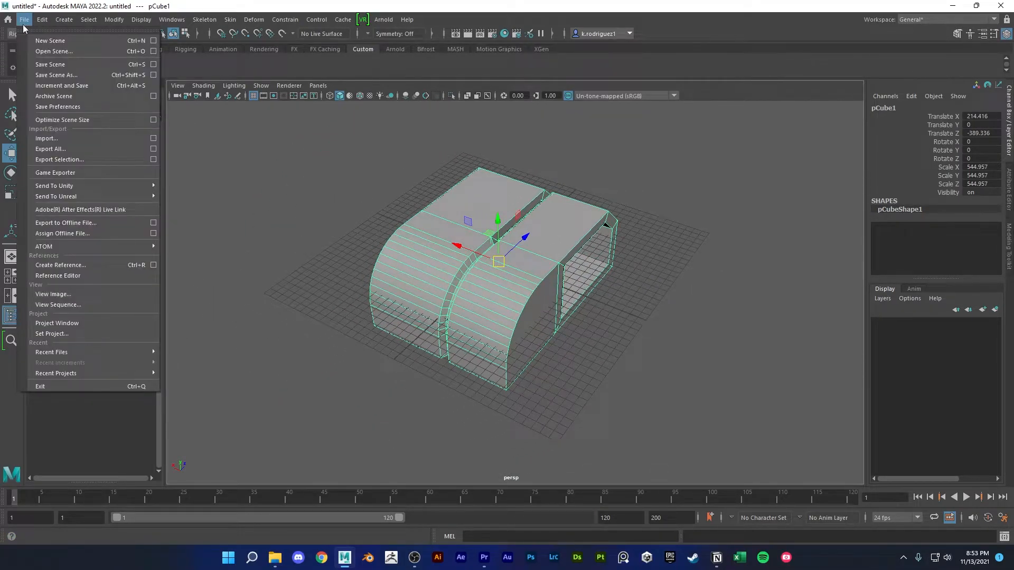
click(41, 19)
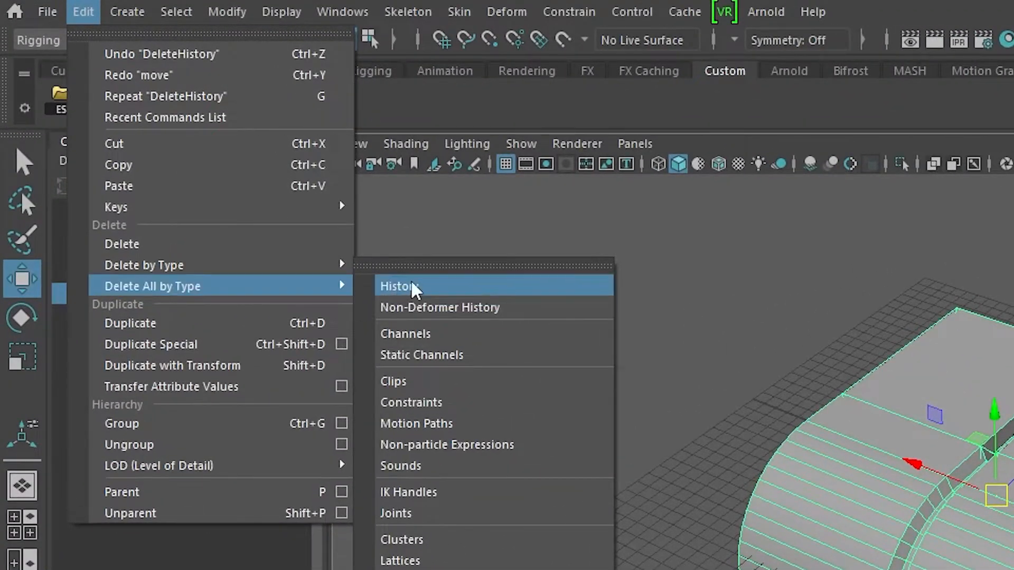
mouse_move(417, 294)
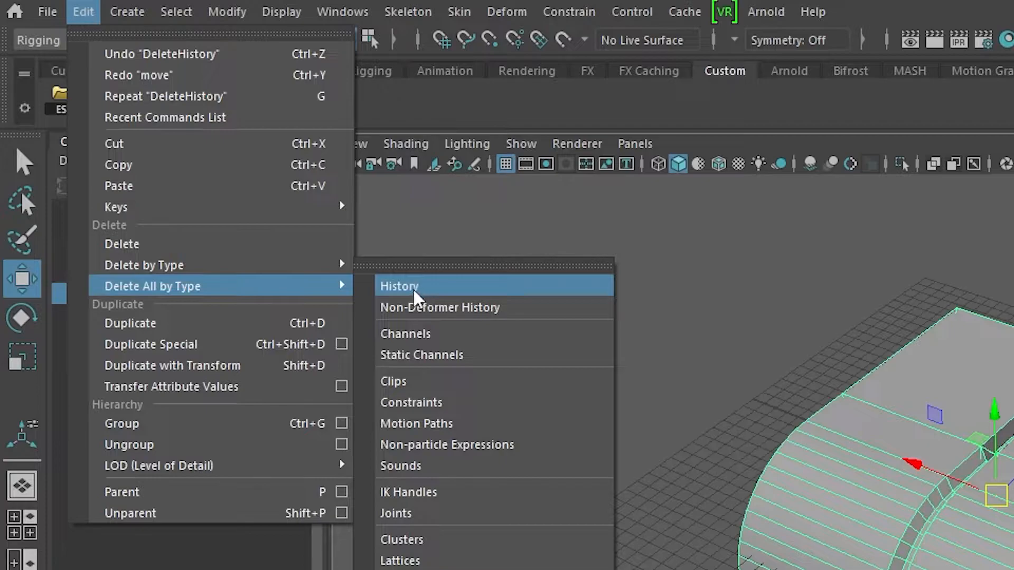
mouse_move(251, 294)
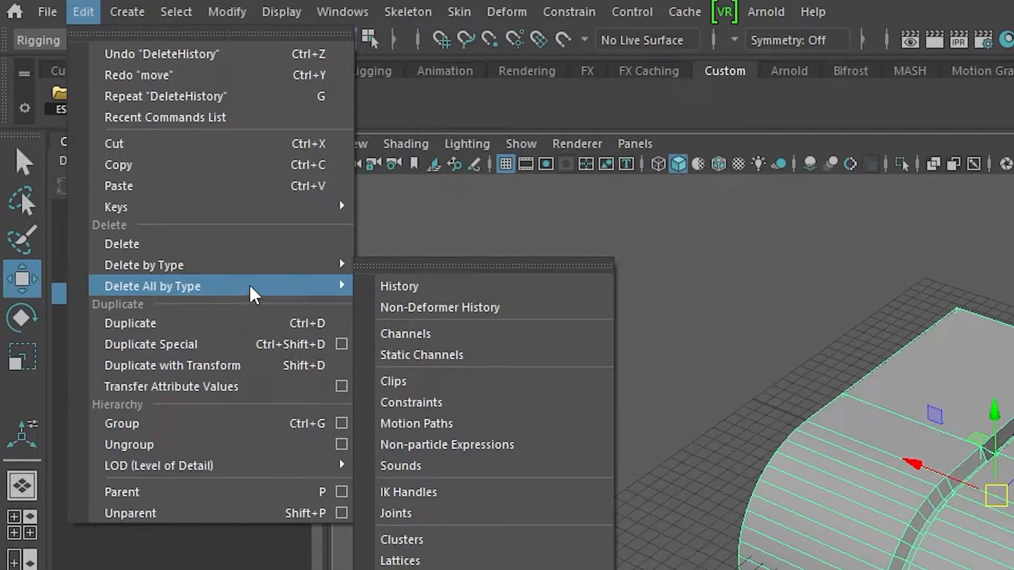
mouse_move(426, 307)
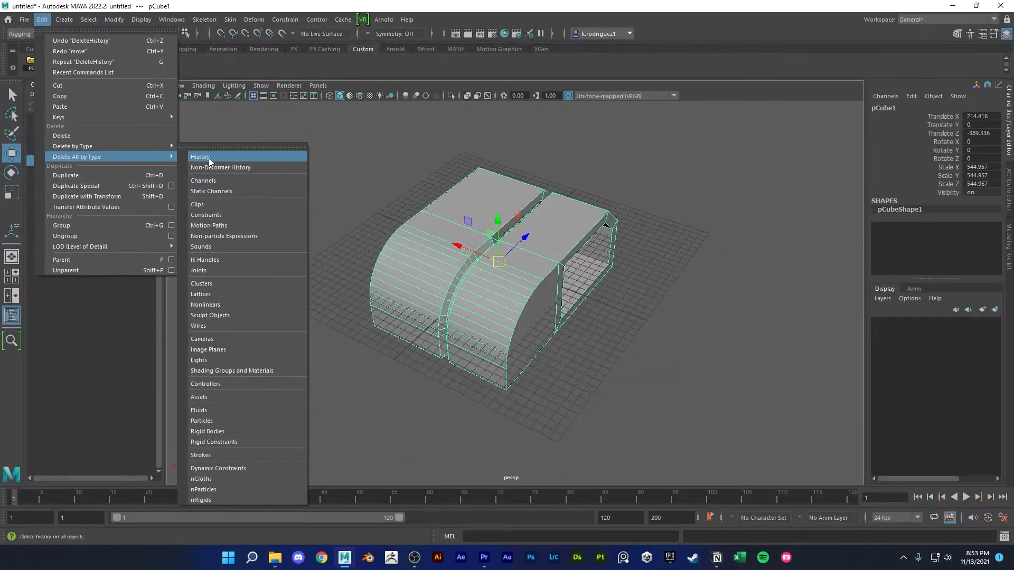
click(201, 157)
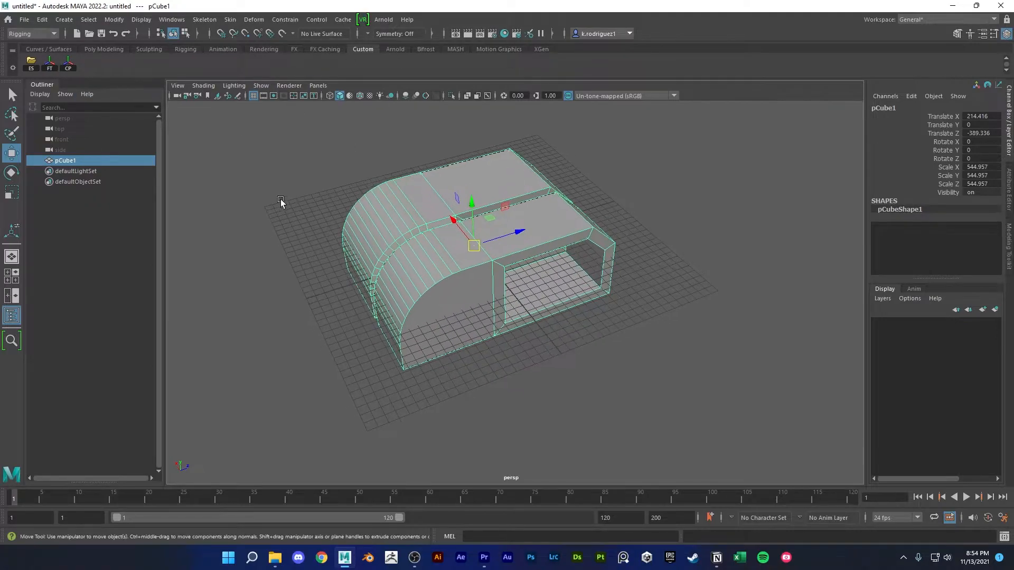
Add Delete by Type History and Delete All by Type History as Custom shelf buttons
click(23, 19)
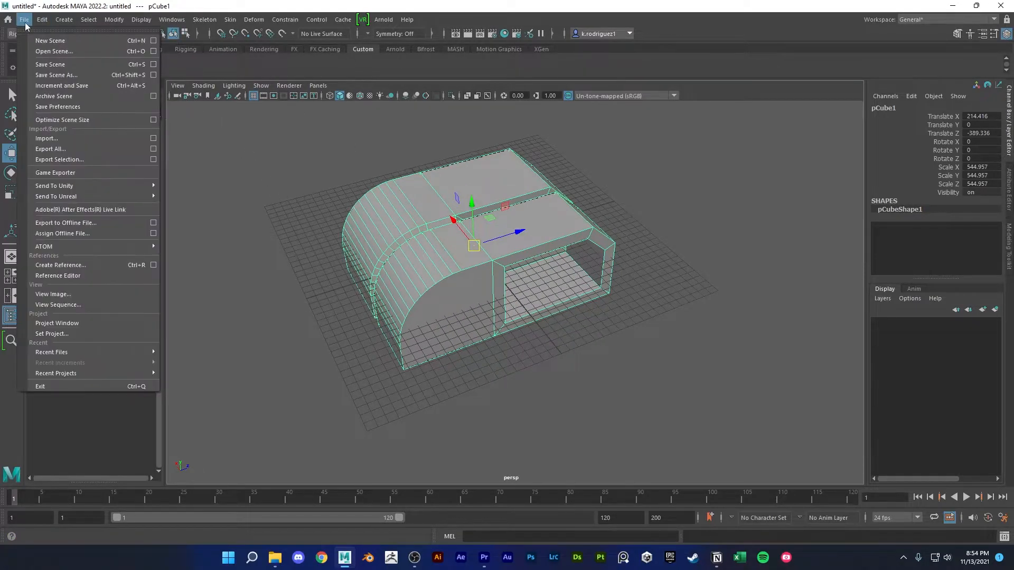
click(41, 19)
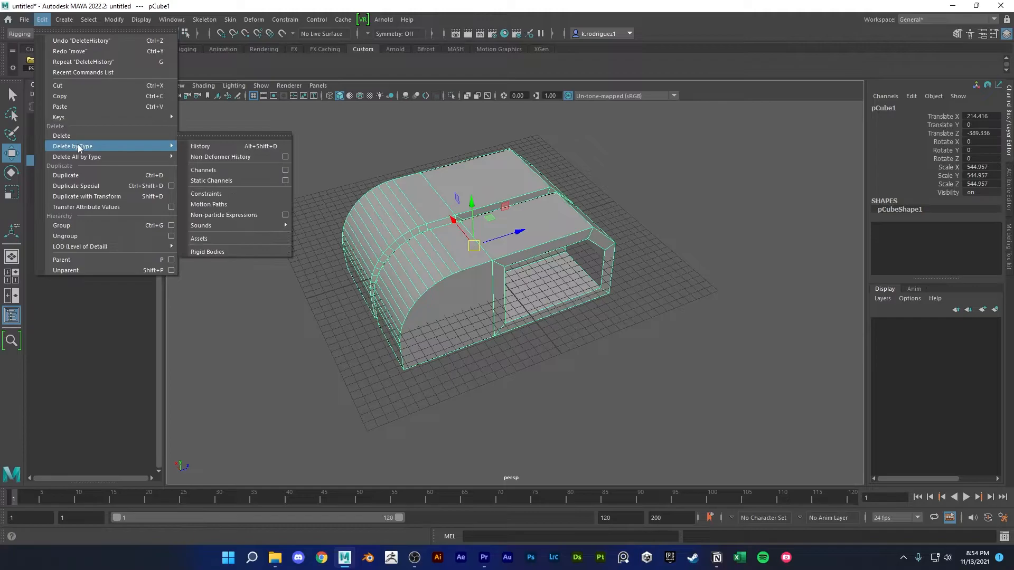
mouse_move(237, 149)
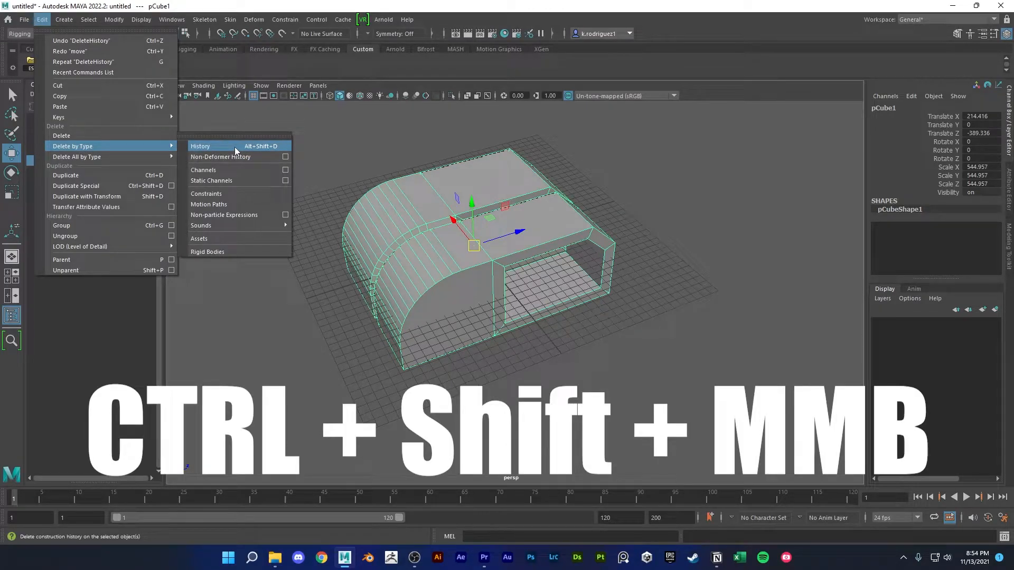
click(201, 146)
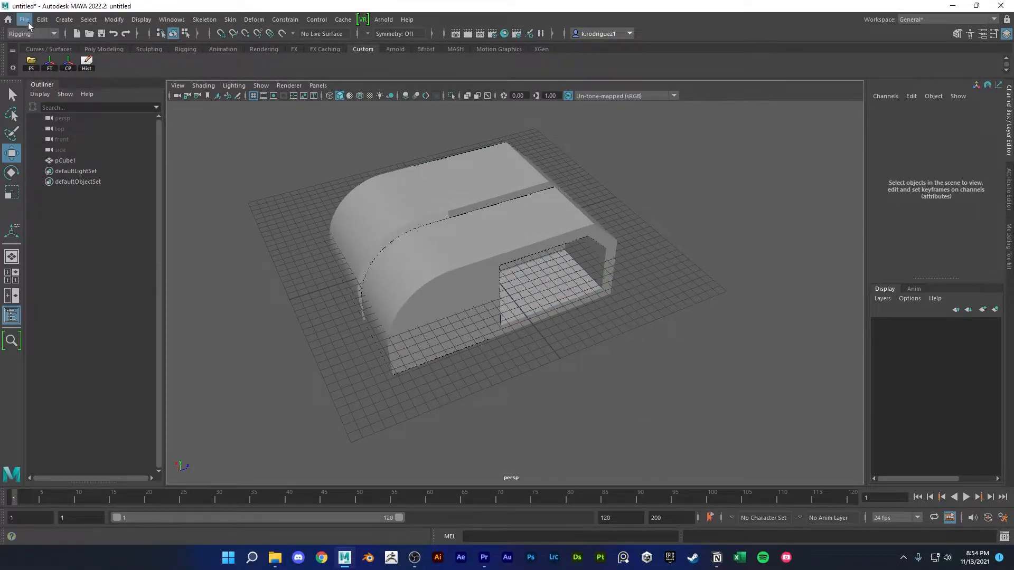
click(41, 19)
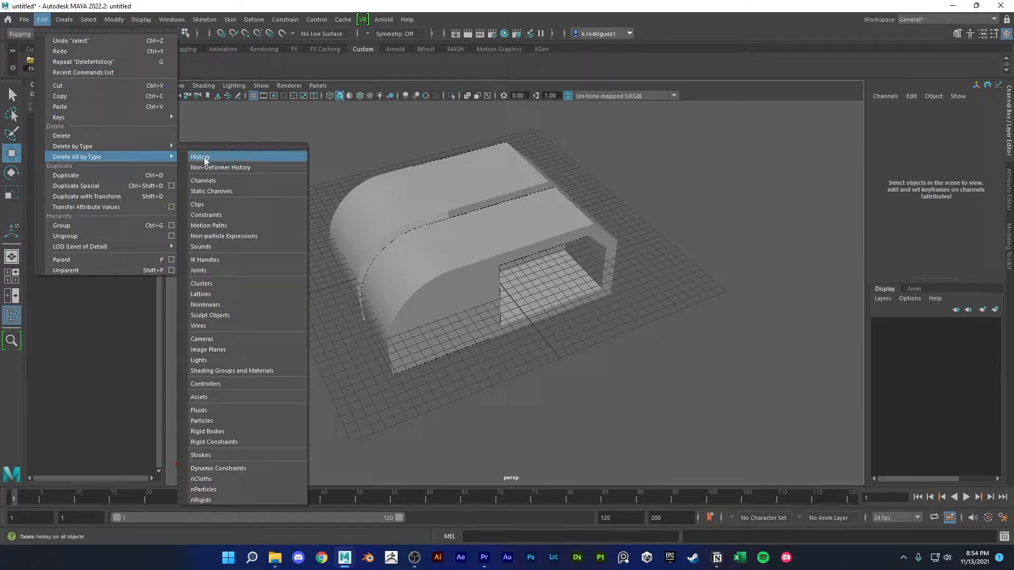
mouse_move(138, 164)
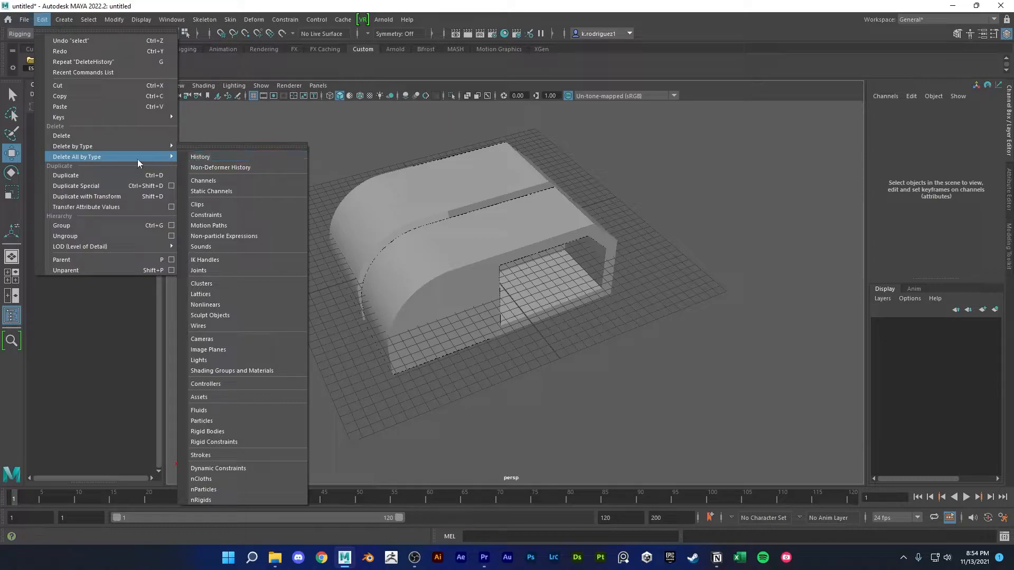
mouse_move(207, 156)
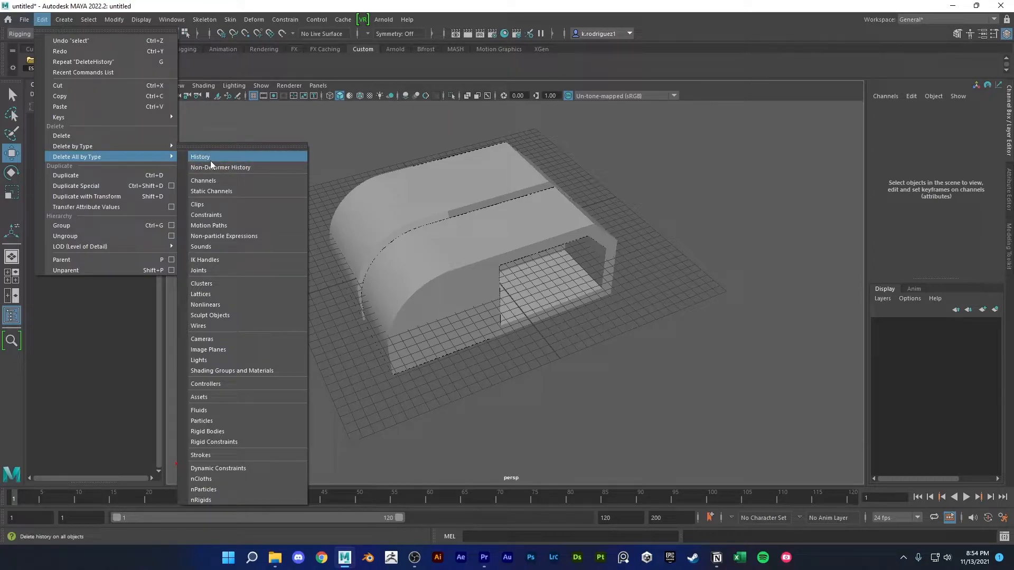
click(199, 156)
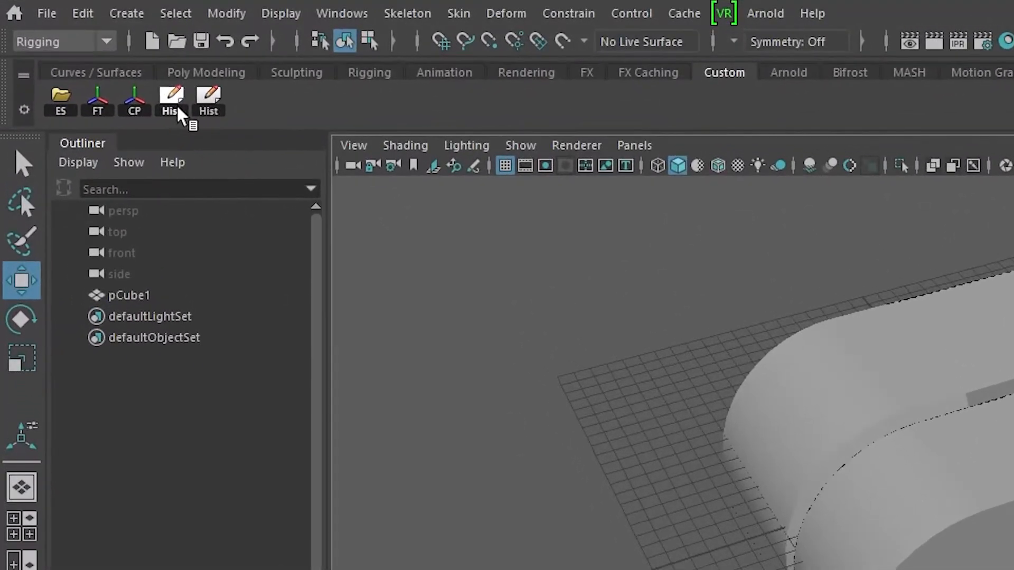
mouse_move(172, 100)
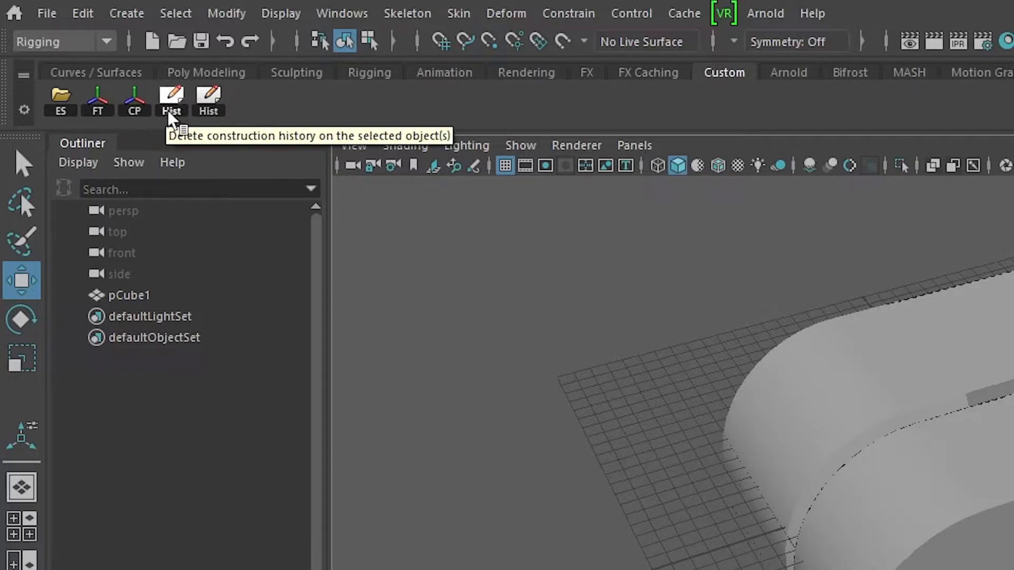
mouse_move(227, 113)
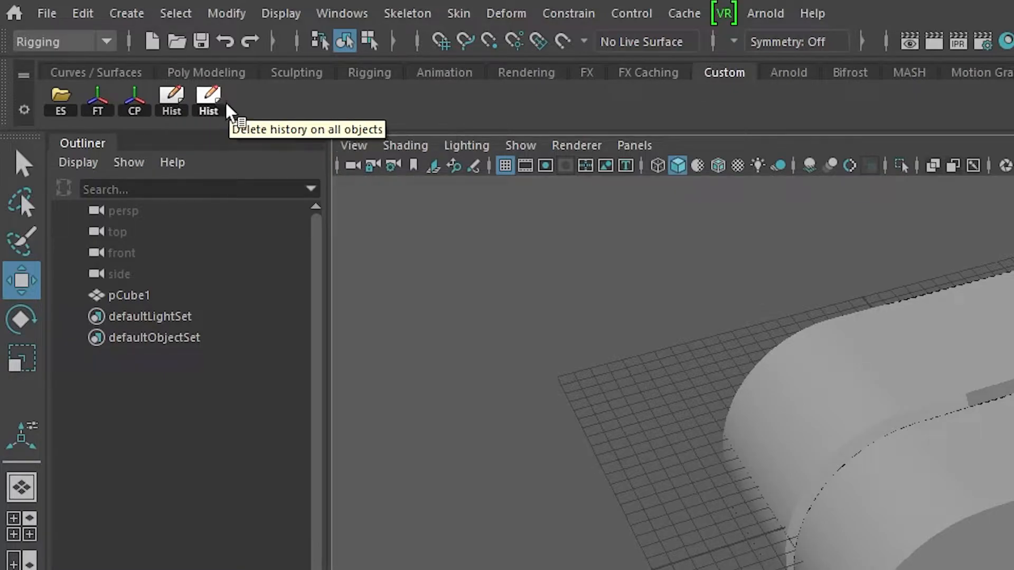
mouse_move(219, 116)
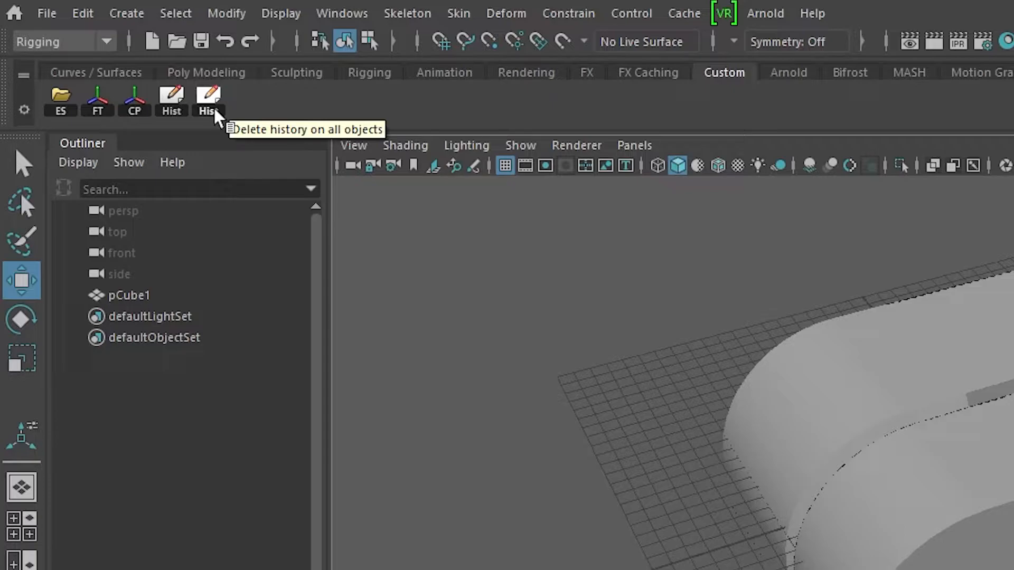
mouse_move(171, 101)
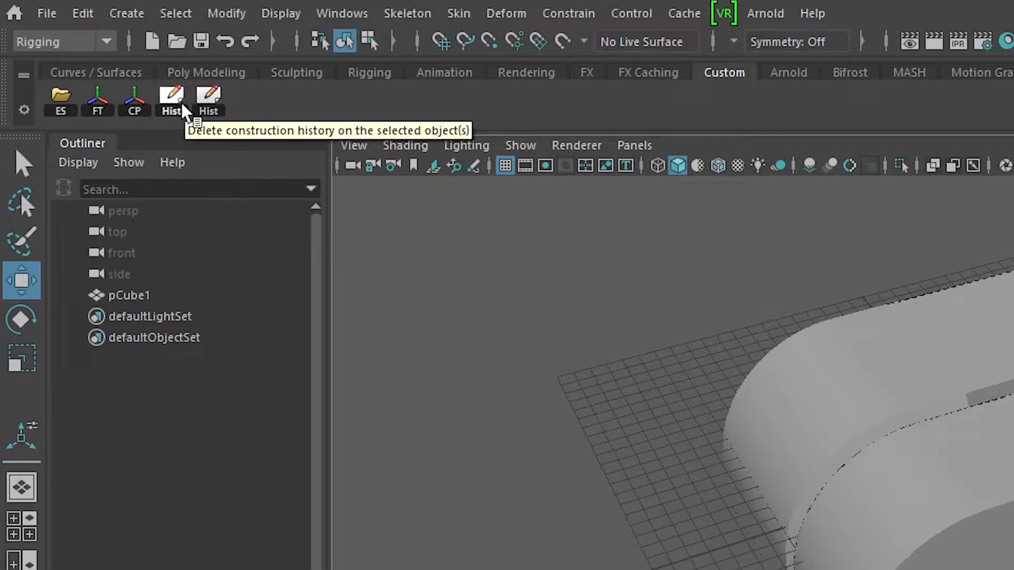
In the Shelf Editor, change the second History button's icon label from Hist to ALL
right_click(208, 101)
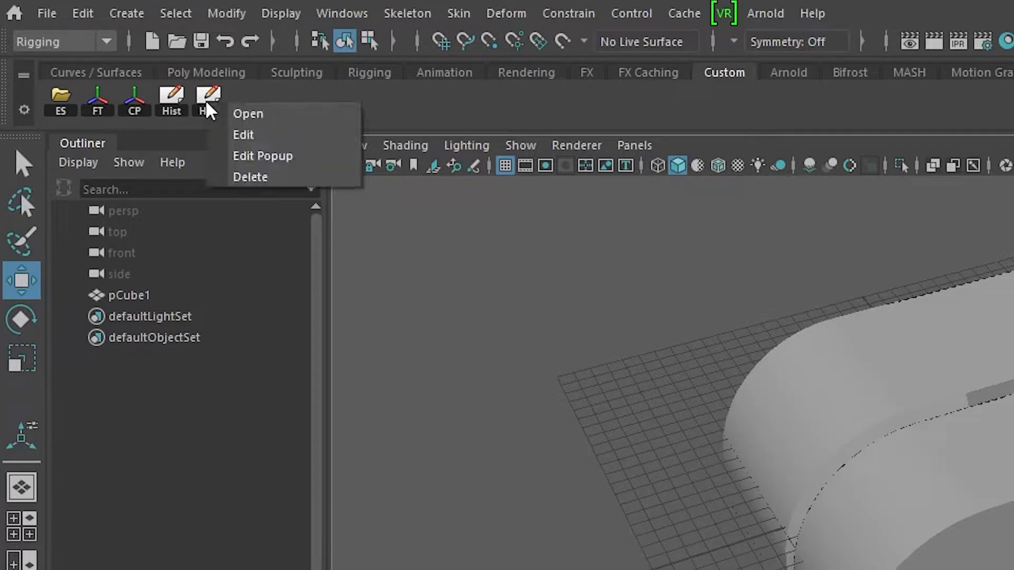
mouse_move(265, 135)
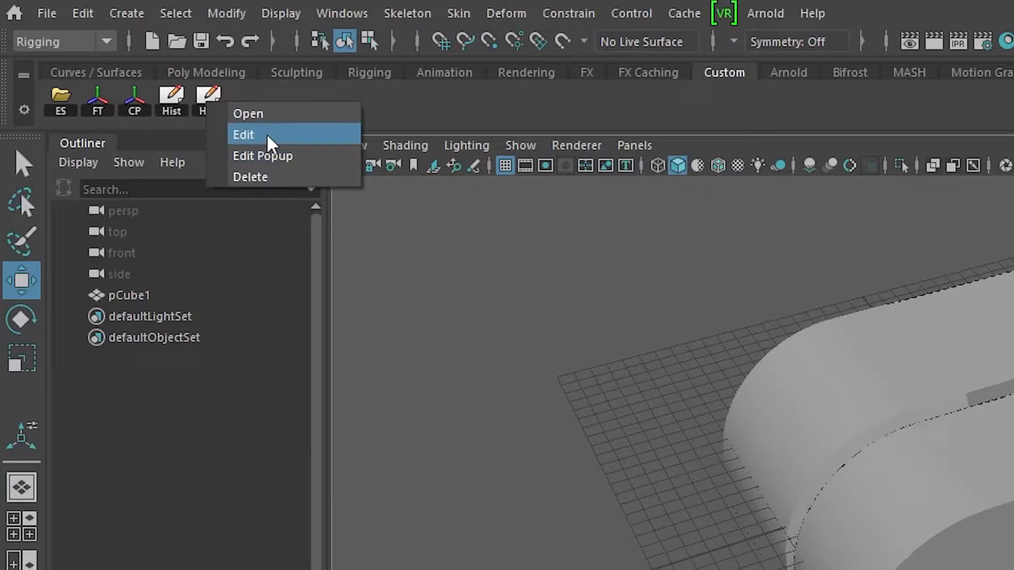
click(244, 135)
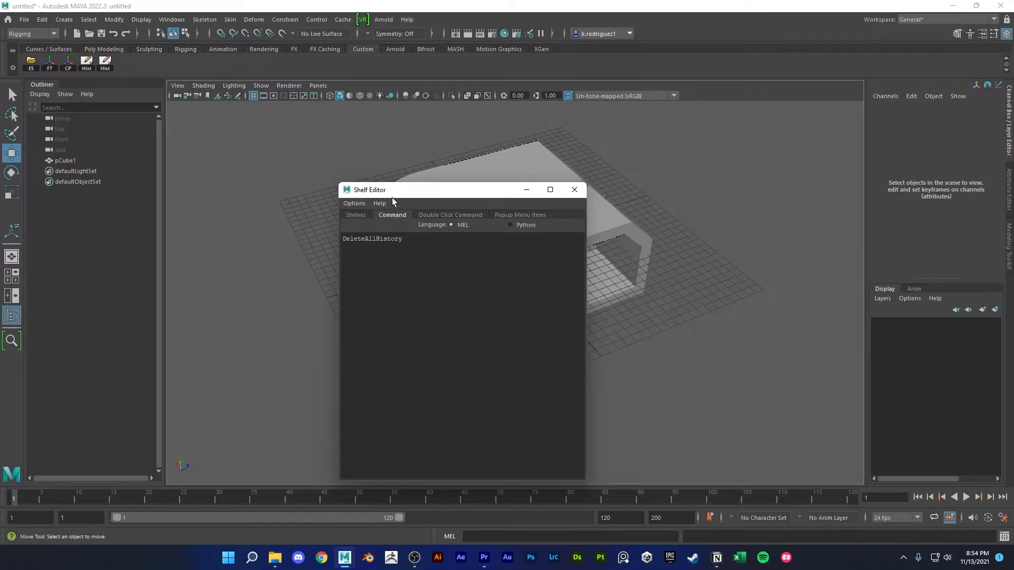
drag(426, 189, 427, 117)
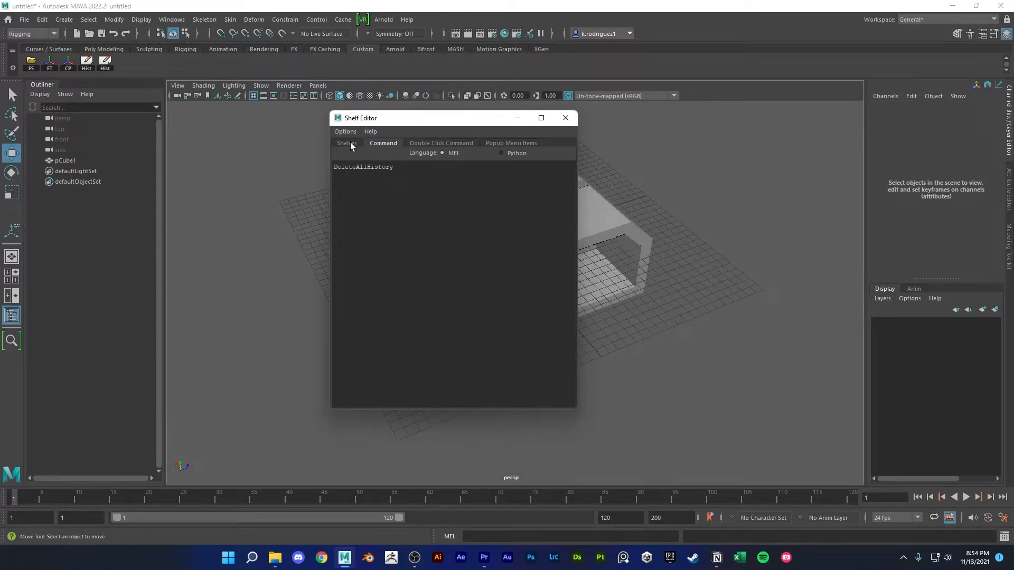
click(346, 143)
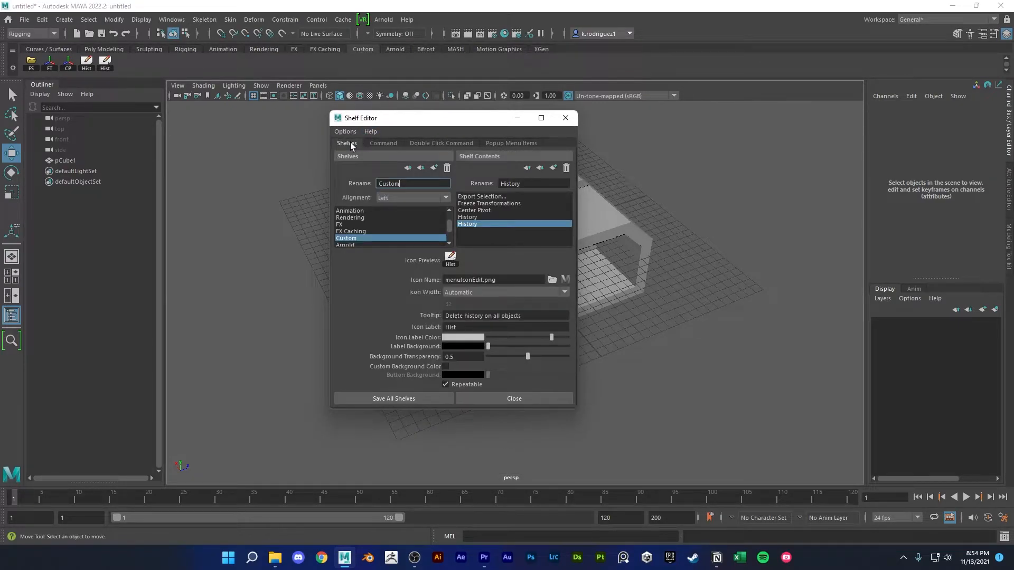
click(504, 328)
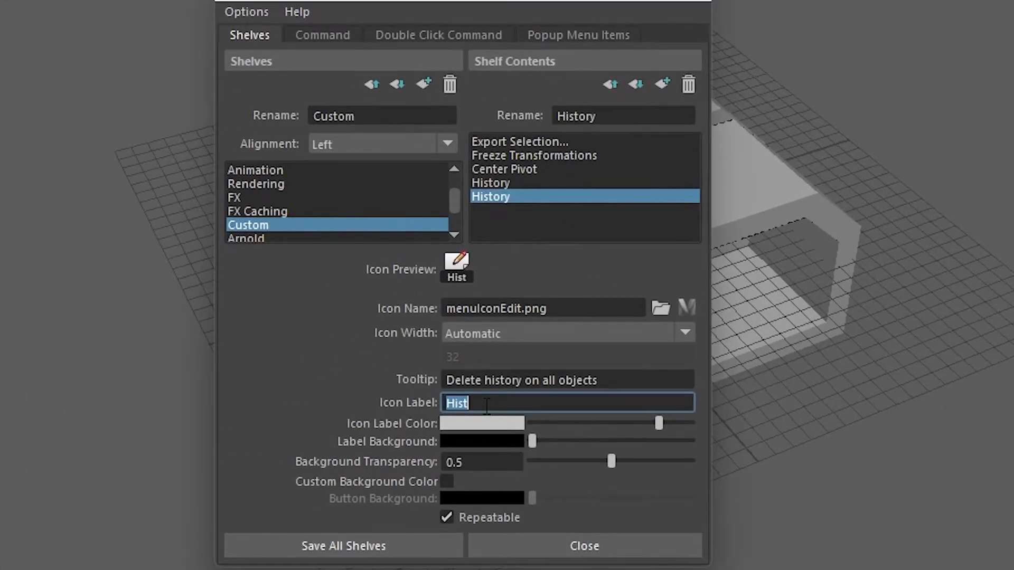
key(Delete)
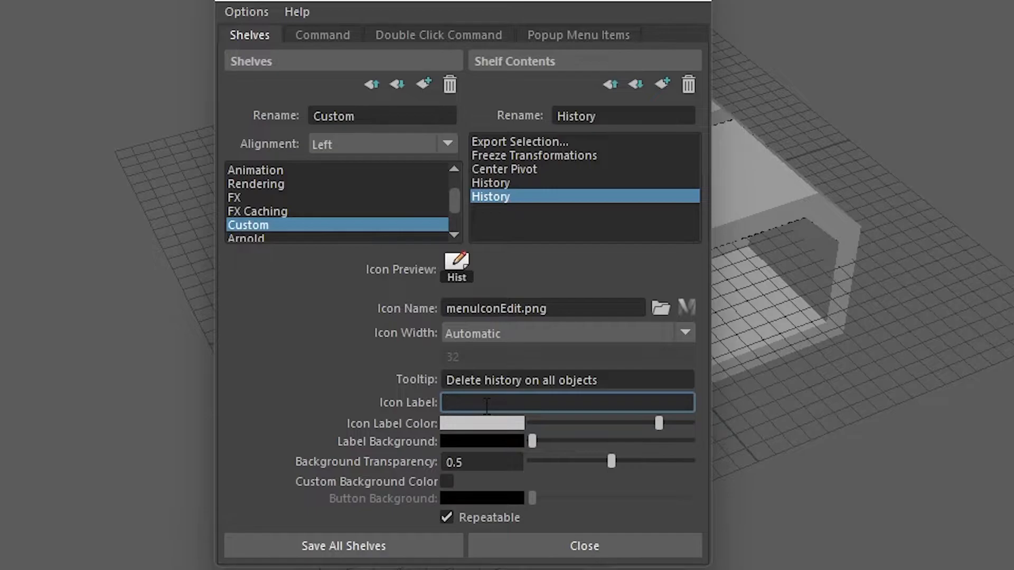
text(ALL)
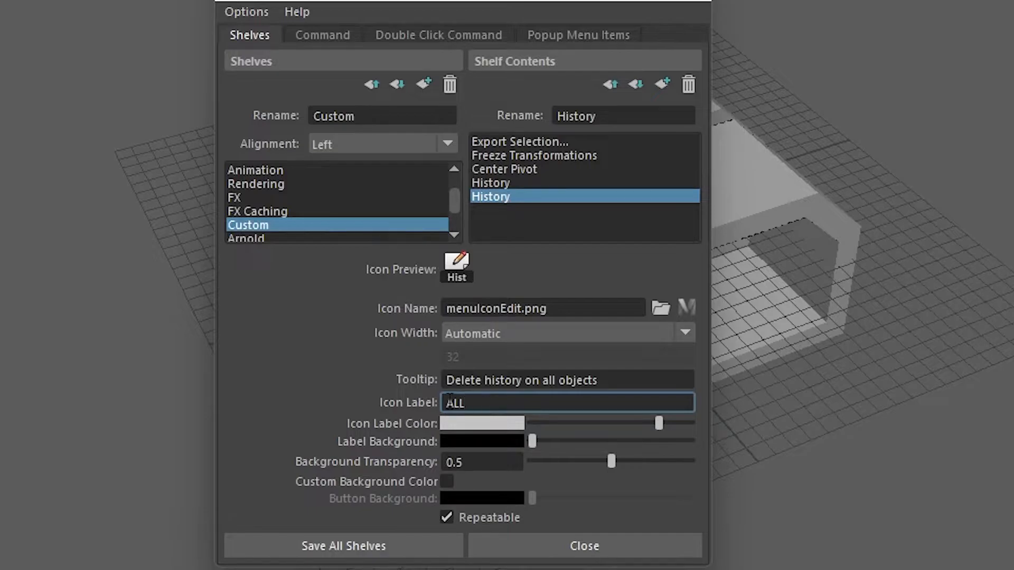
click(582, 546)
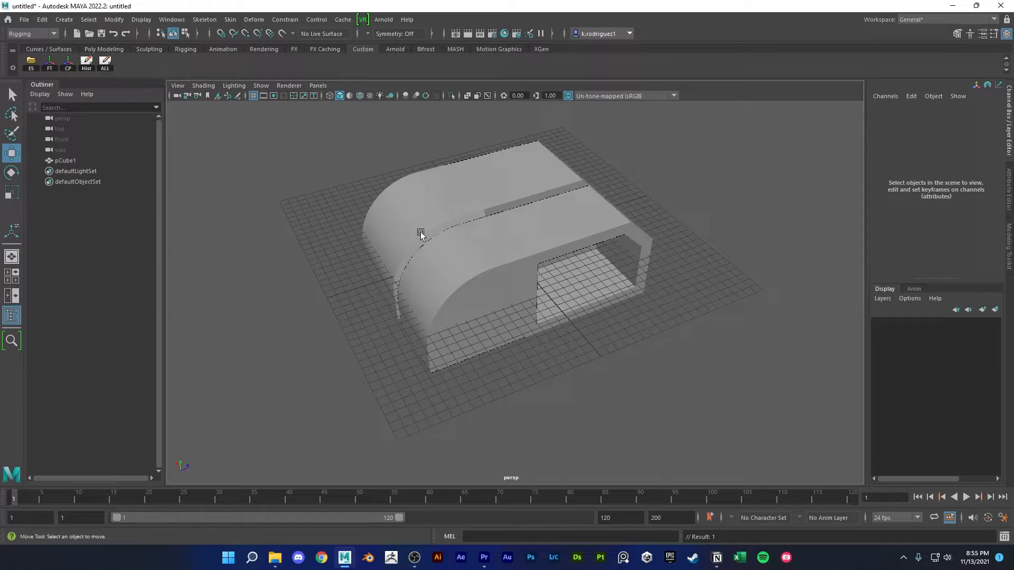
Delete all construction history with the ALL button and assign a new material to the red cube
click(104, 63)
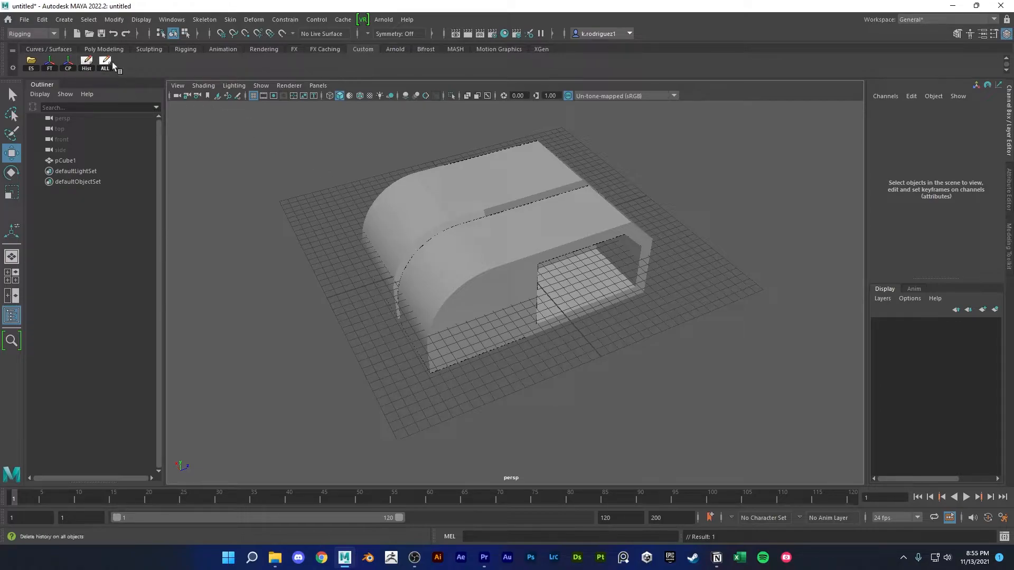
mouse_move(113, 68)
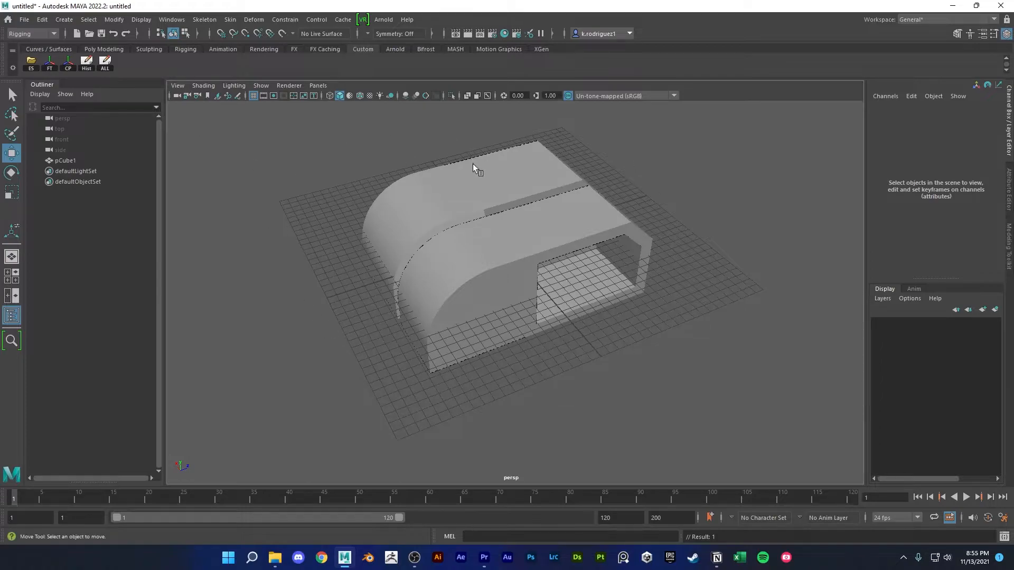
mouse_move(398, 181)
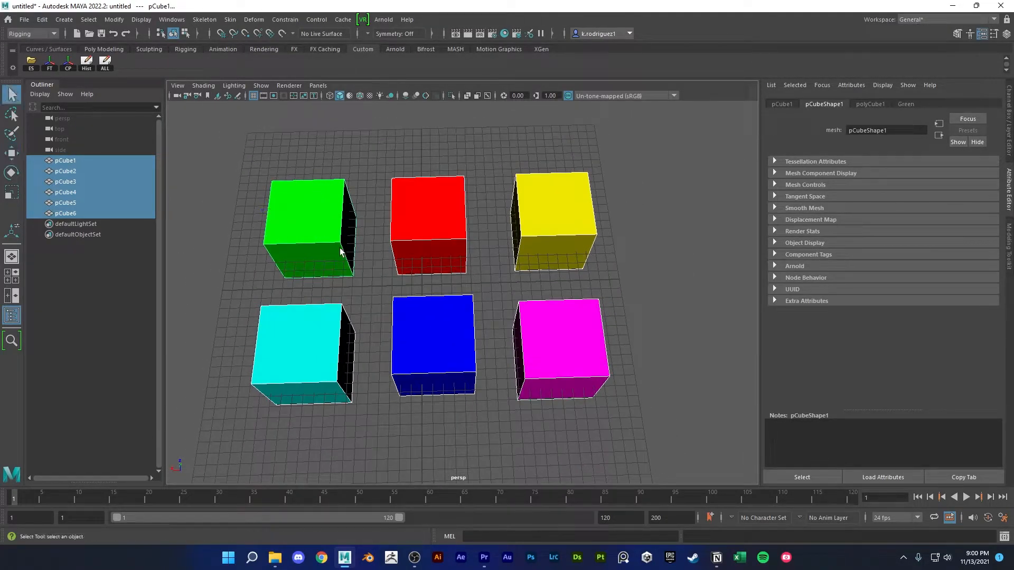
right_click(429, 226)
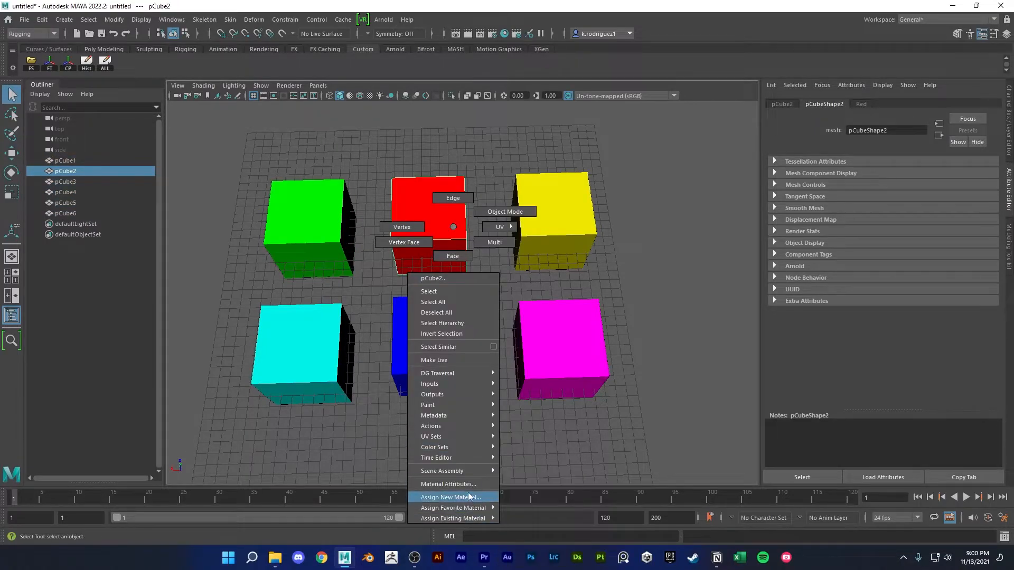
click(450, 497)
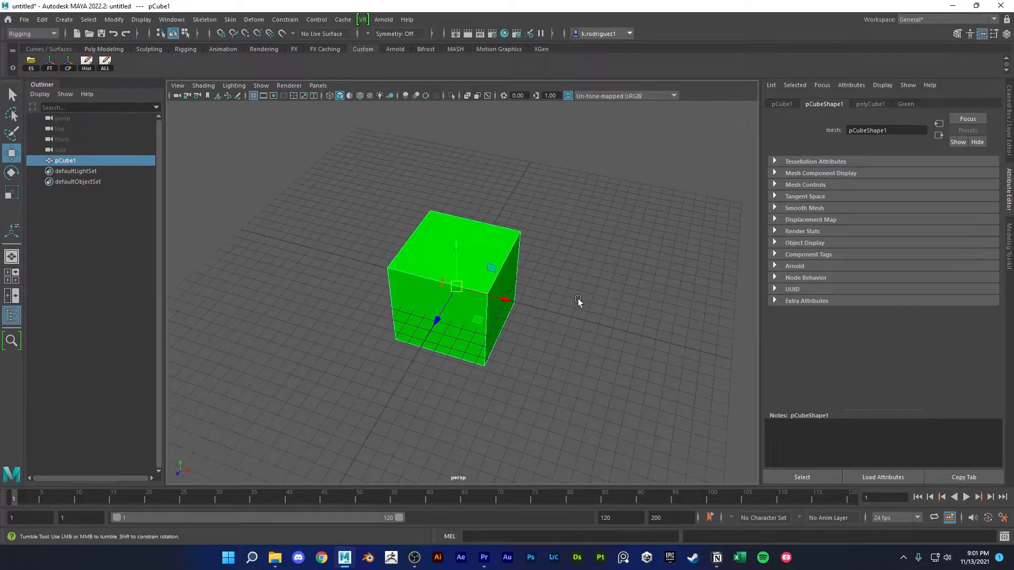
right_click(505, 230)
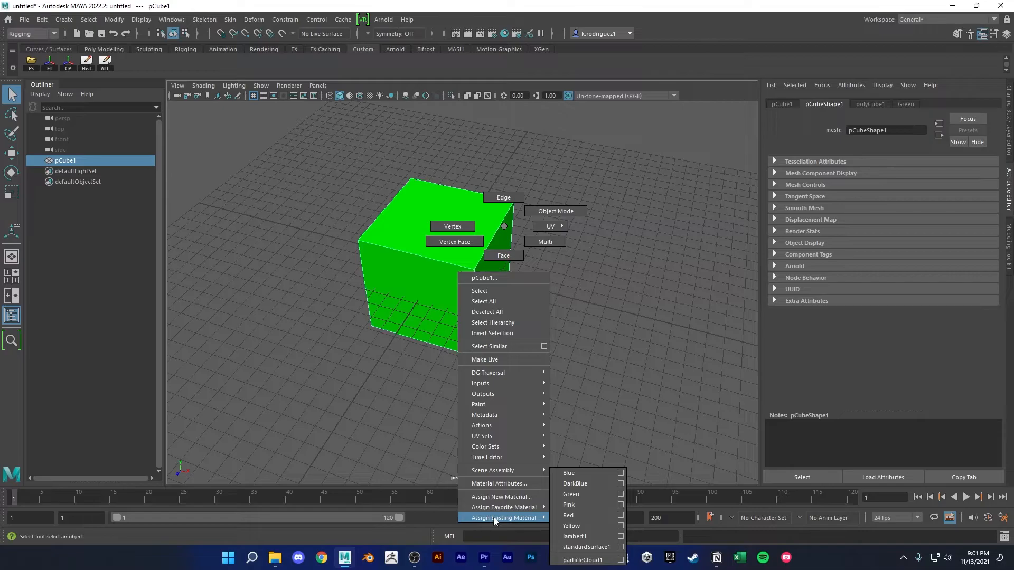
mouse_move(571, 515)
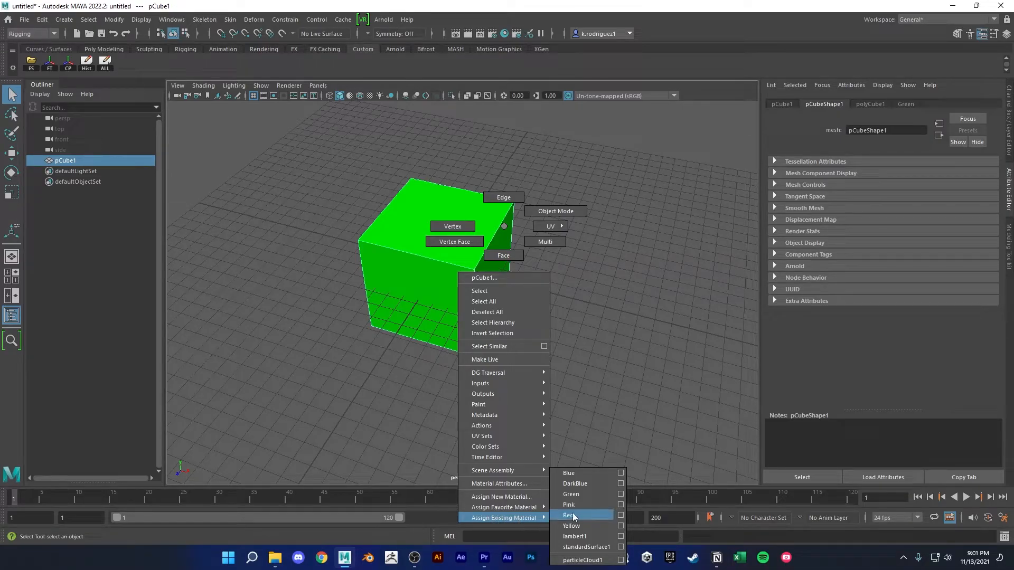
mouse_move(572, 526)
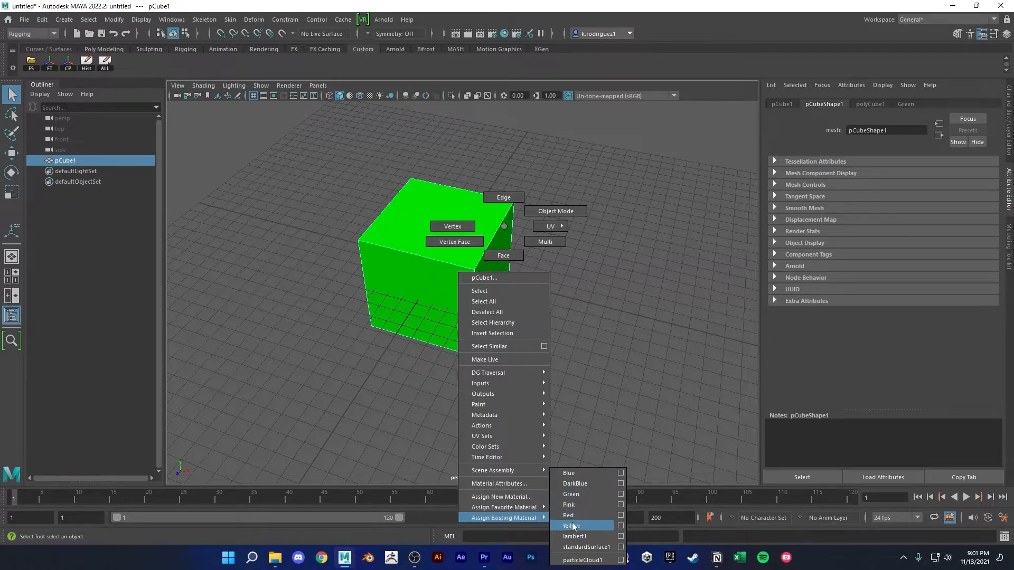
mouse_move(570, 494)
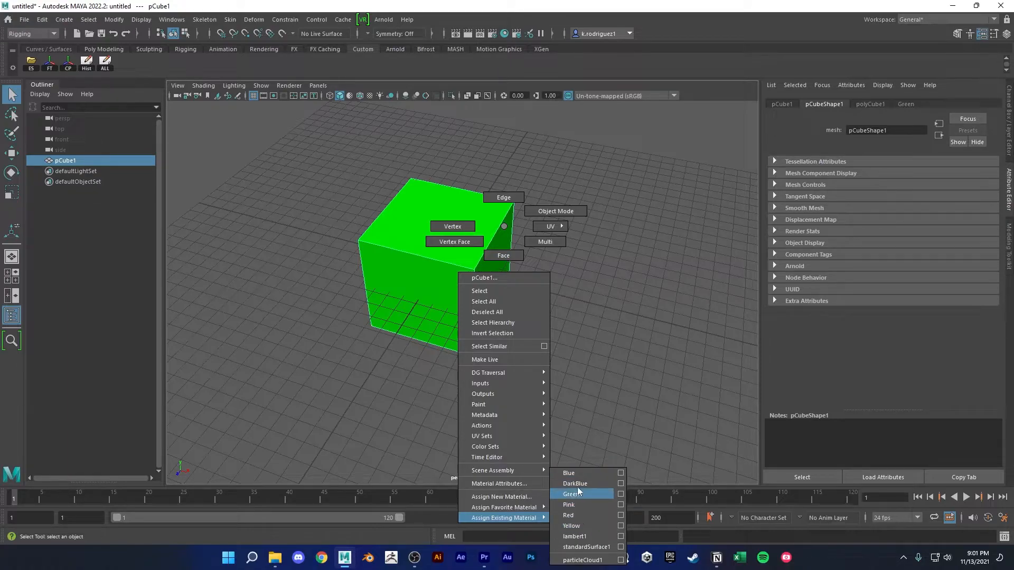
click(570, 494)
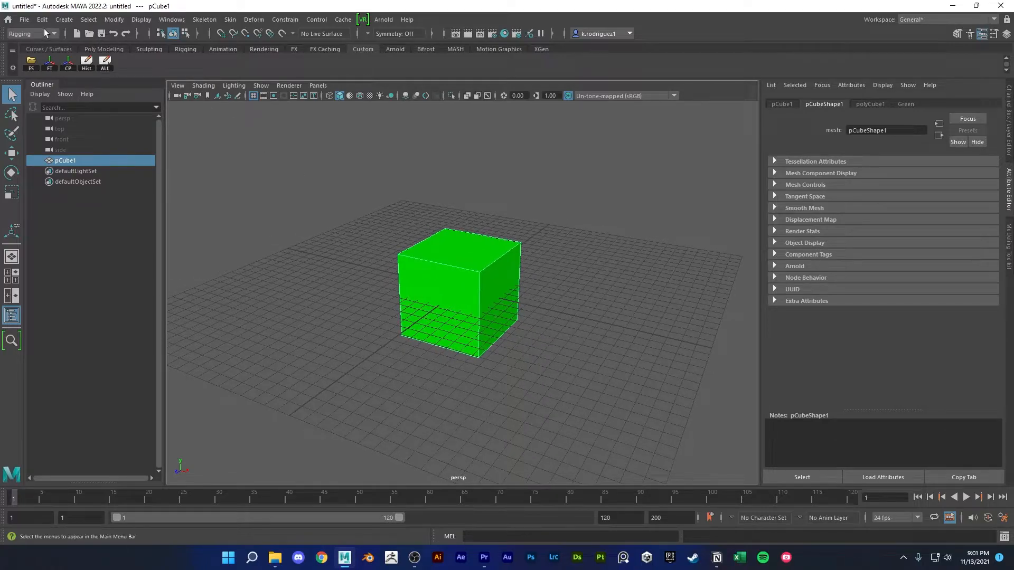
Run File > Optimize Scene Size and confirm to remove the unused materials
click(23, 20)
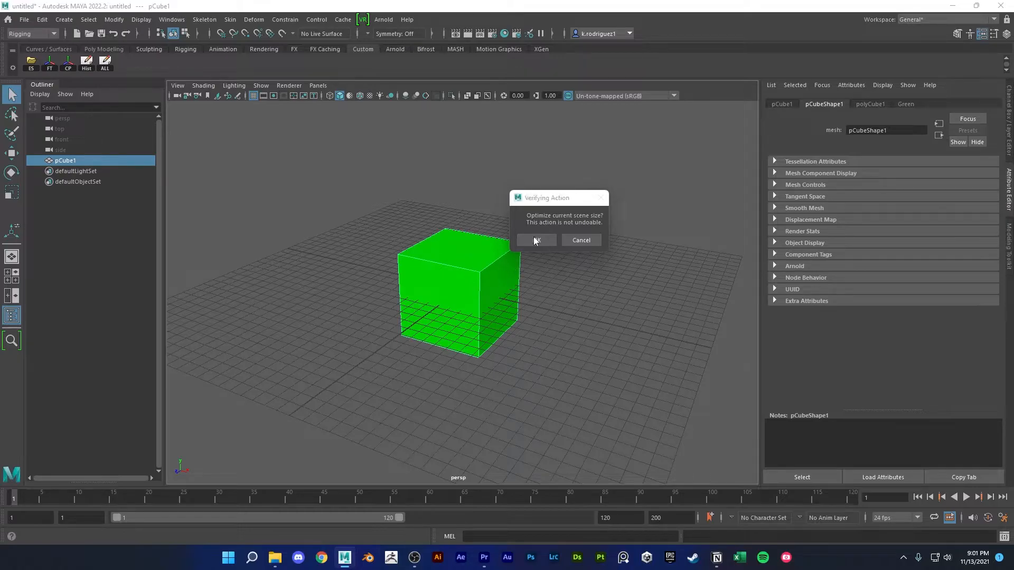
mouse_move(584, 228)
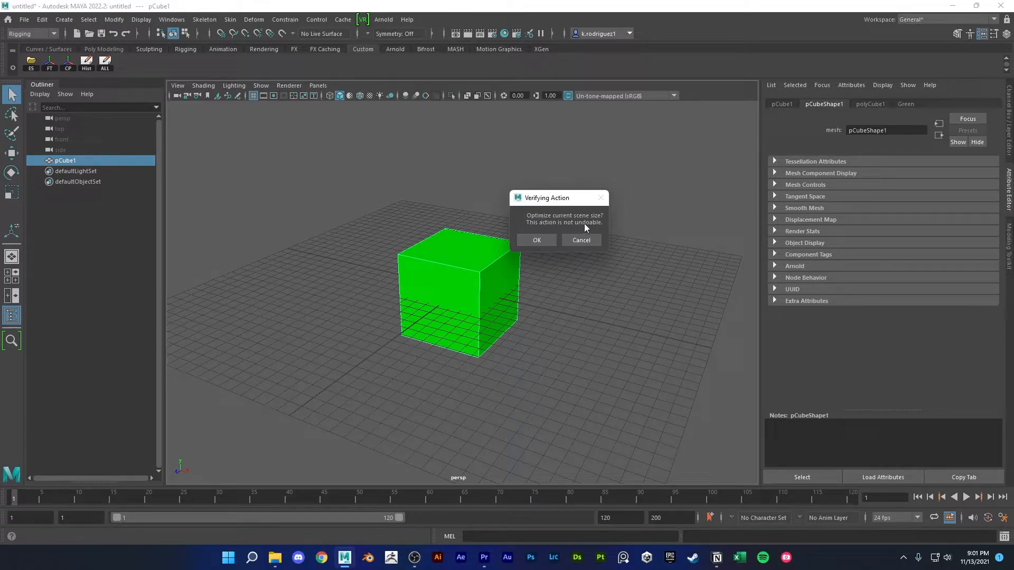
mouse_move(540, 215)
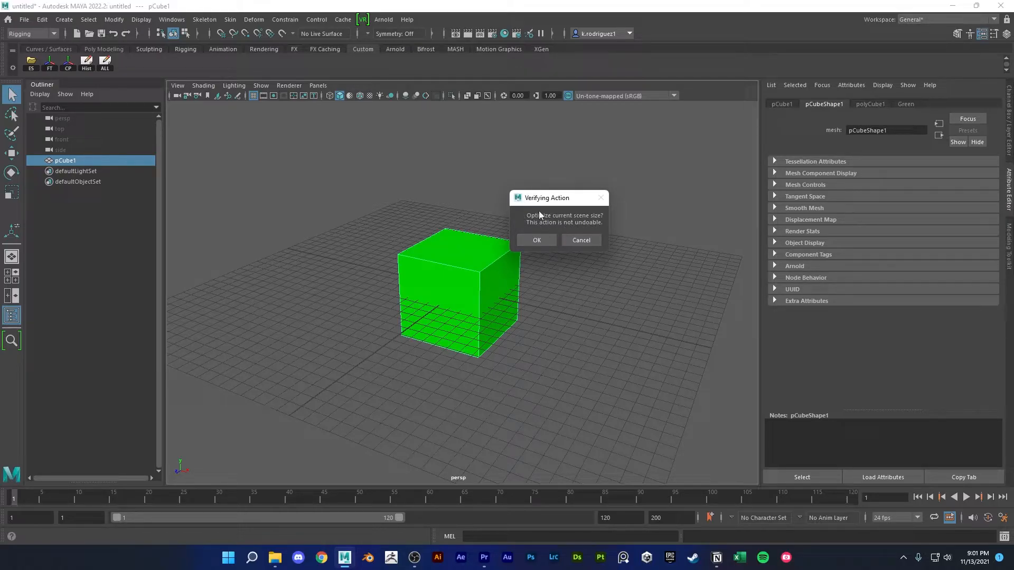
mouse_move(506, 275)
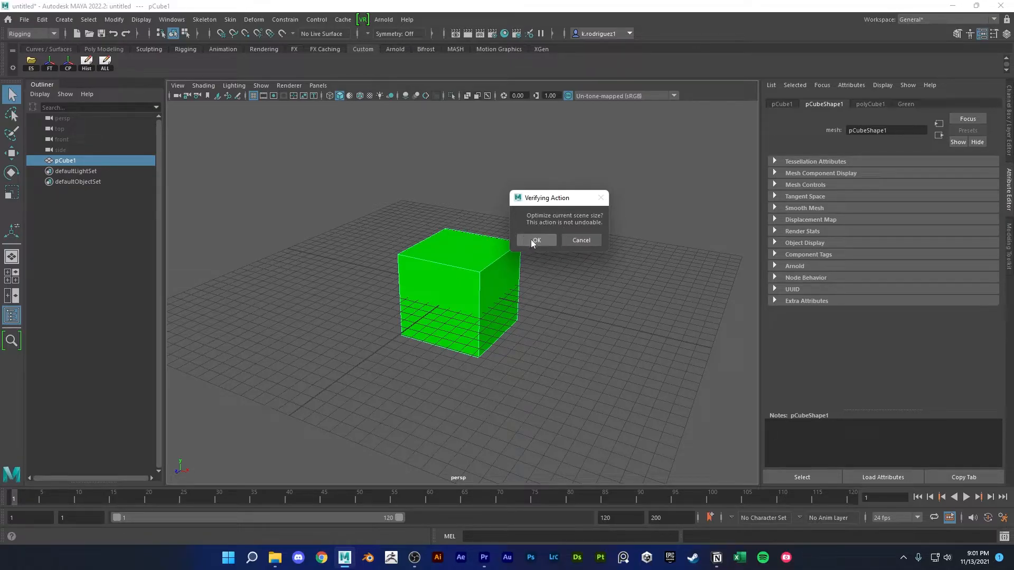
click(536, 240)
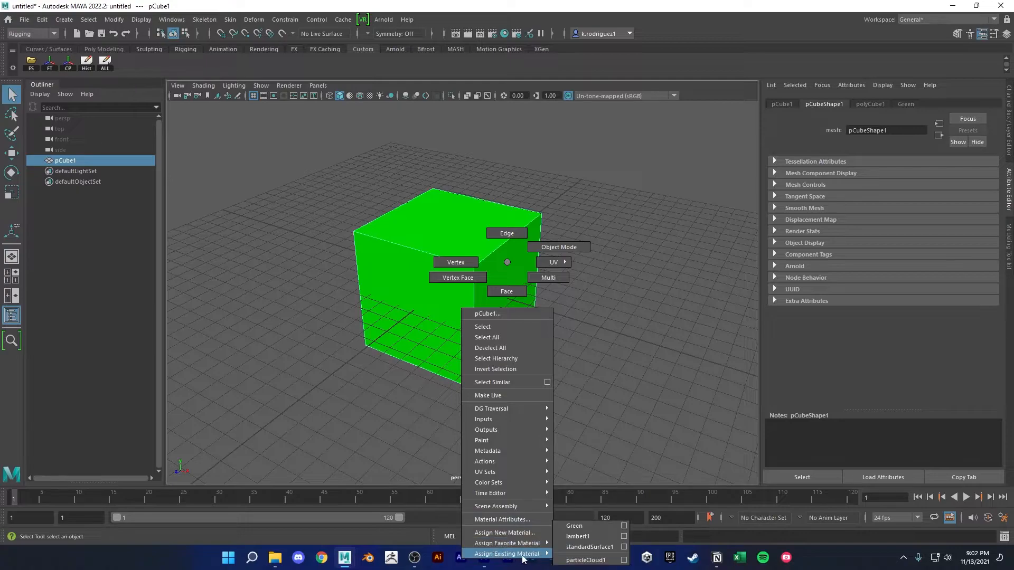
mouse_move(575, 526)
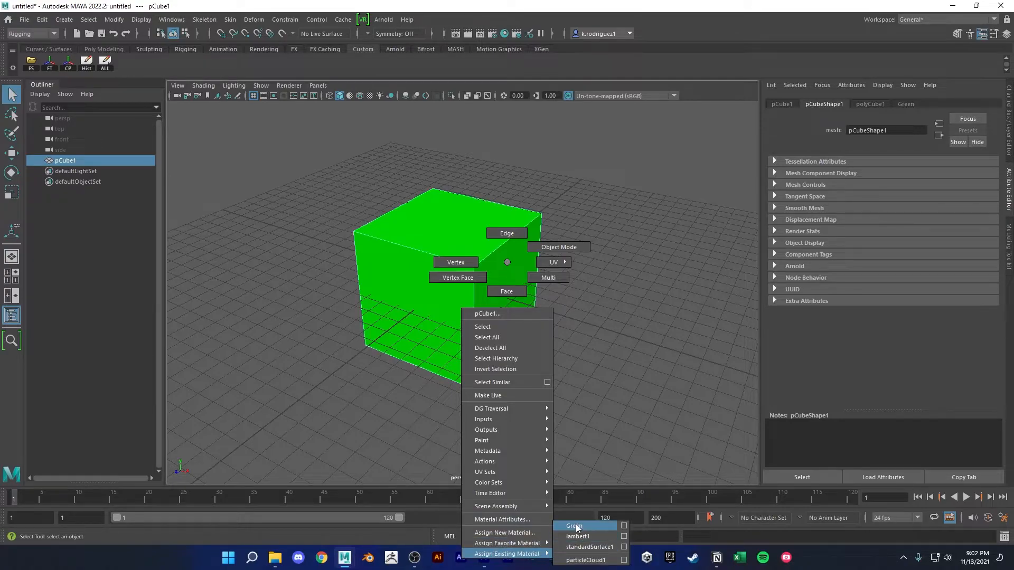
mouse_move(577, 536)
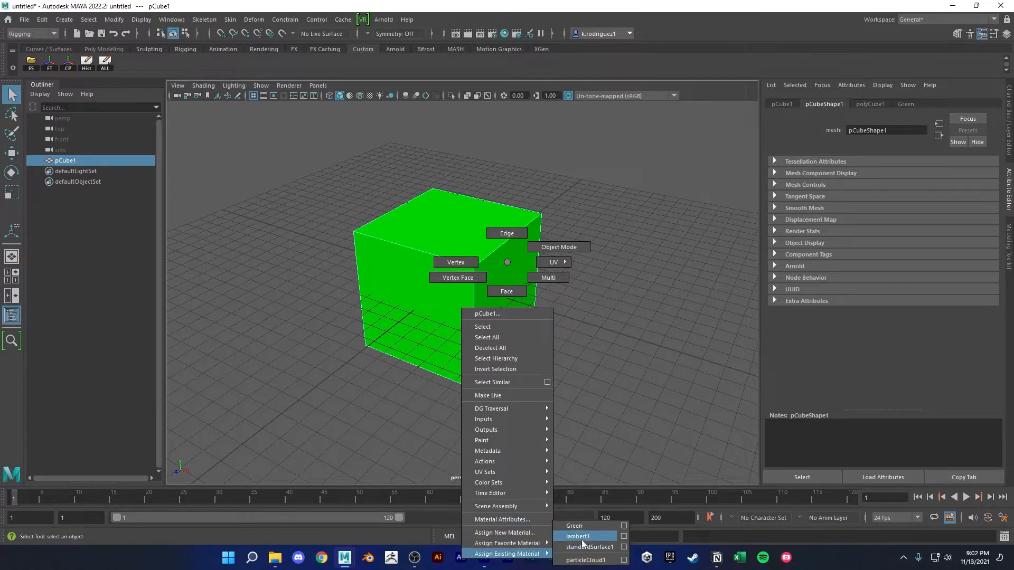
mouse_move(419, 520)
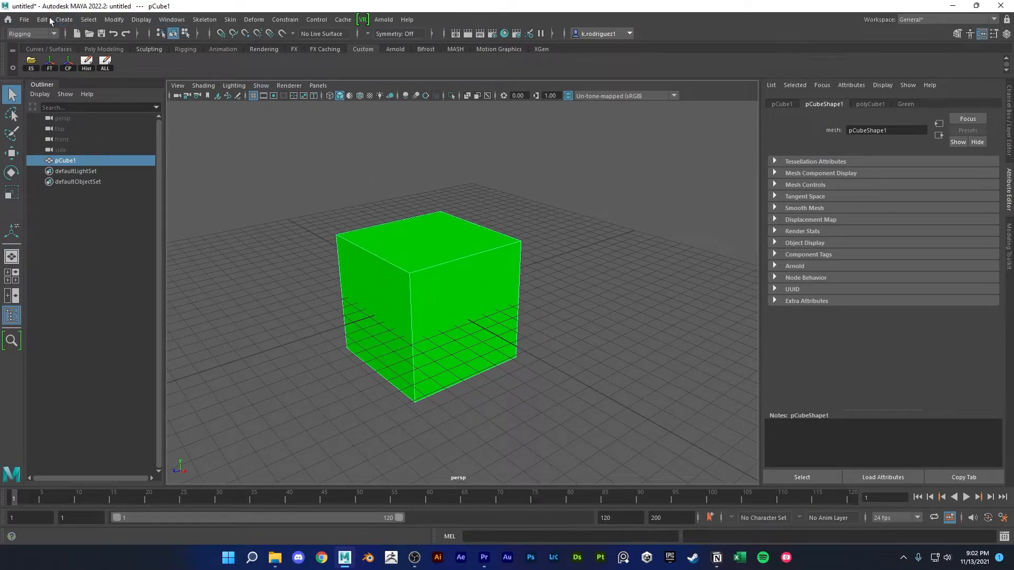
Add an OSS shelf button for File > Optimize Scene Size and close its options window
click(23, 19)
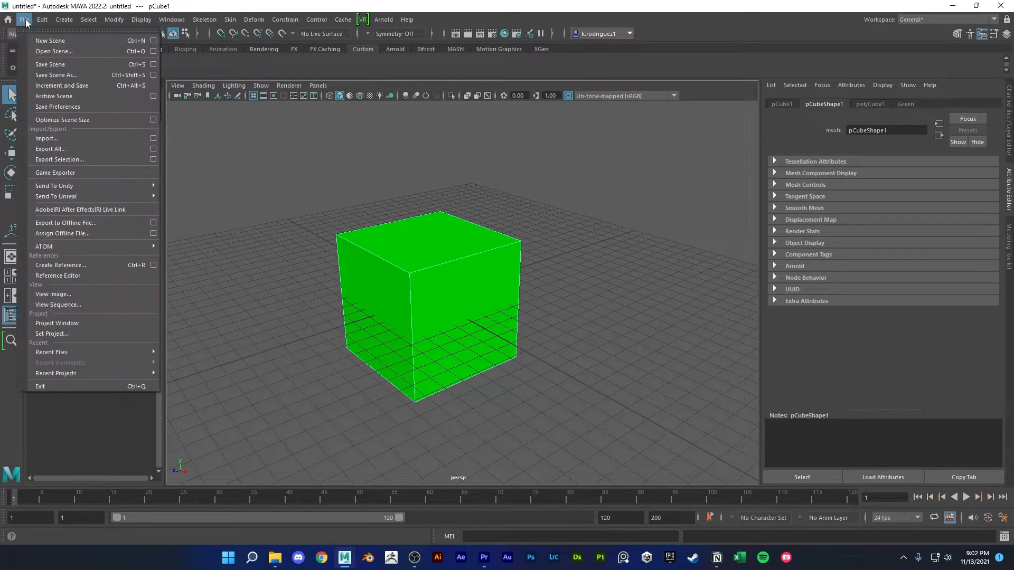
mouse_move(61, 120)
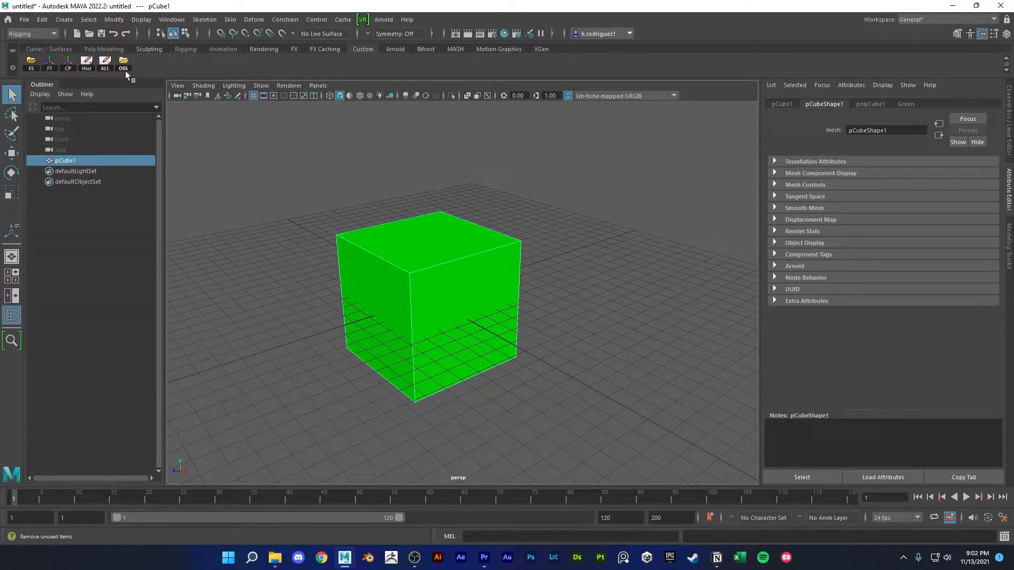
click(24, 19)
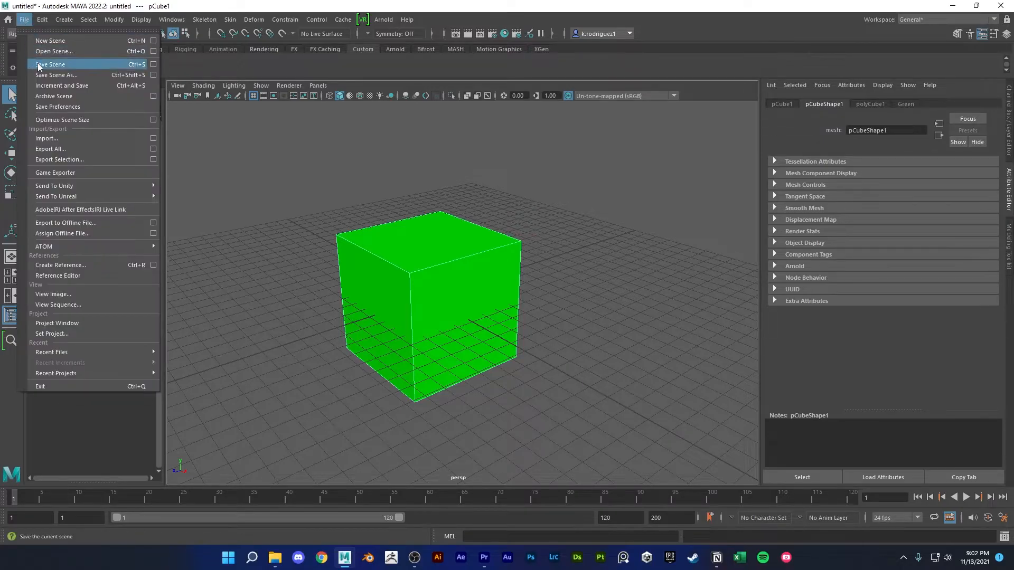
mouse_move(109, 128)
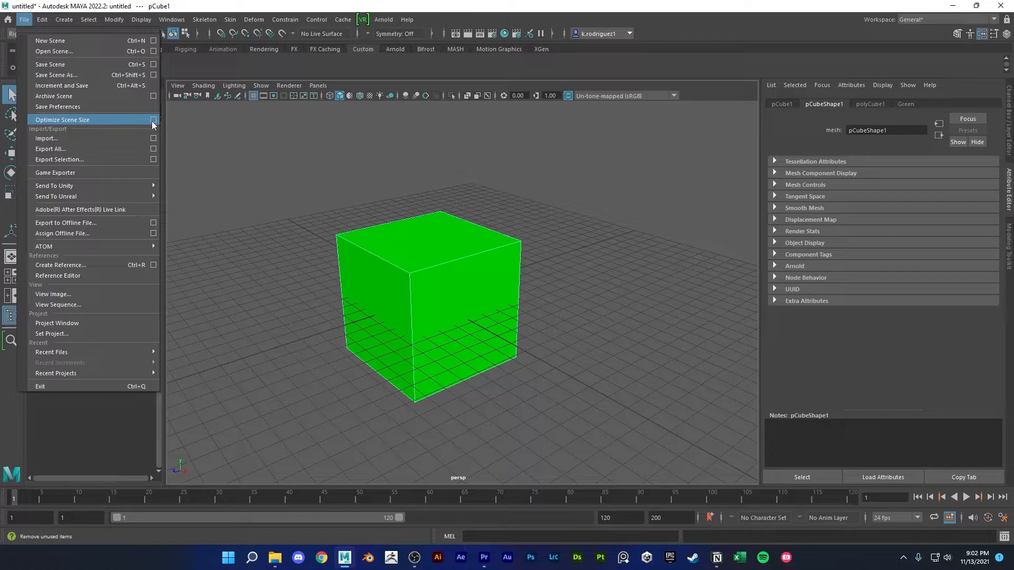
mouse_move(109, 126)
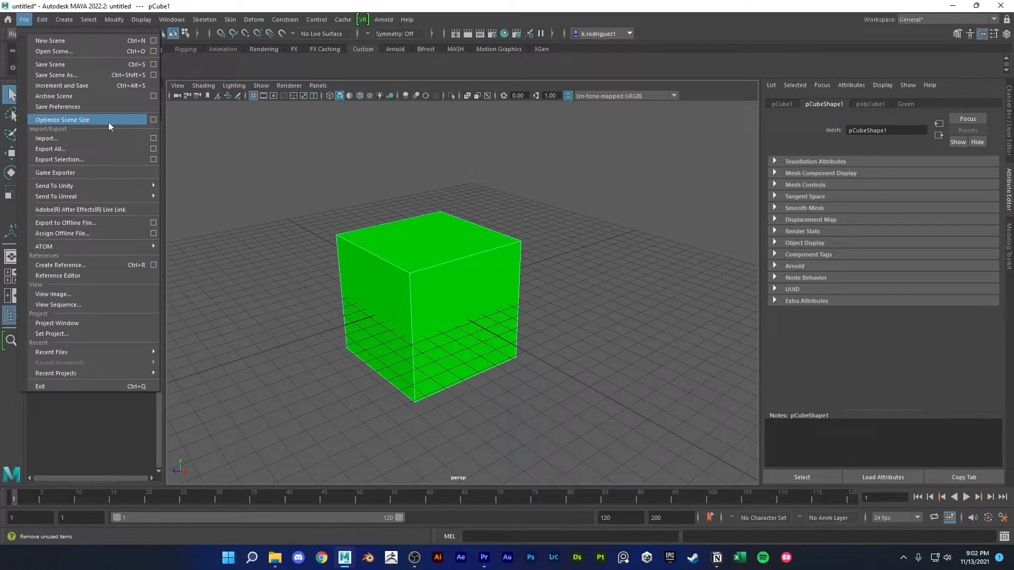
mouse_move(156, 121)
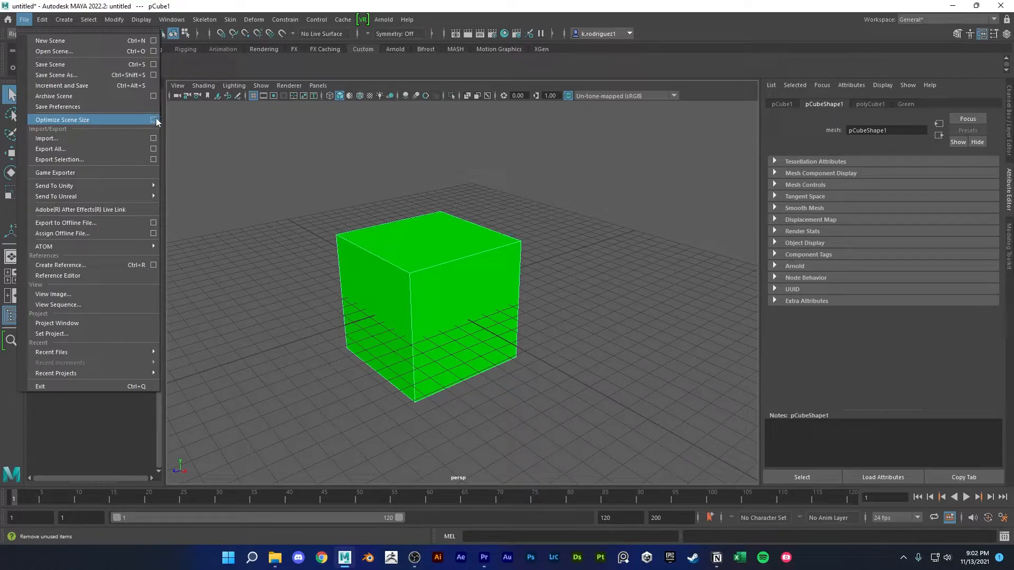
mouse_move(155, 123)
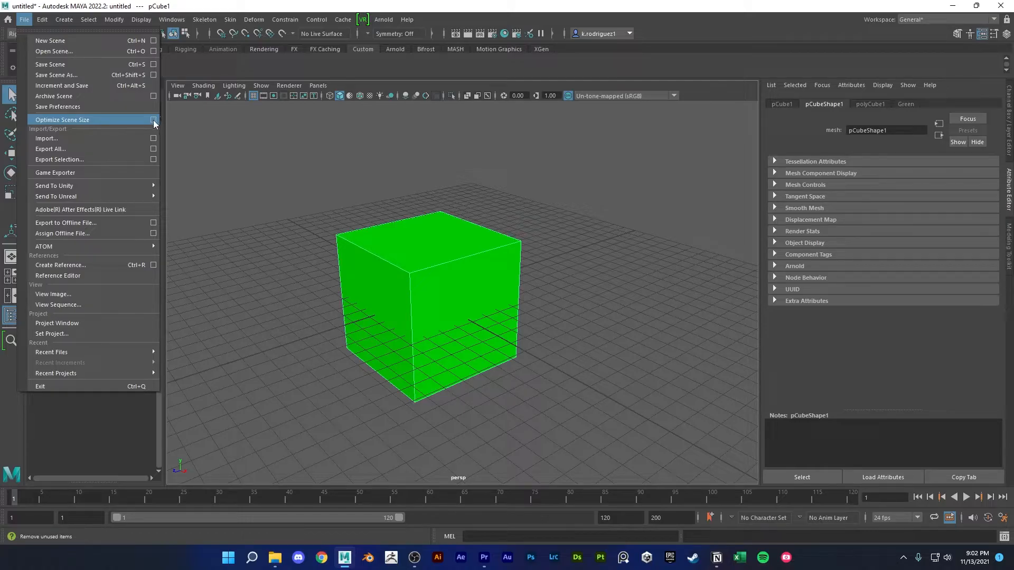
mouse_move(158, 127)
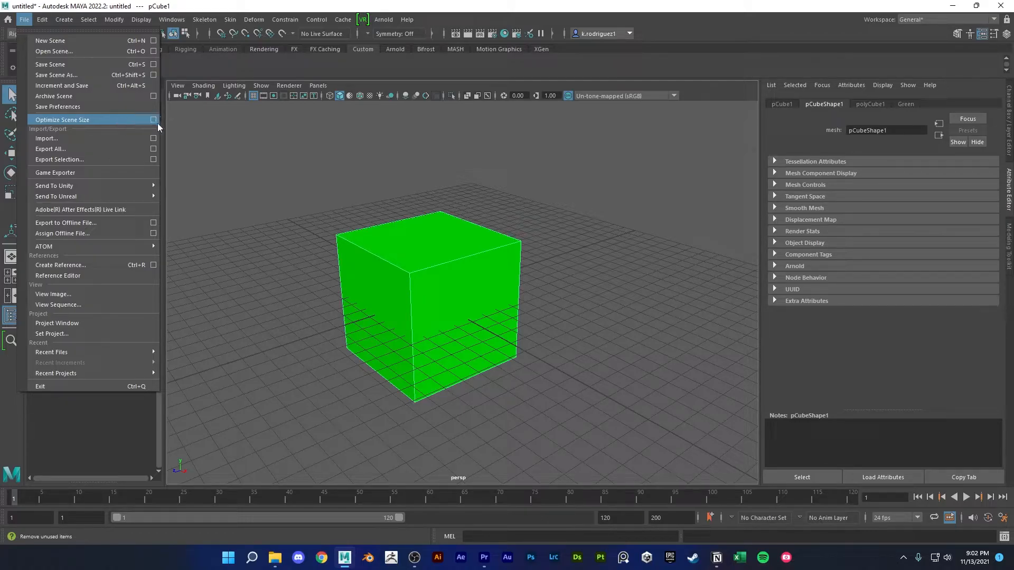
click(154, 120)
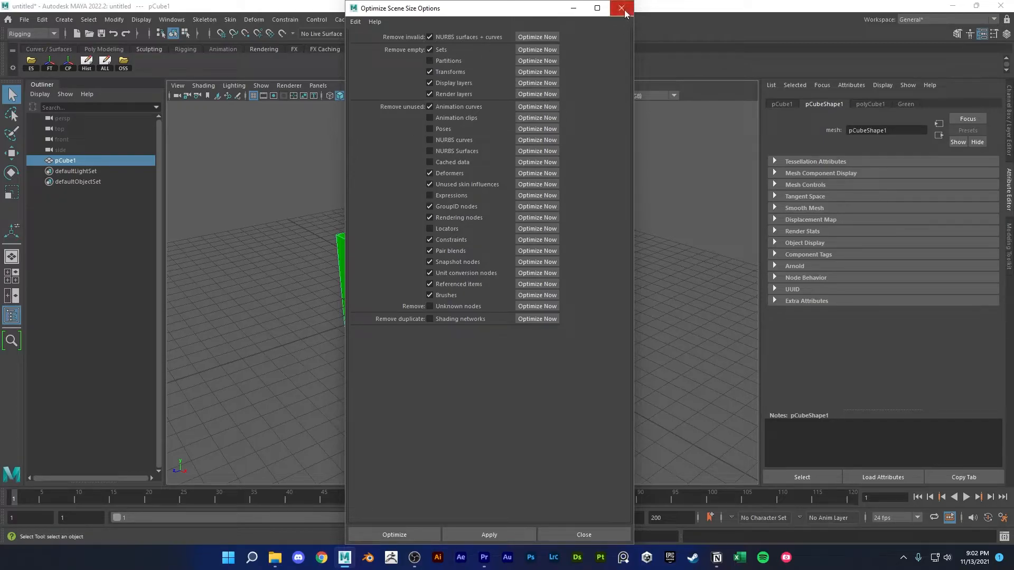
click(623, 14)
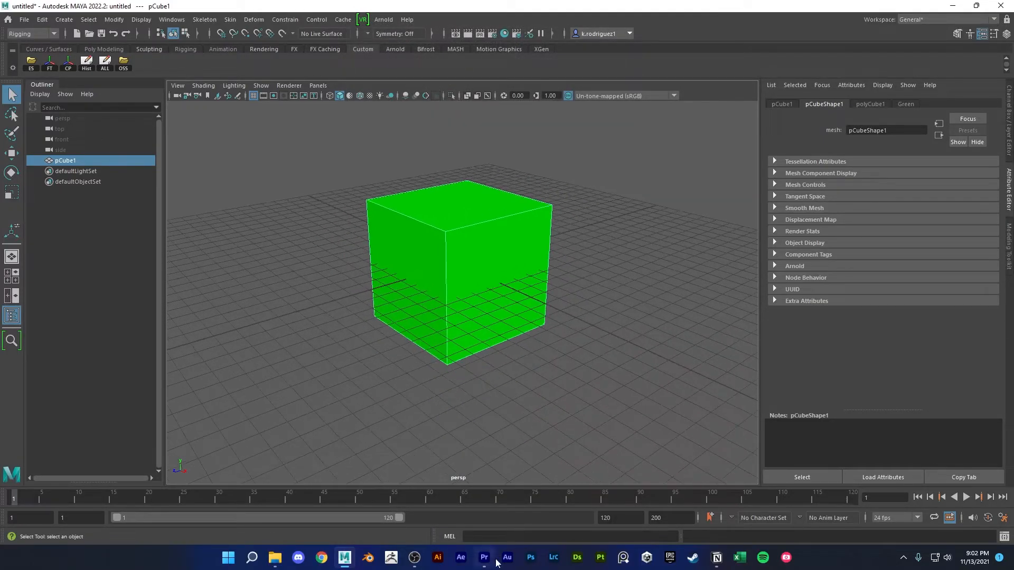
Switch Maya's active menu set to Modeling with a single keystroke
key(Delete)
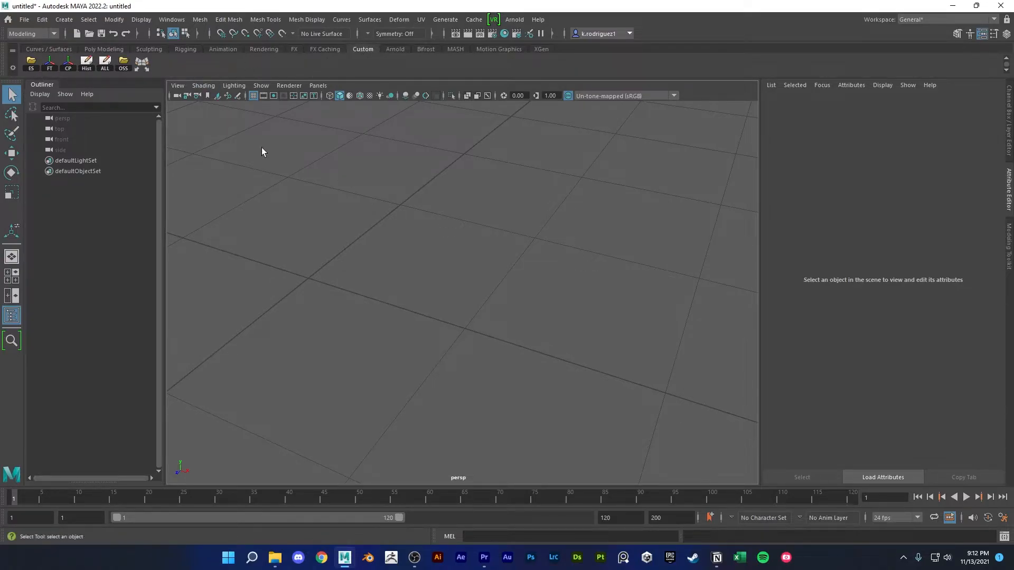
mouse_move(12, 68)
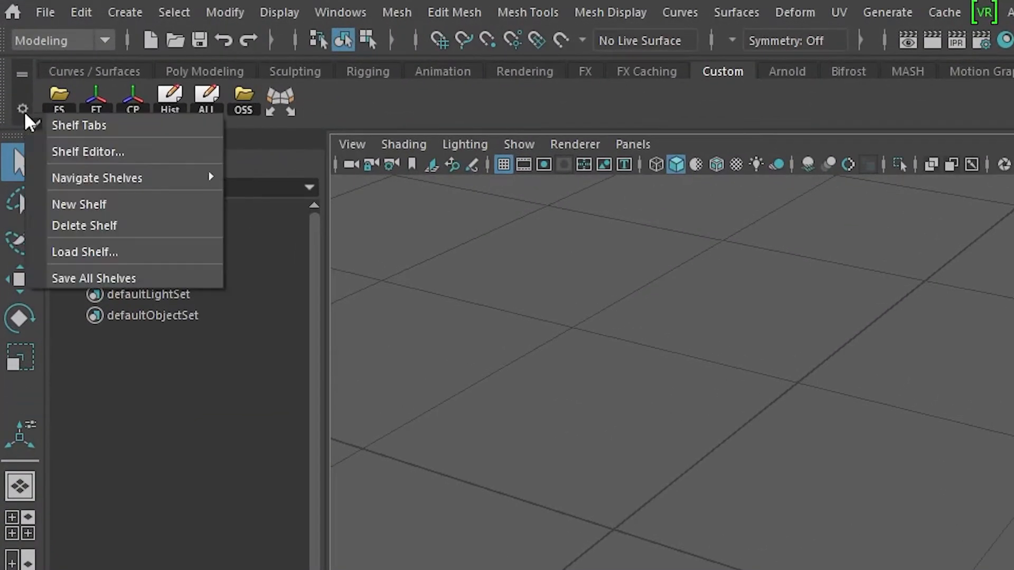
mouse_move(92, 279)
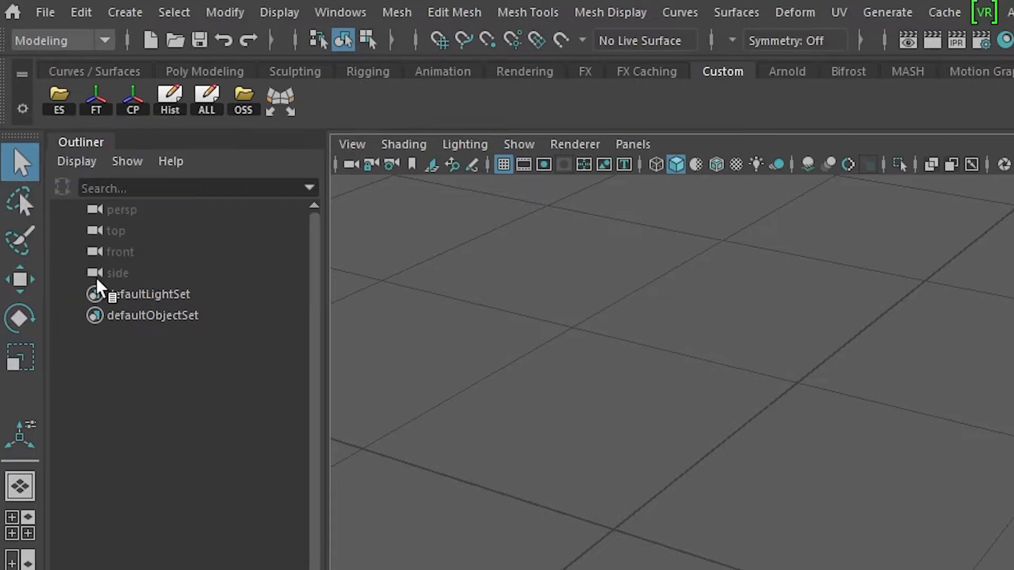
mouse_move(279, 101)
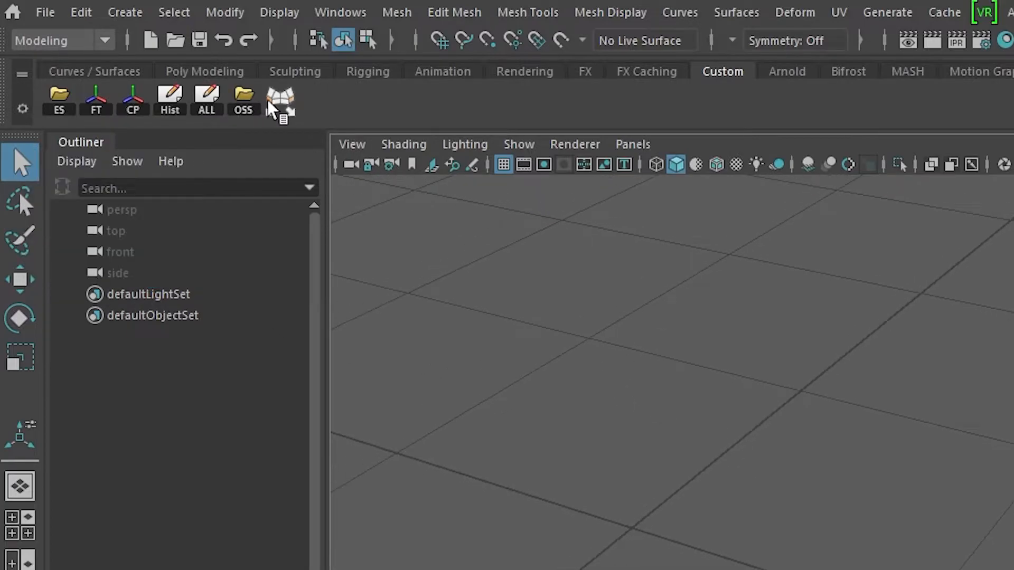
mouse_move(337, 120)
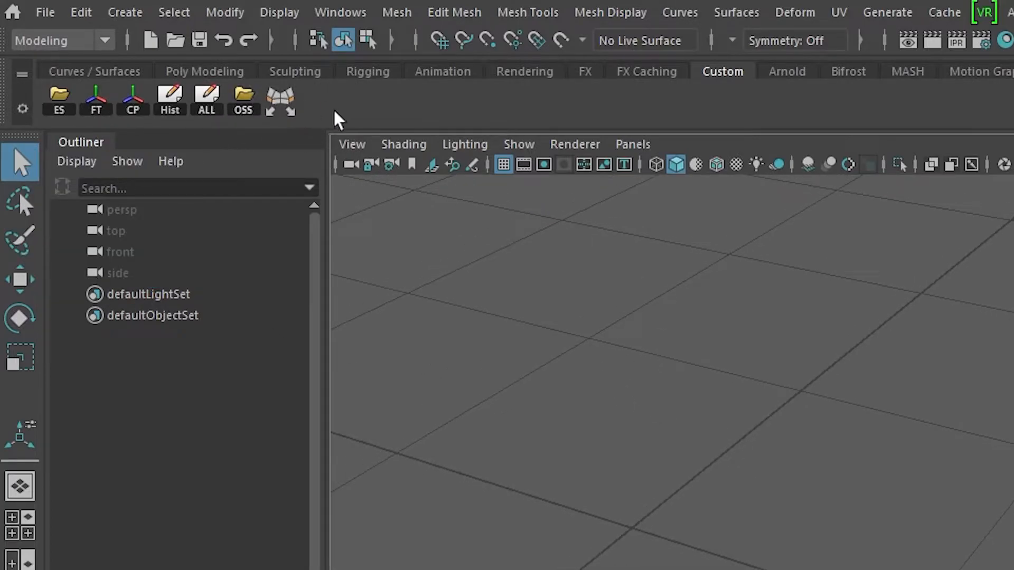
mouse_move(546, 567)
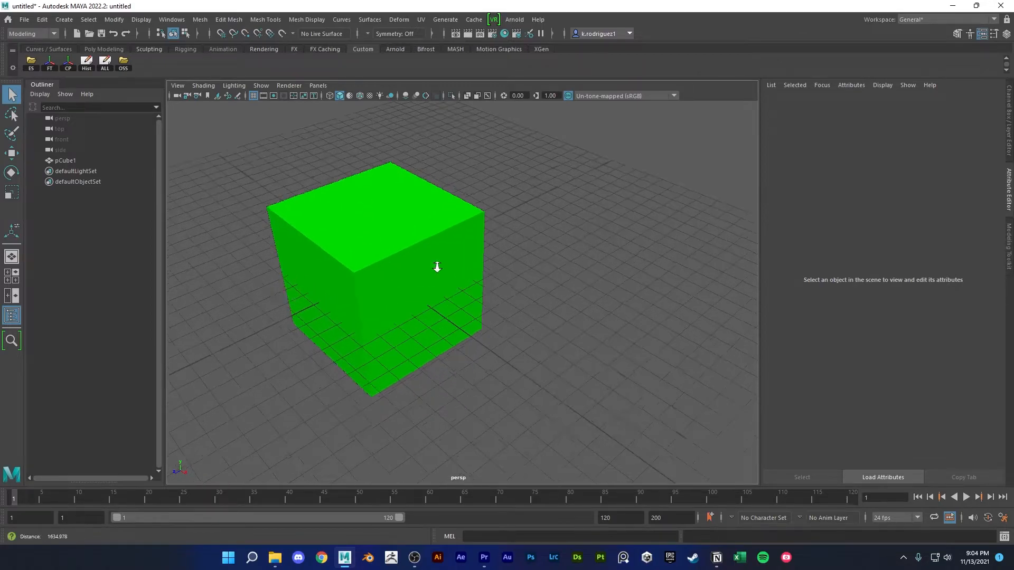
Tear off the Edit Mesh menu, select a cube face in Face mode, and apply Transform
click(265, 19)
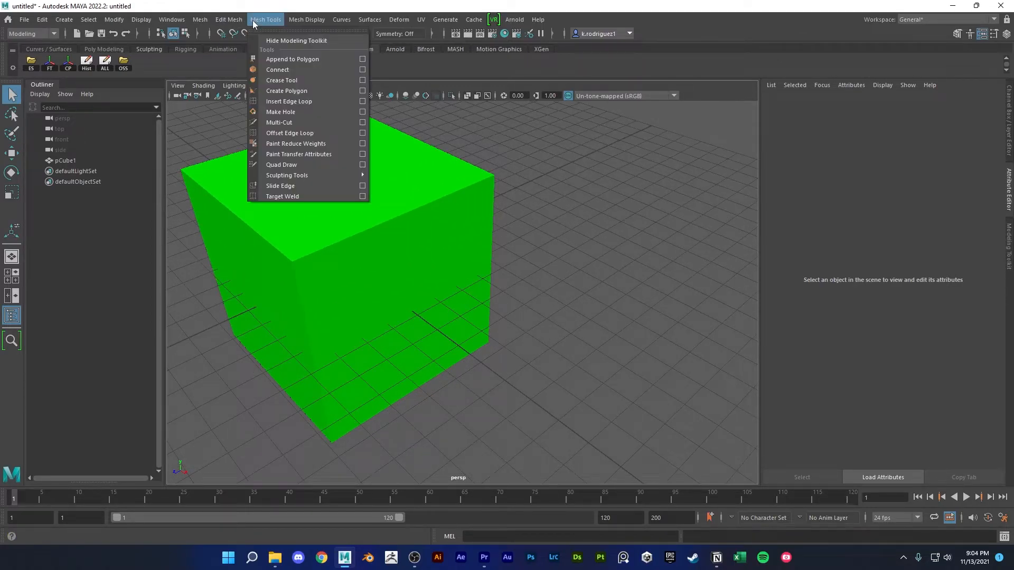
click(228, 19)
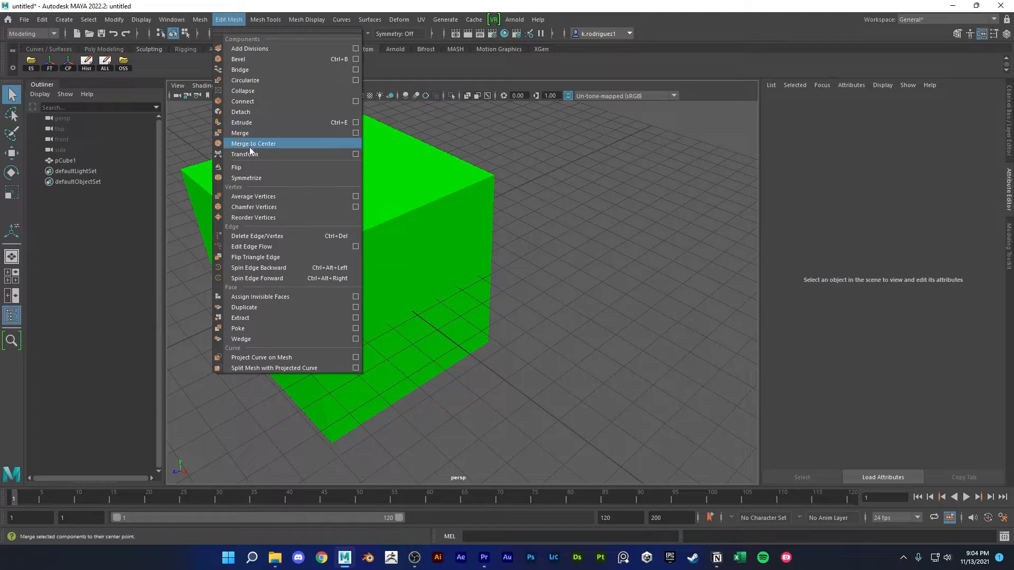
mouse_move(225, 19)
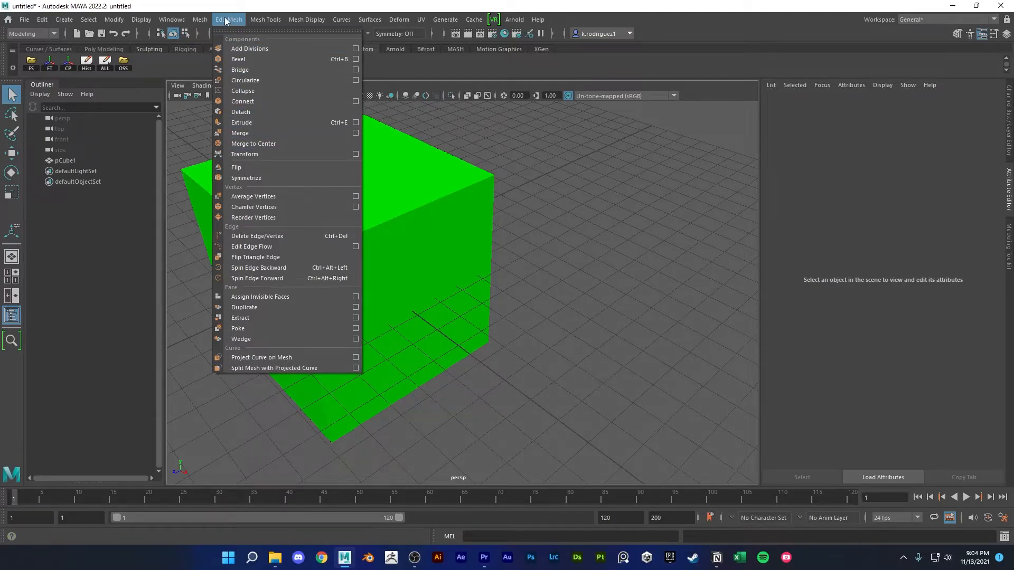
mouse_move(245, 153)
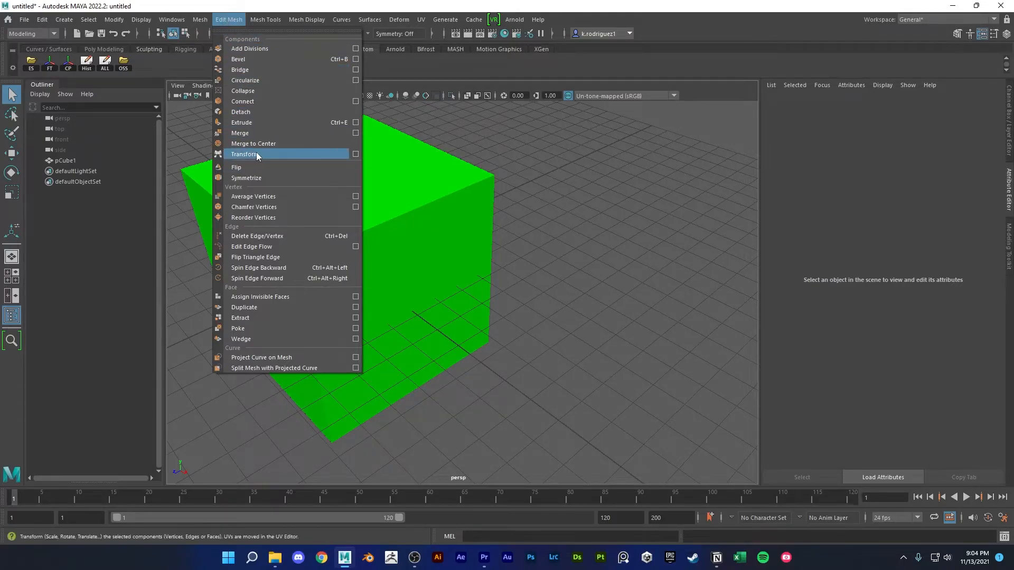
mouse_move(230, 31)
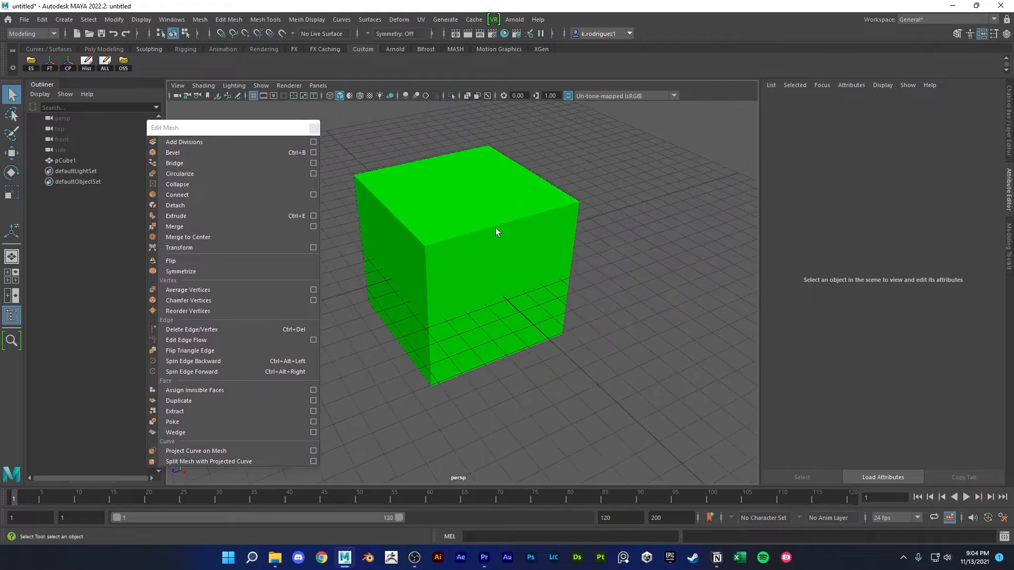
right_click(497, 232)
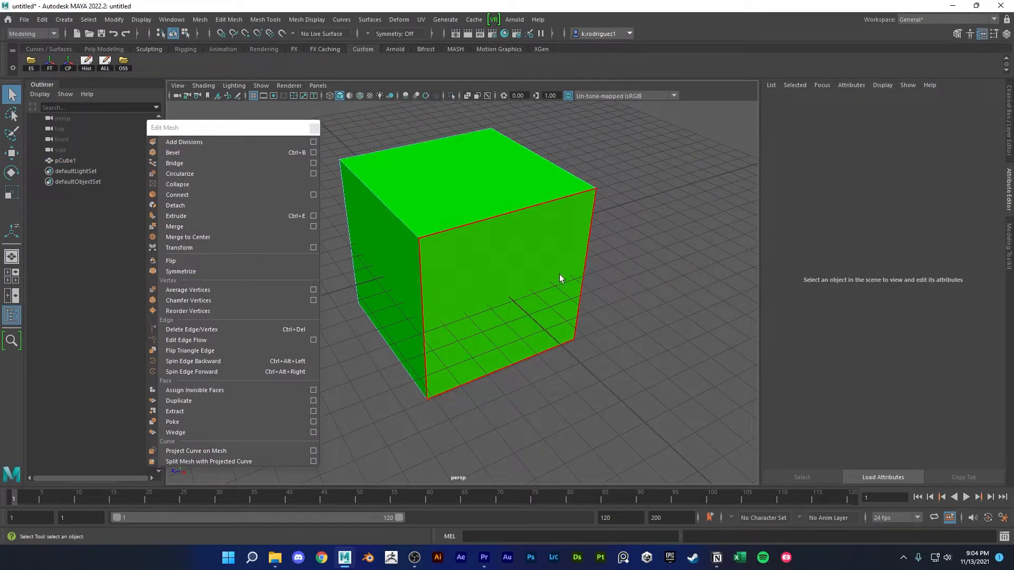
click(463, 204)
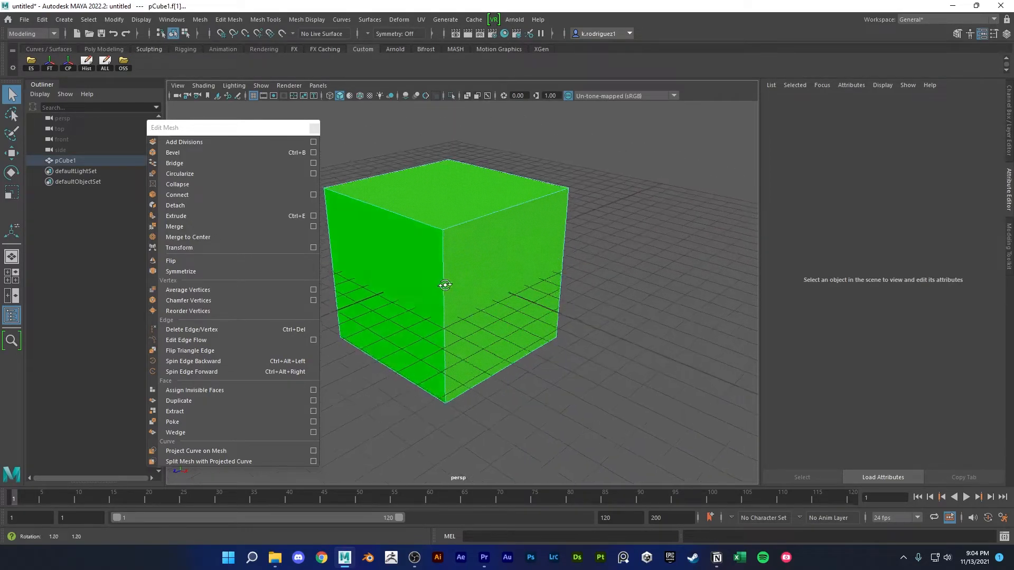
mouse_move(178, 247)
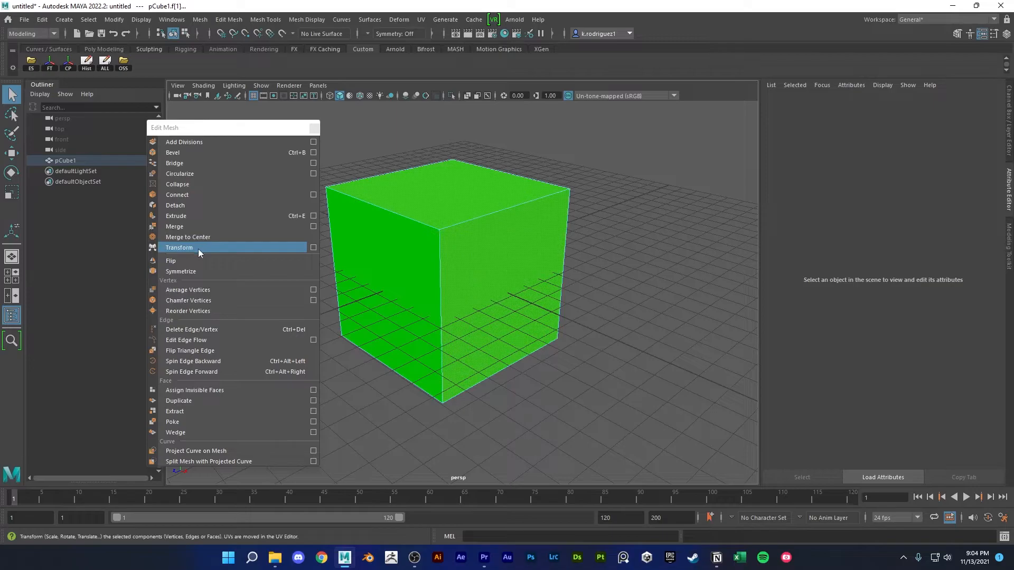
click(179, 248)
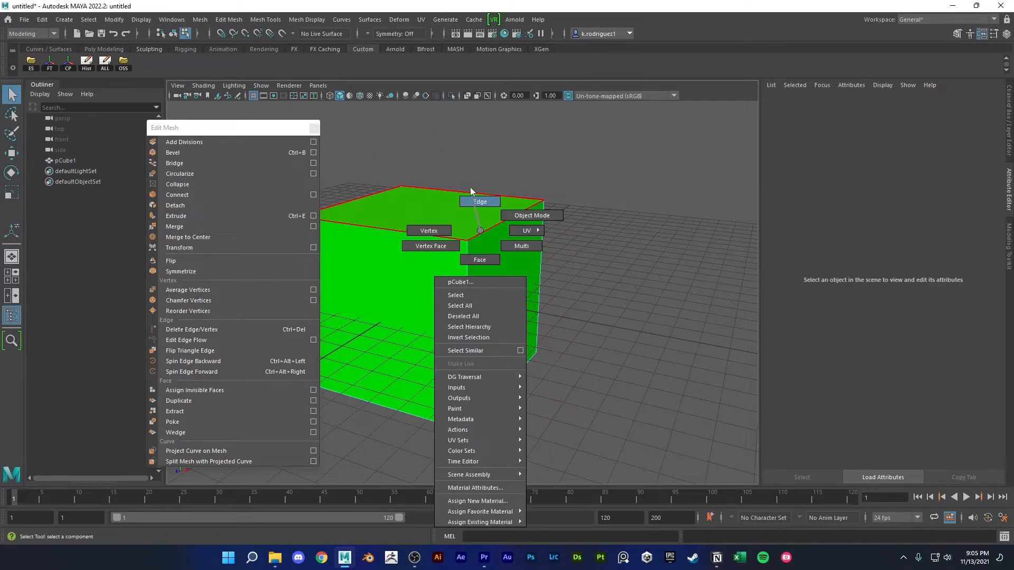
Switch the green cube to edge selection mode
click(172, 152)
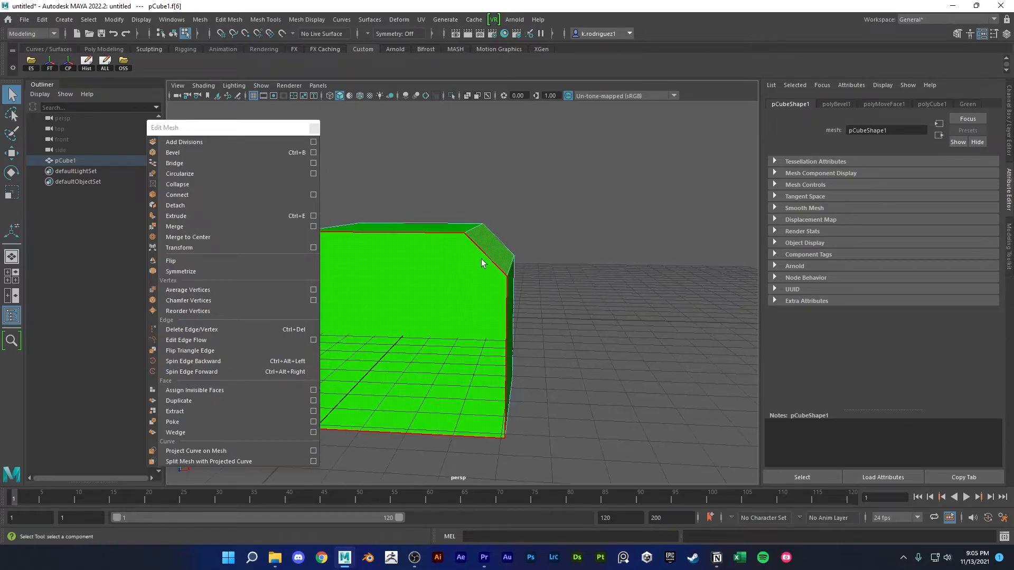
mouse_move(189, 350)
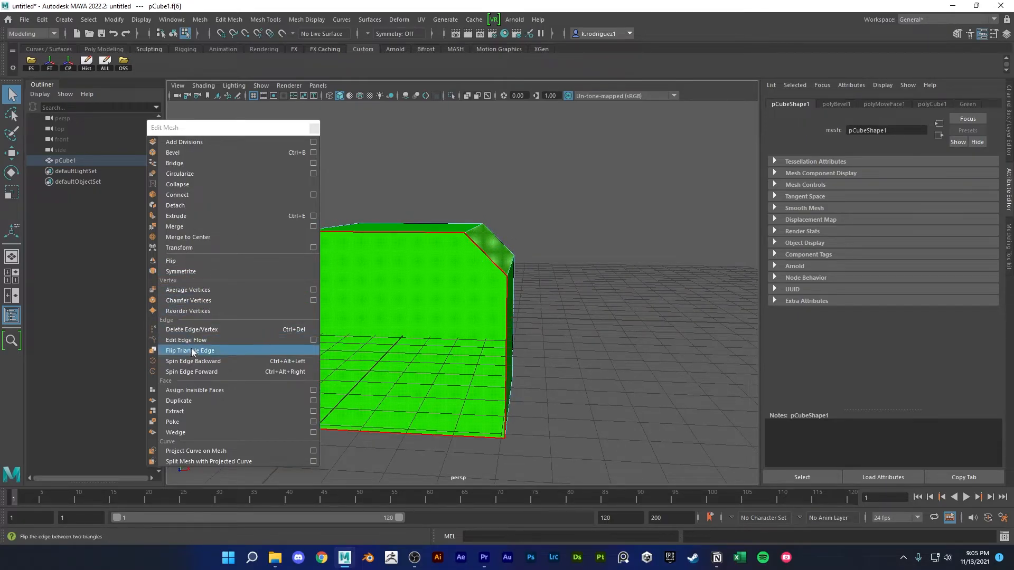
mouse_move(208, 260)
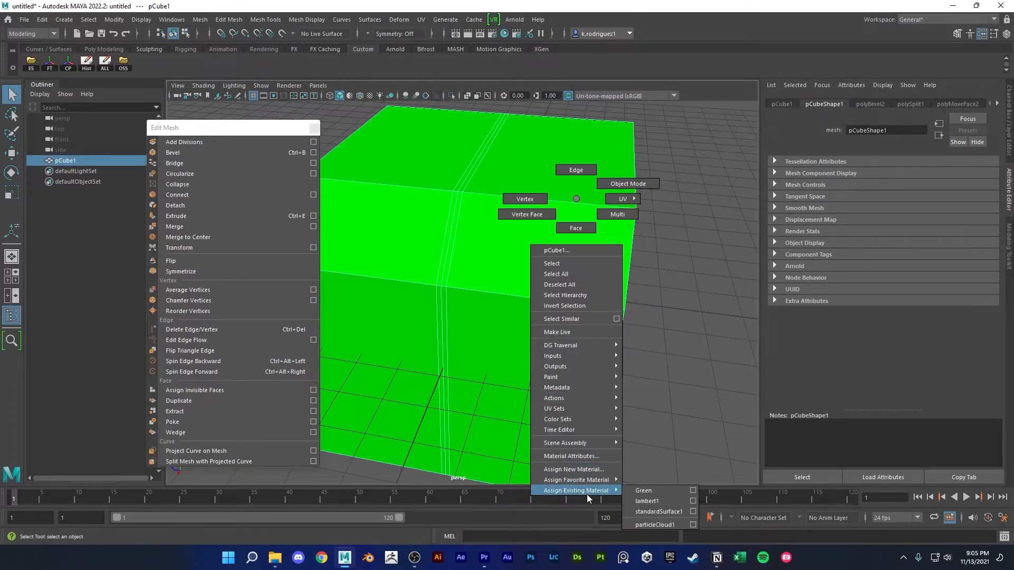
Give the cube the grey lambert1 material and push the selected edges inward
click(659, 512)
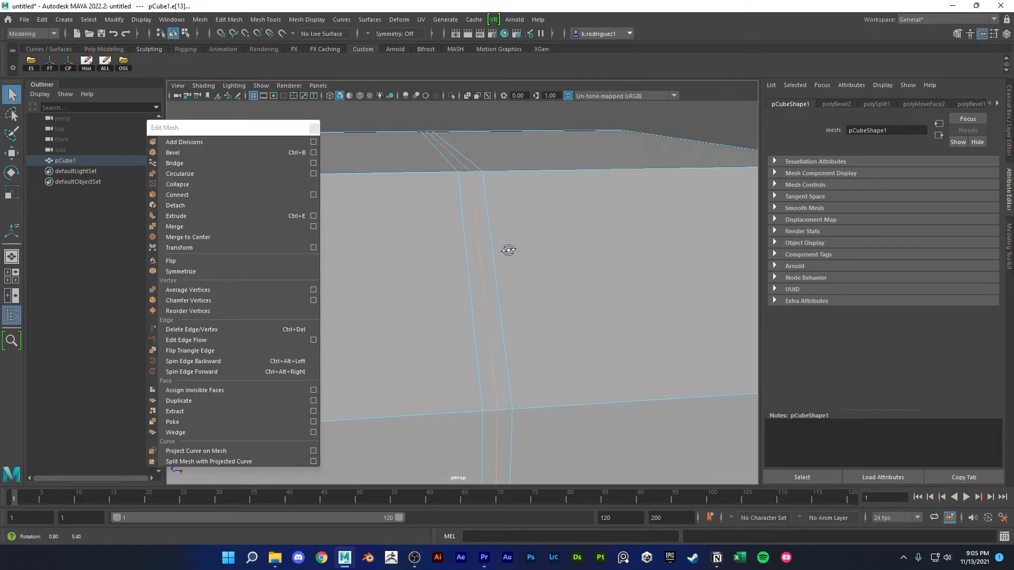
mouse_move(227, 390)
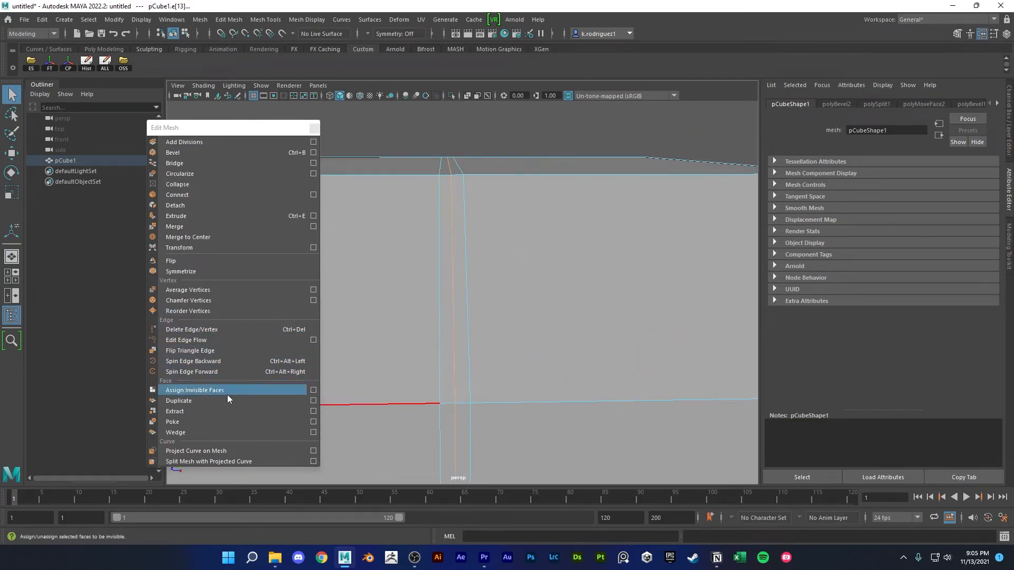
mouse_move(207, 280)
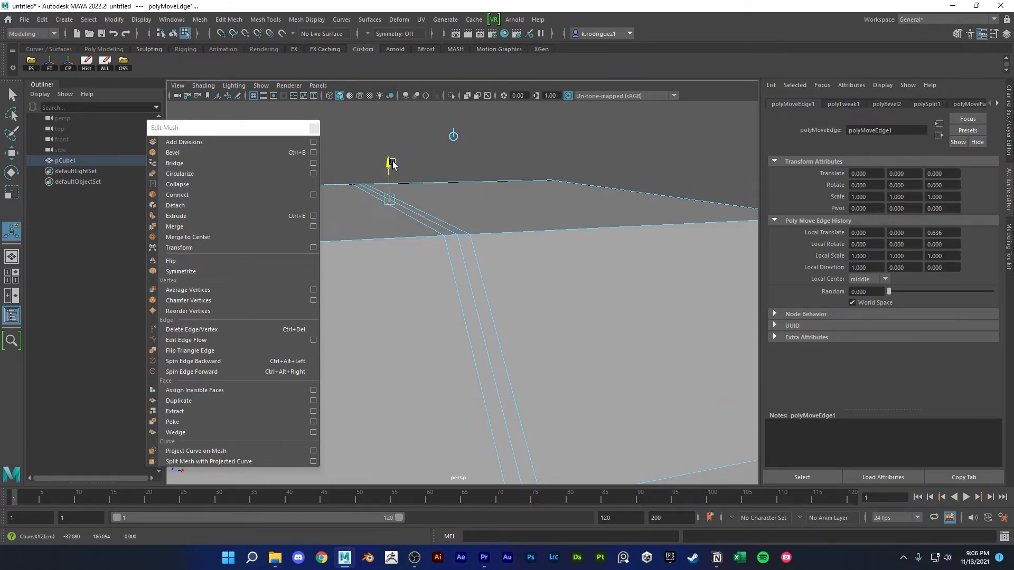
drag(388, 162, 389, 167)
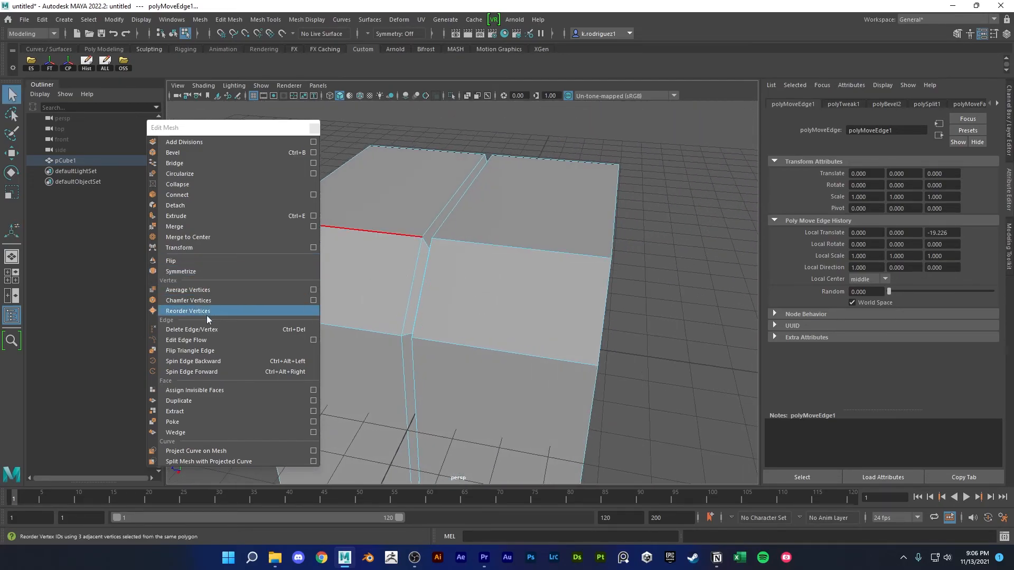
mouse_move(188, 251)
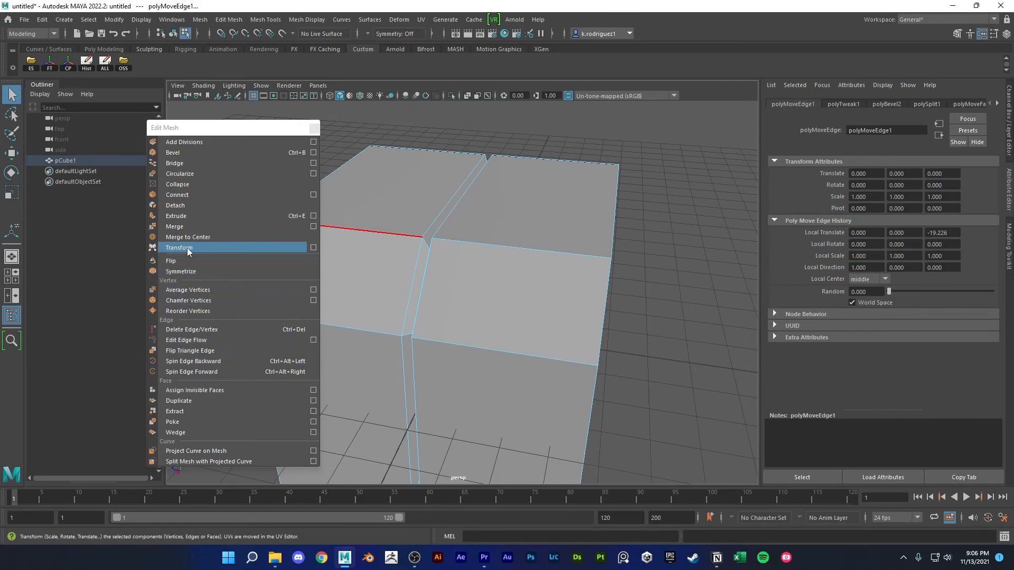